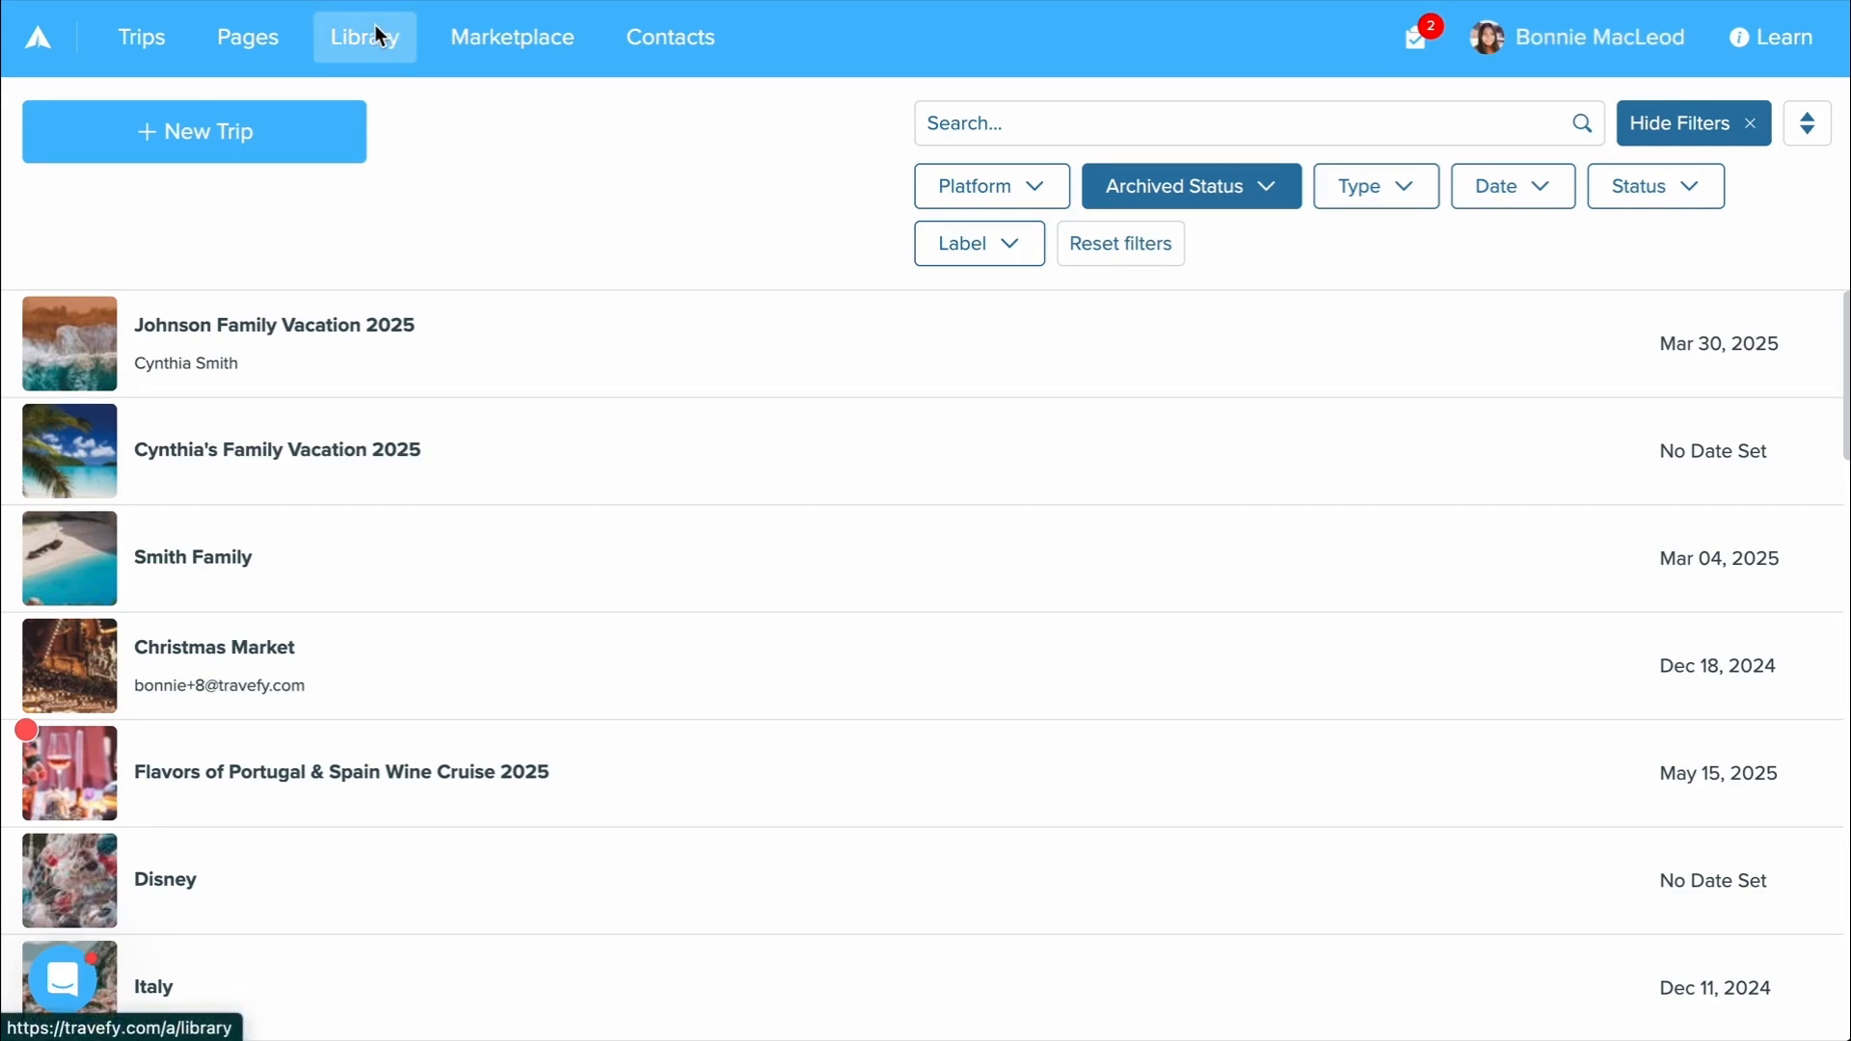
Go to the Library and scroll through the saved library items.
click(365, 37)
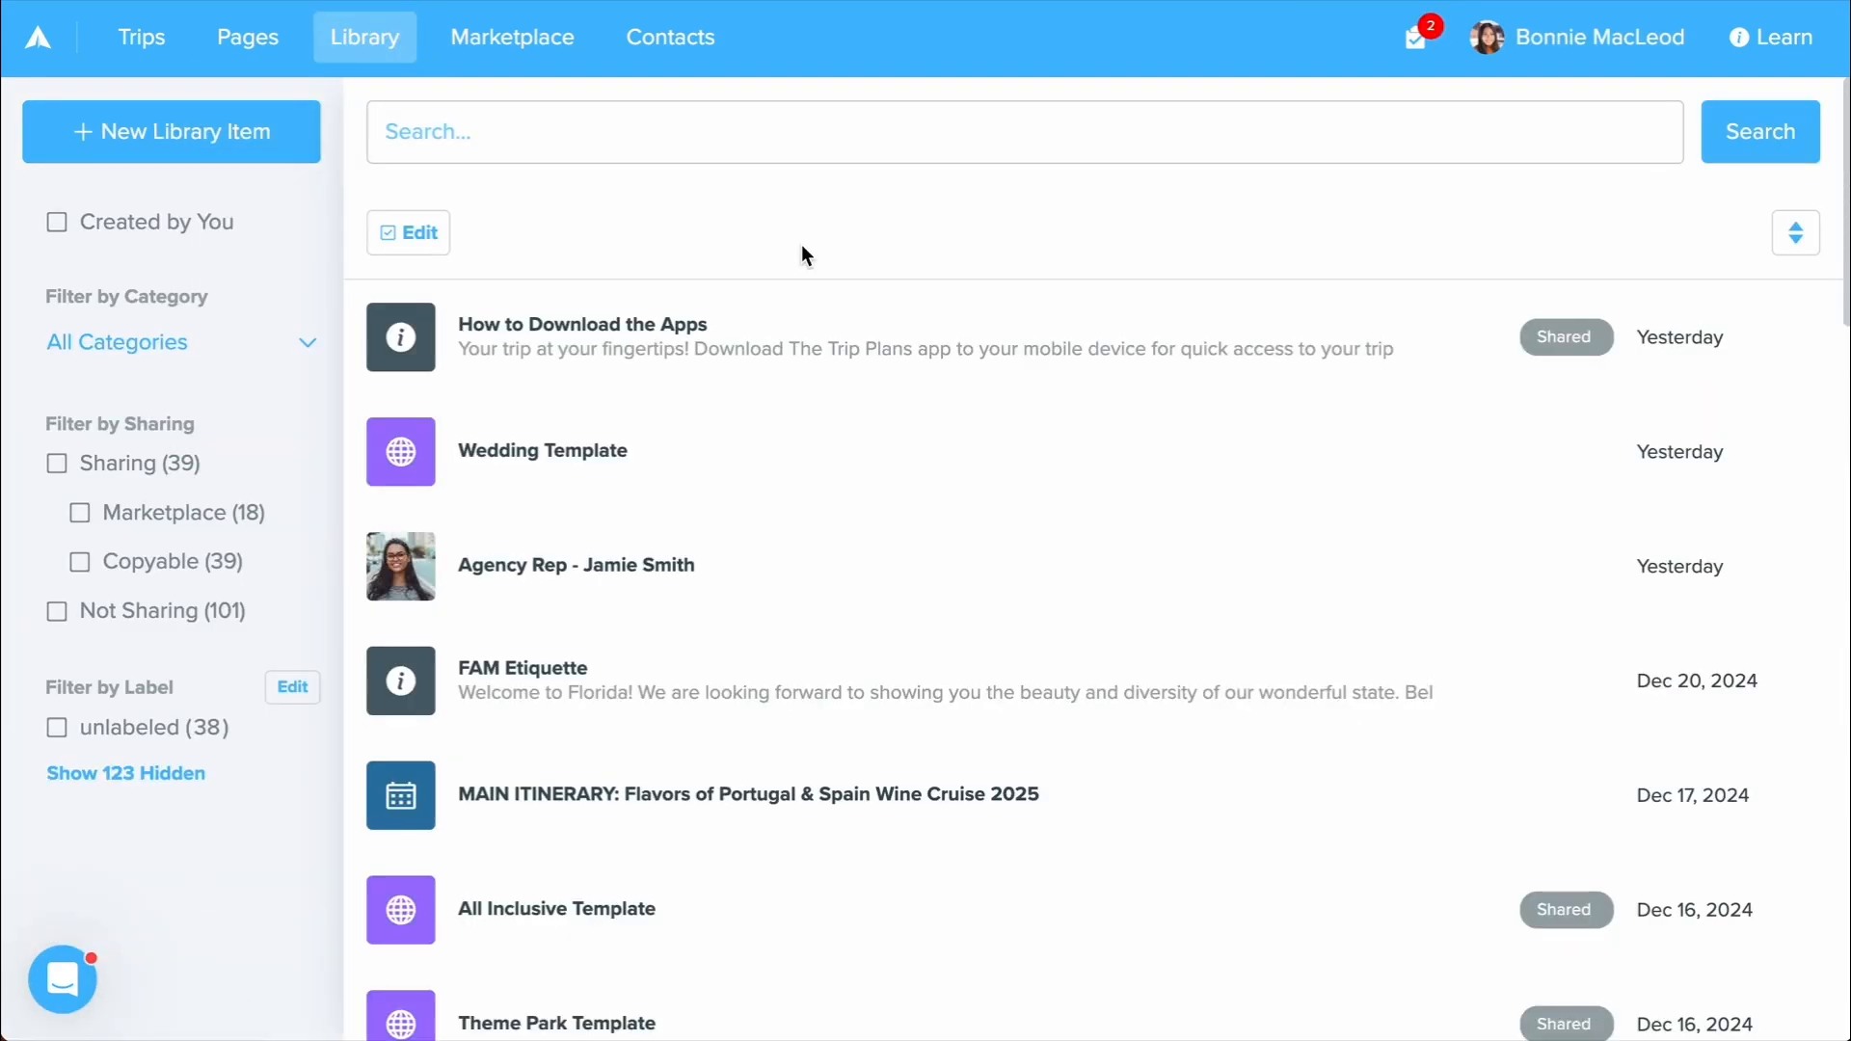
scroll(down, 3)
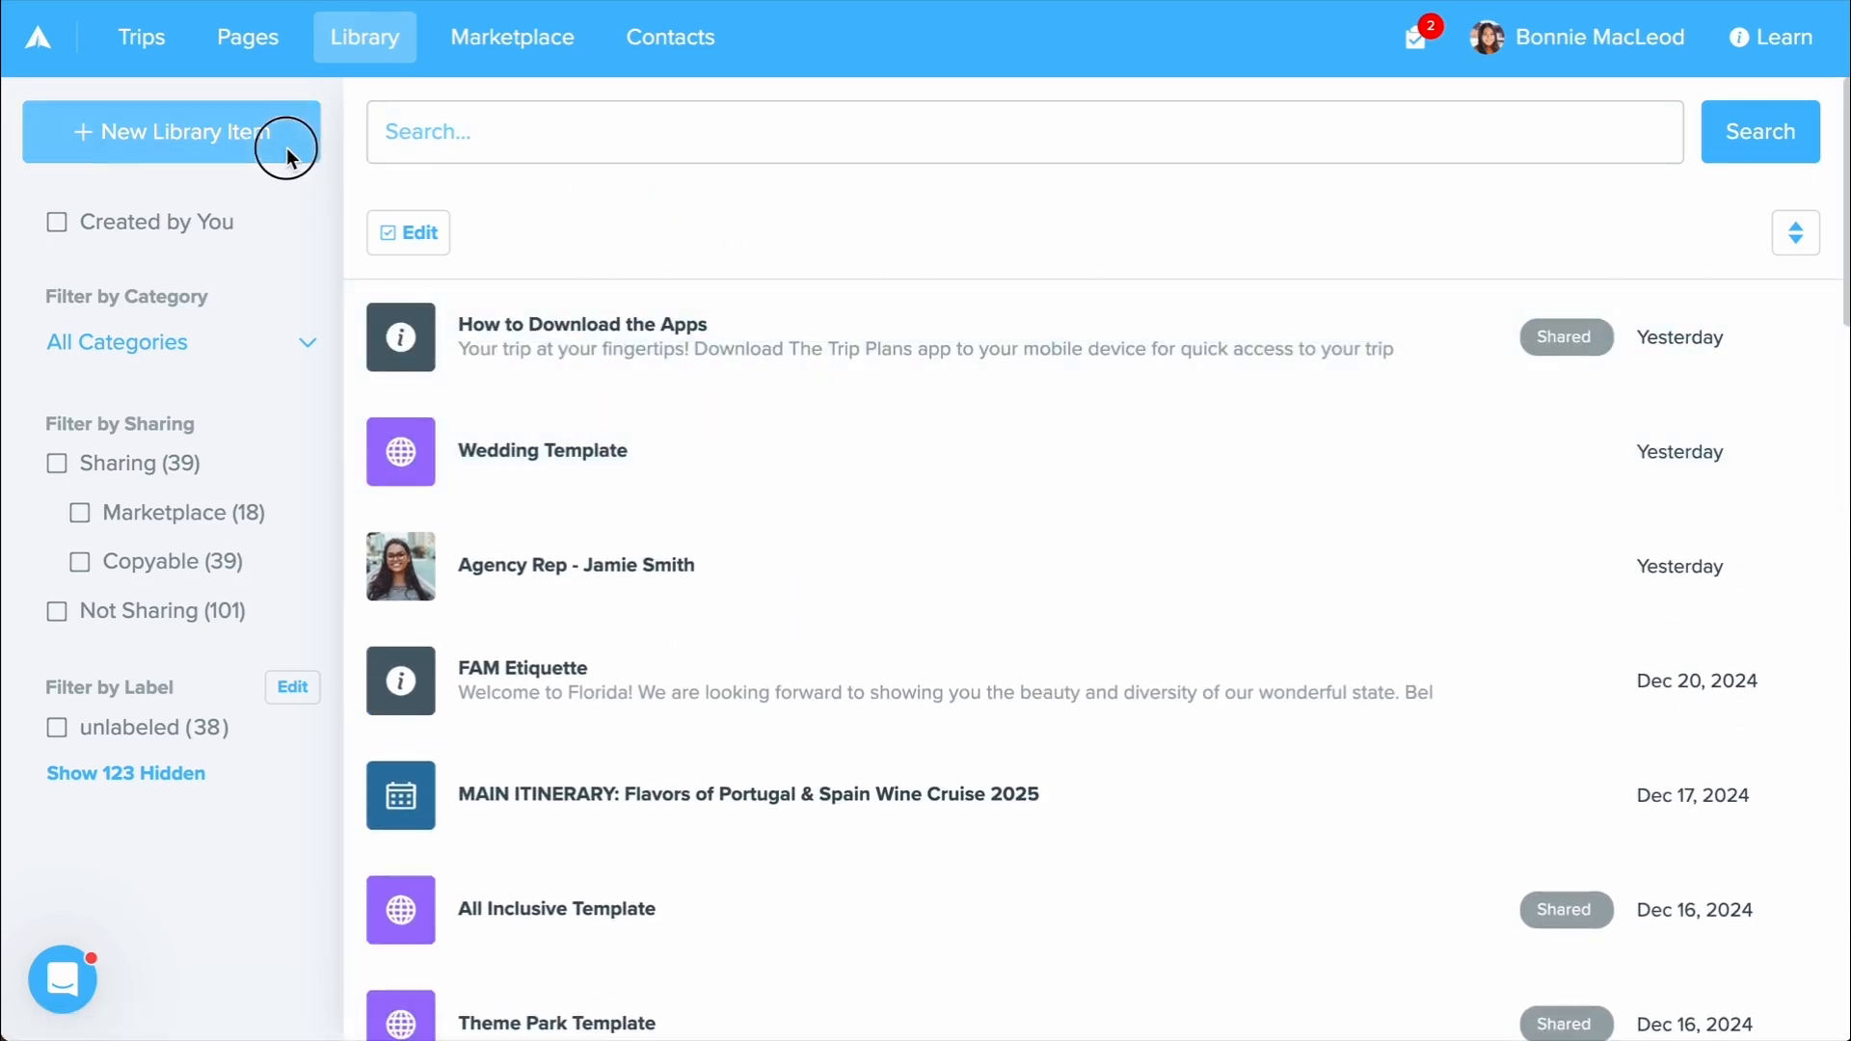
mouse_move(200, 270)
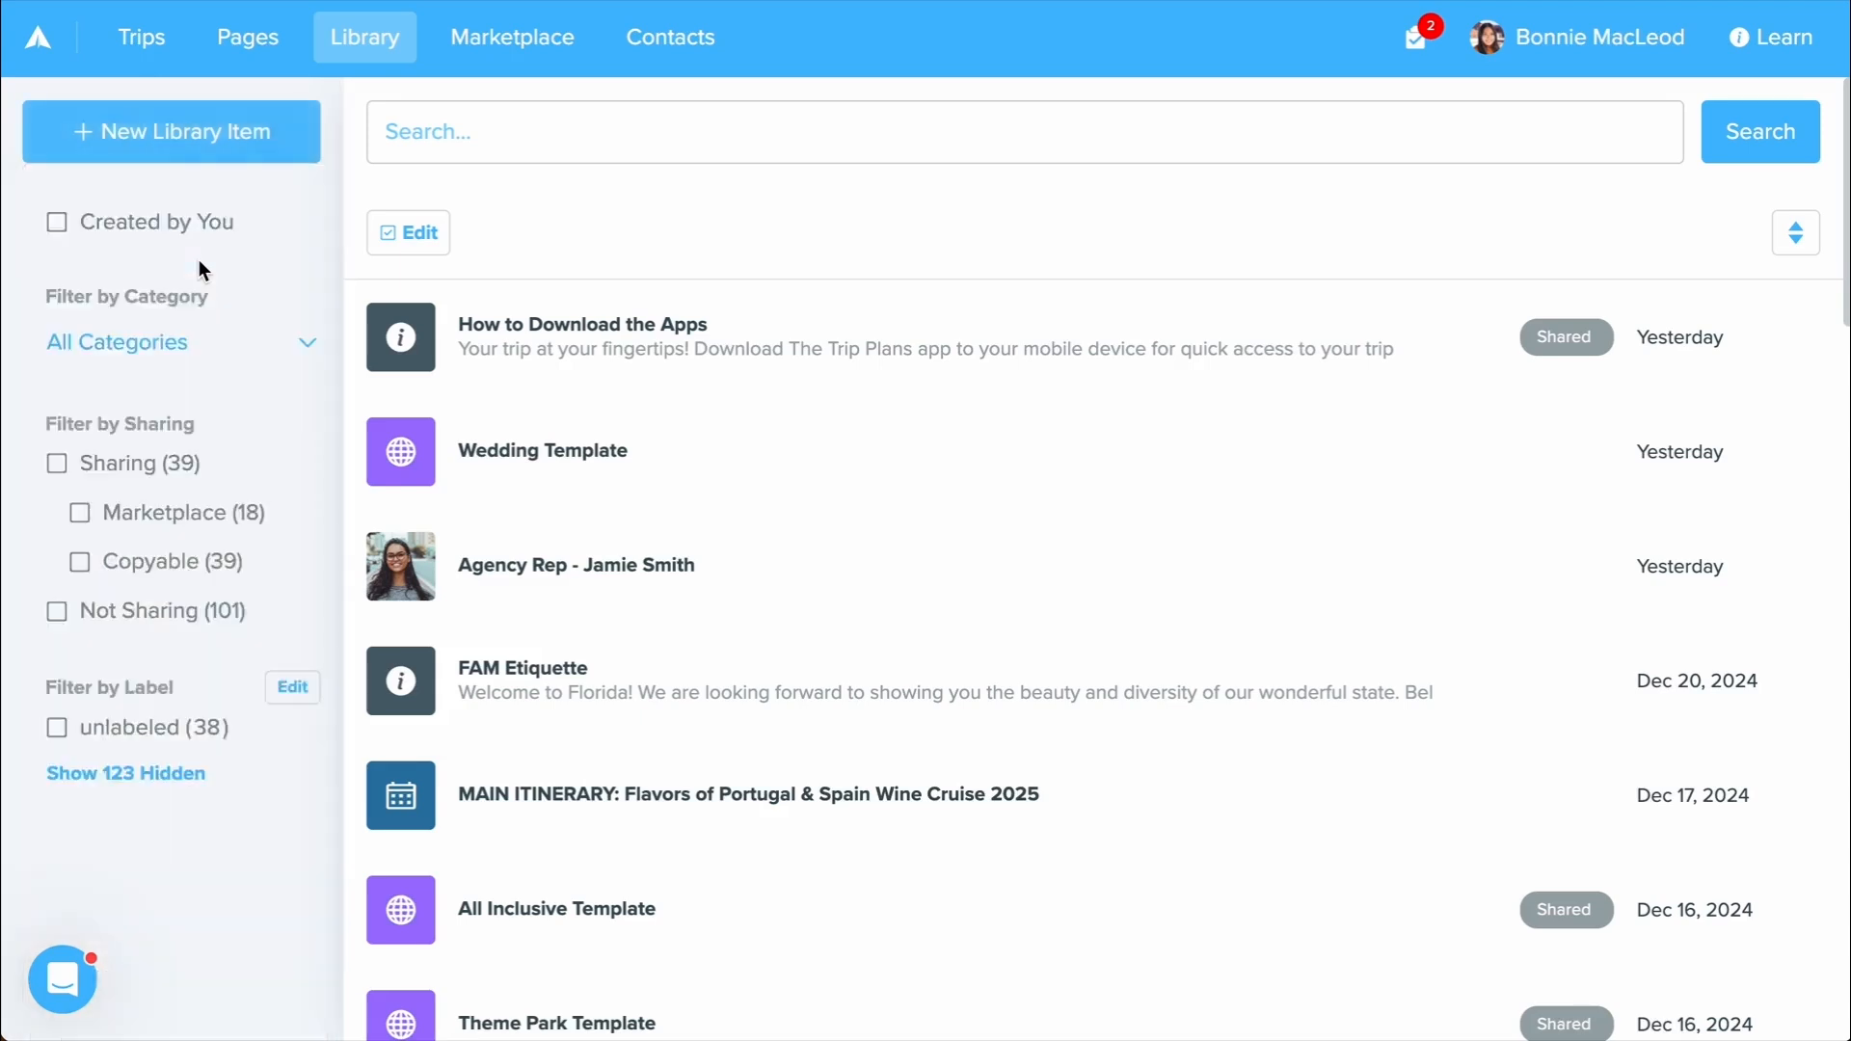
Create a new form titled 'Intake Form' with the 'new client' label and no response limit.
click(171, 131)
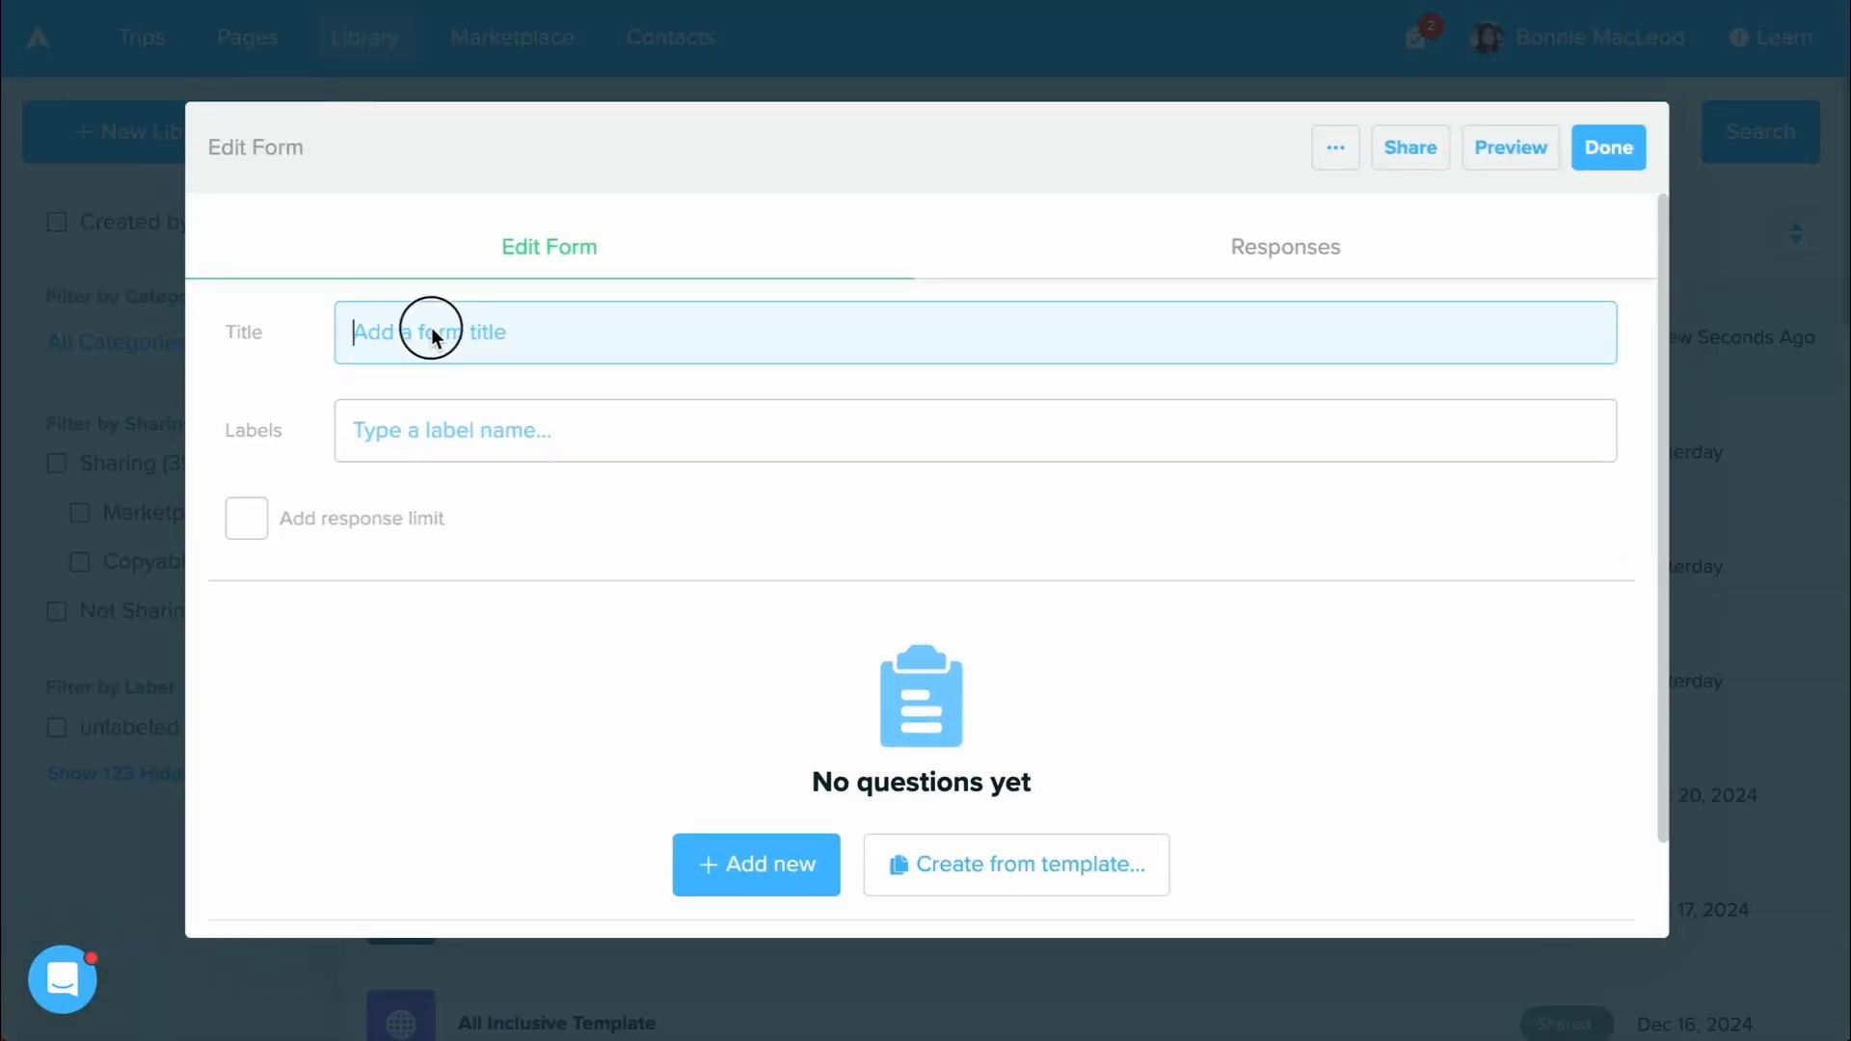
text(Intake)
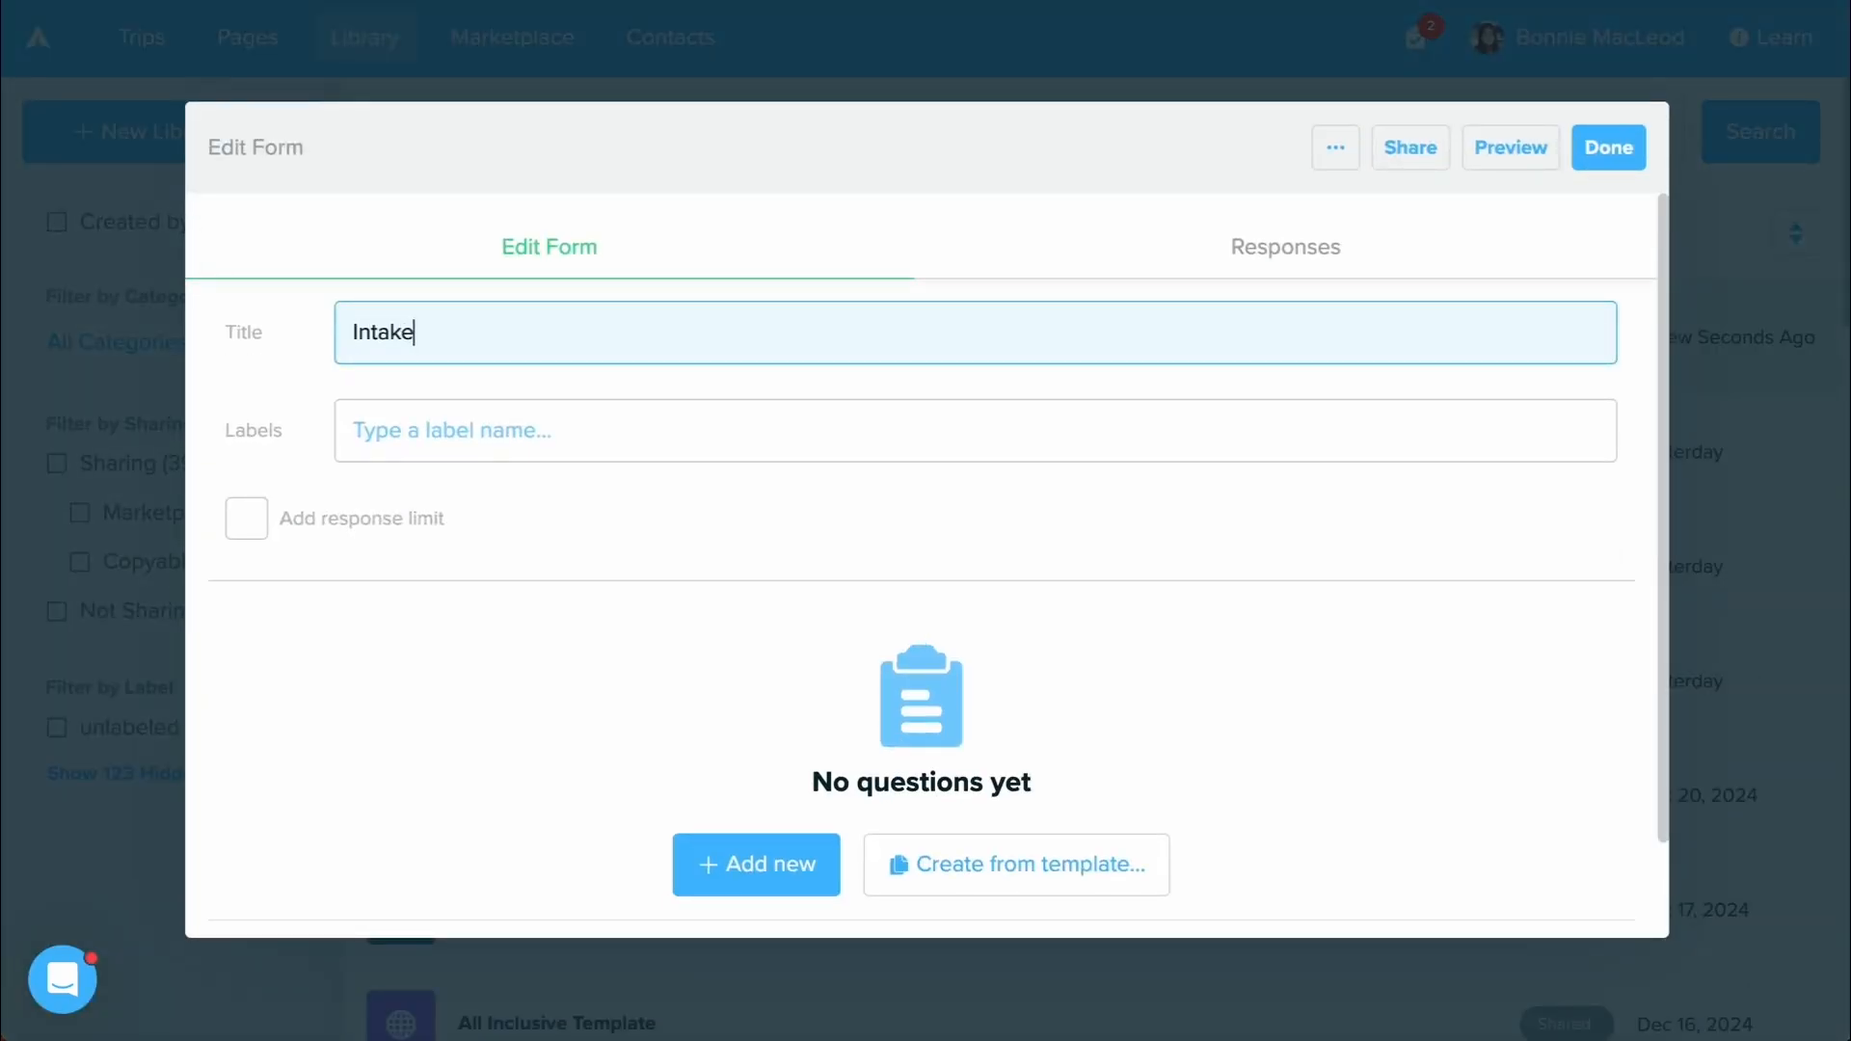
click(973, 430)
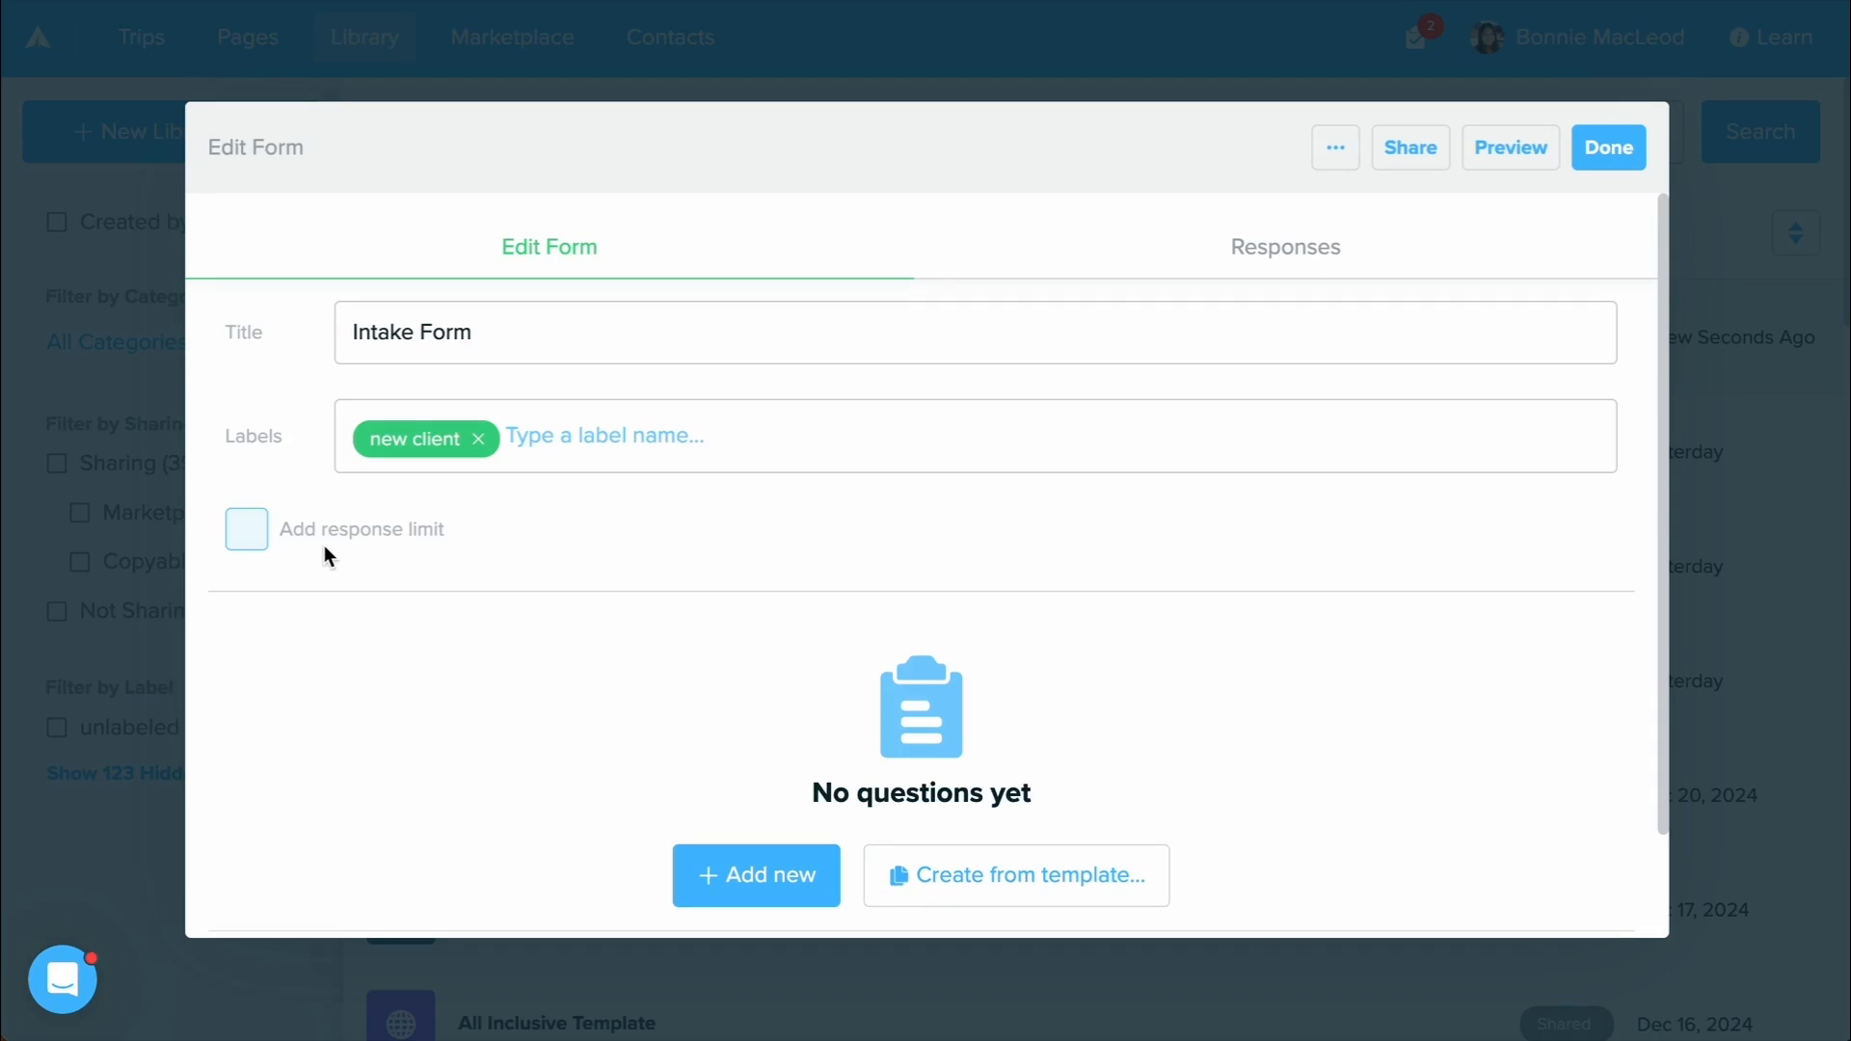
click(245, 528)
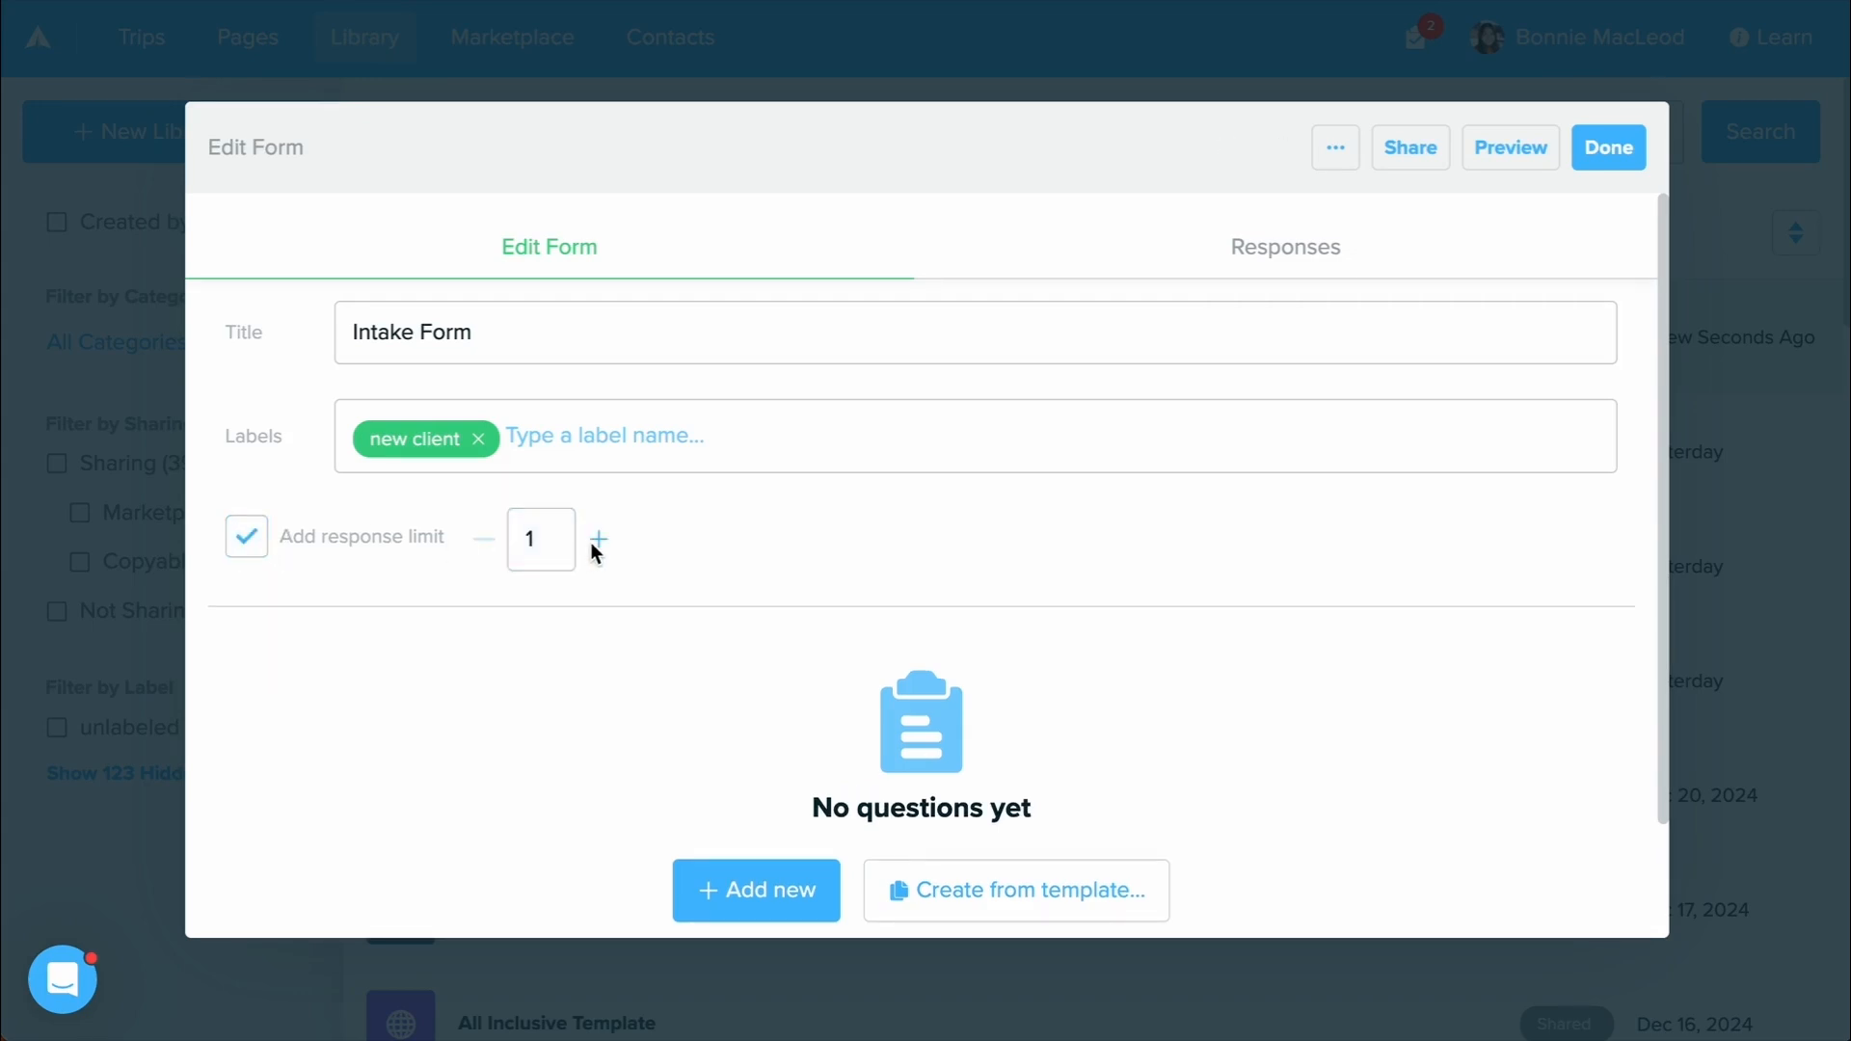
click(245, 538)
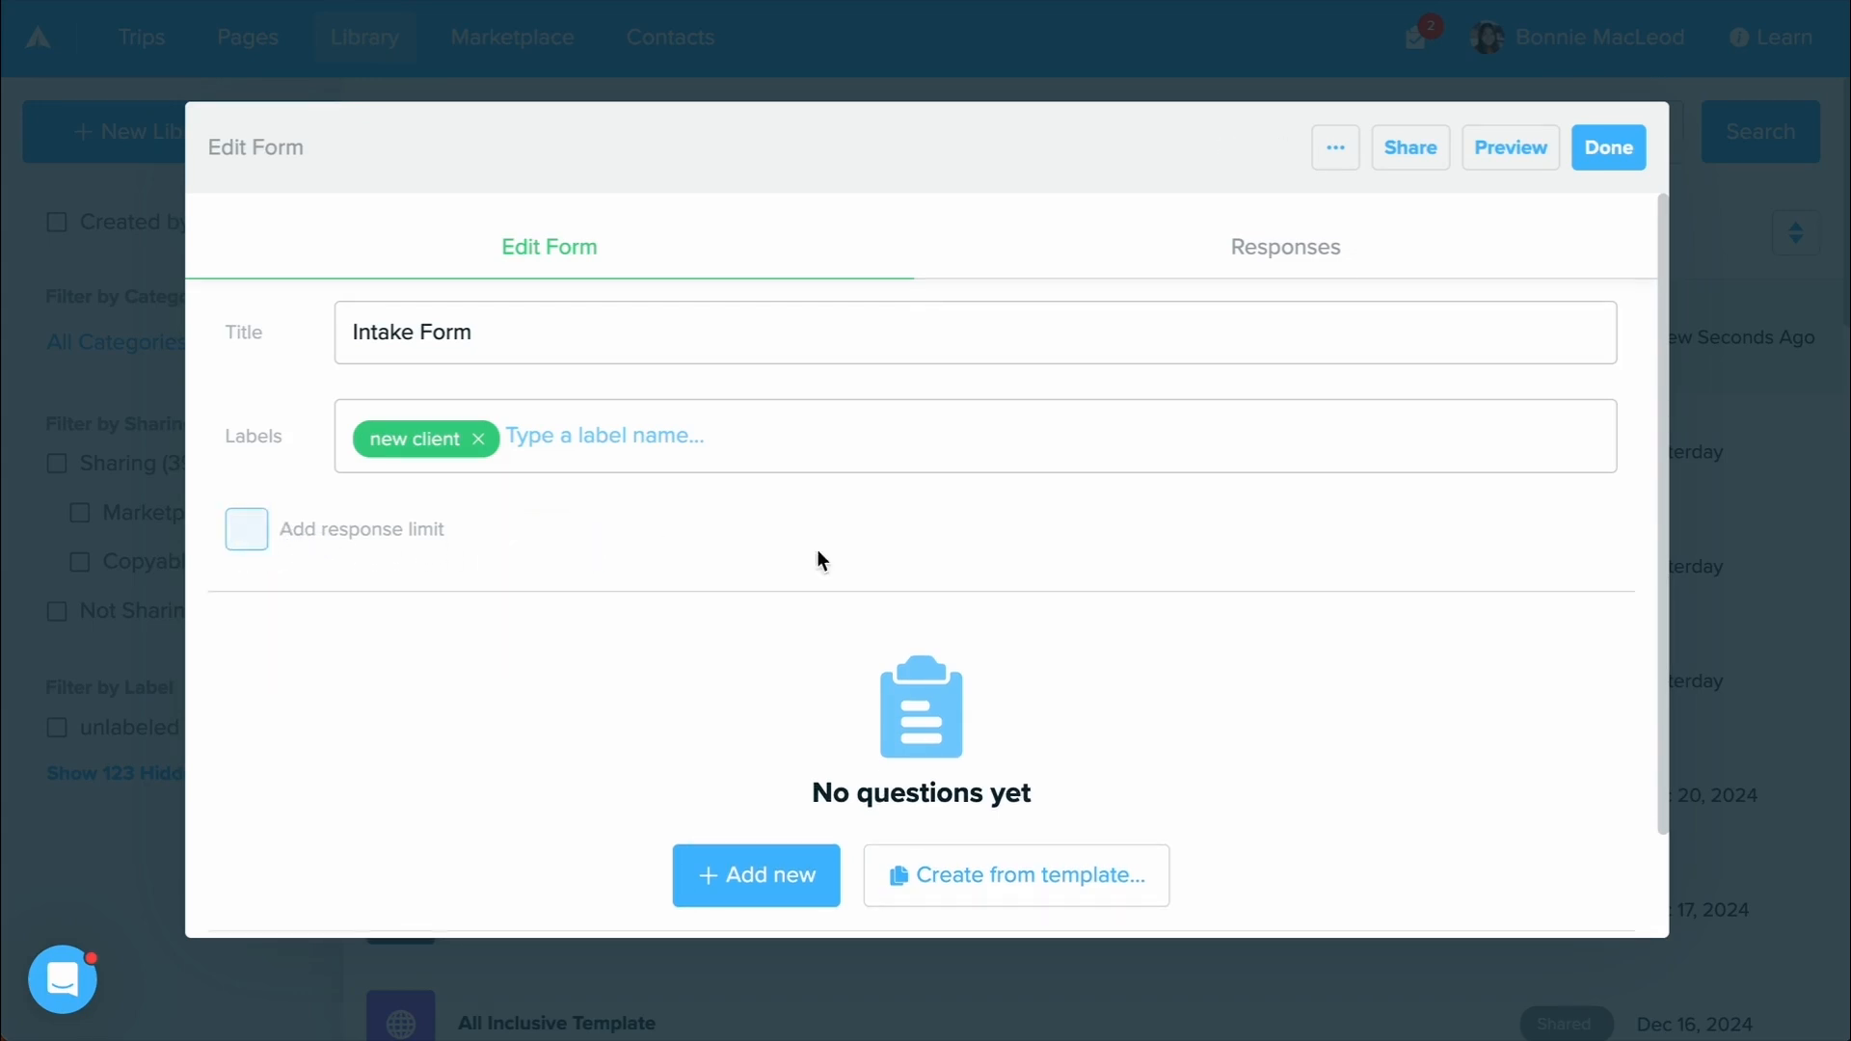
Browse the form templates, then show the Add new choices: Question, Text & Image Only, Embed Calendar.
scroll(down, 3)
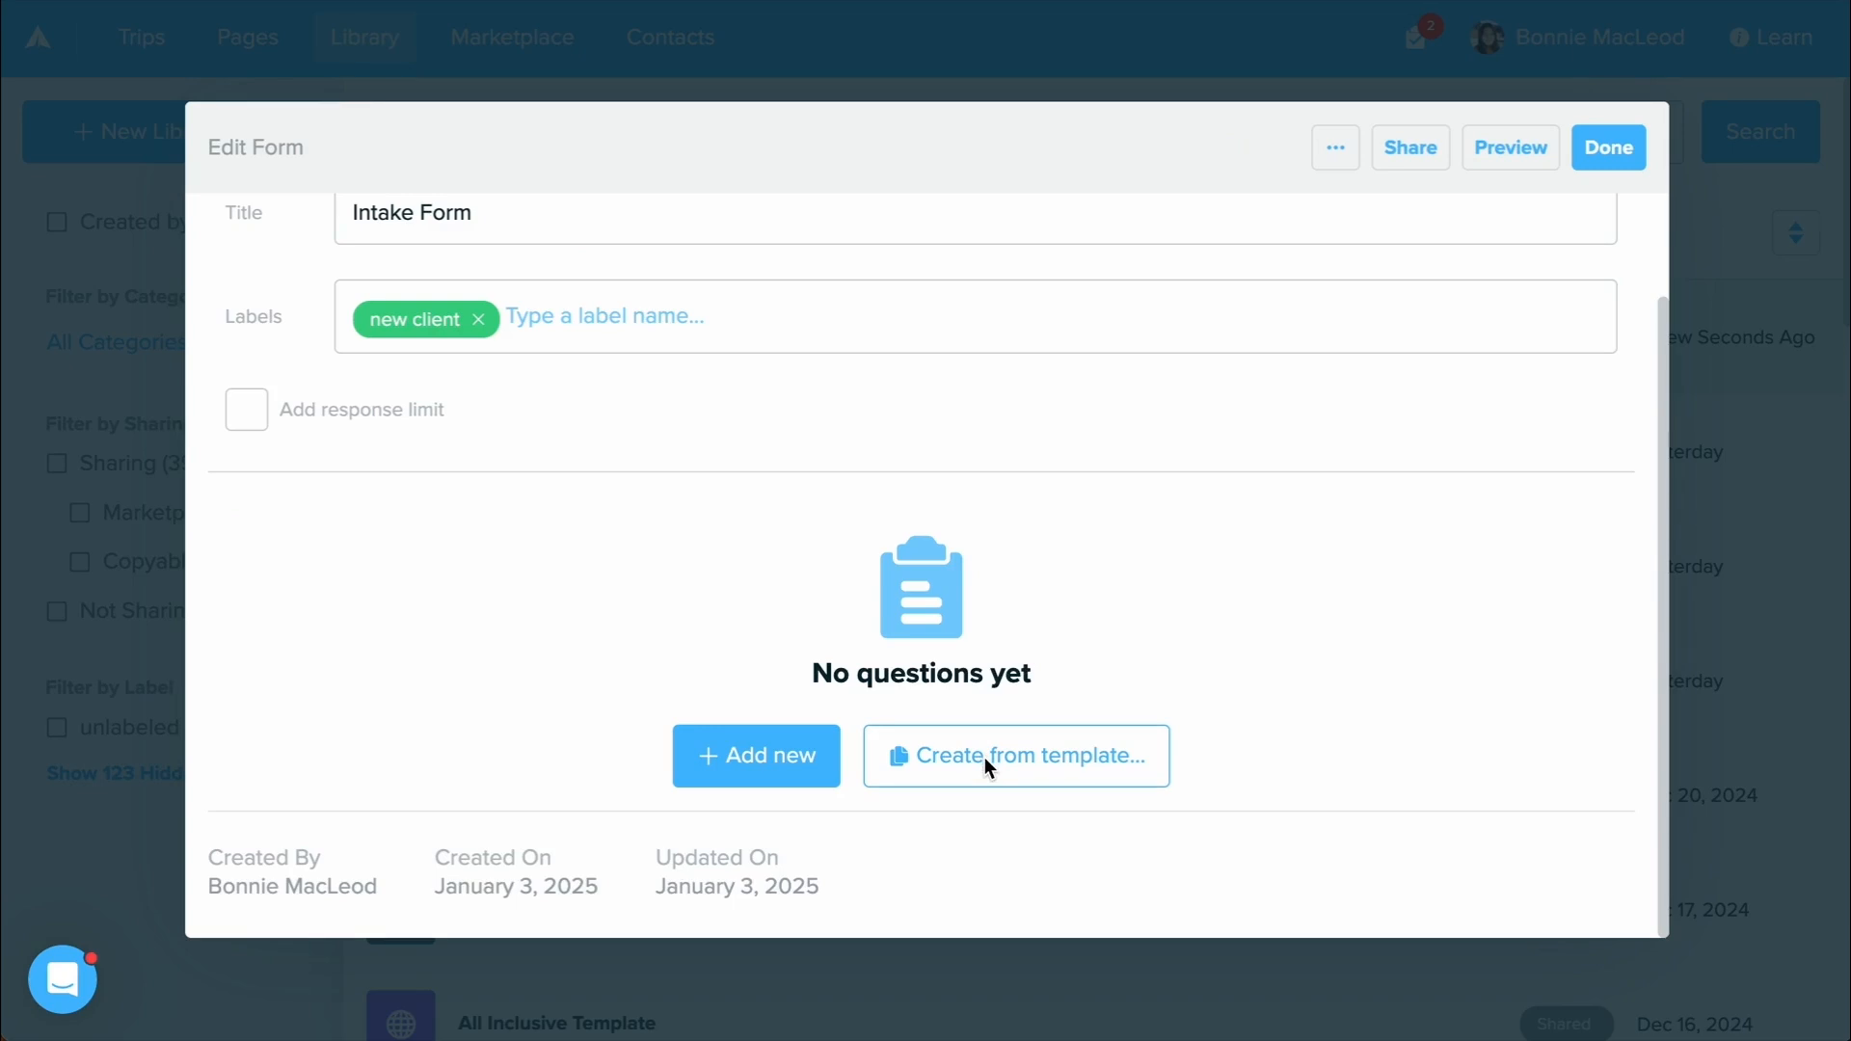
click(1014, 755)
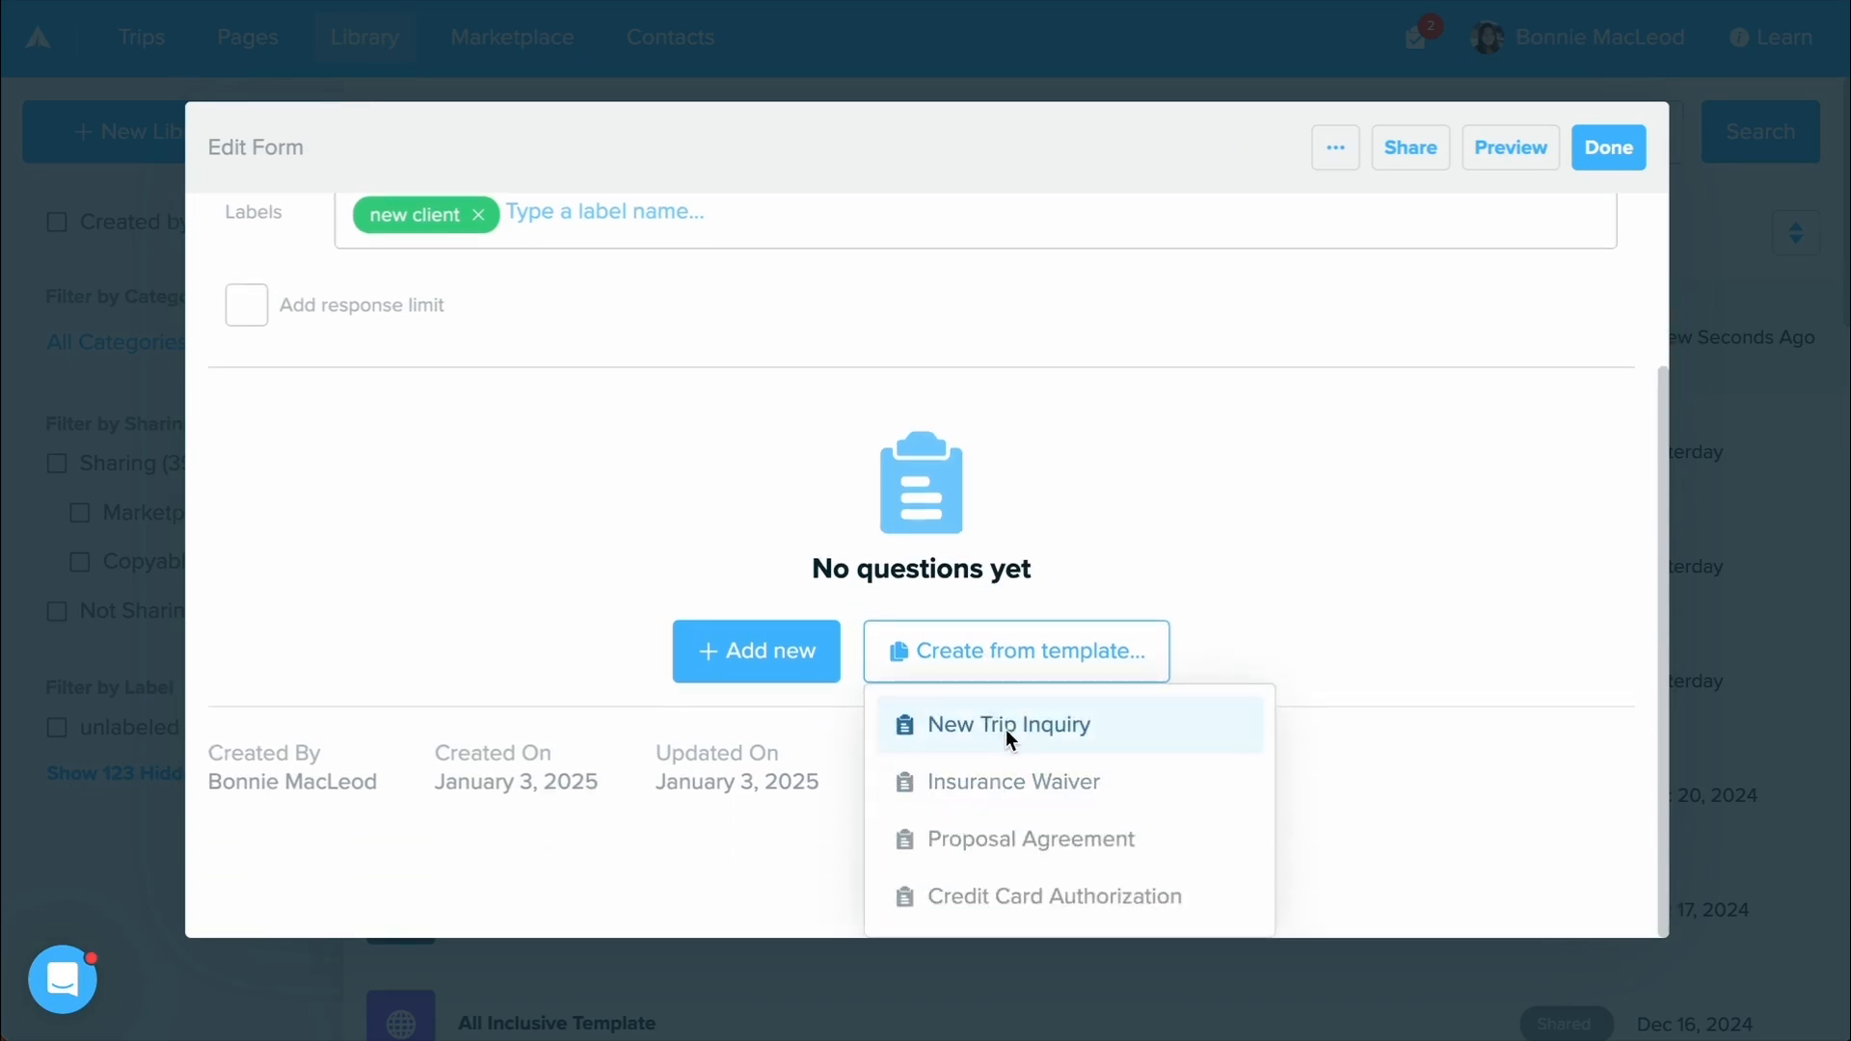
mouse_move(1055, 897)
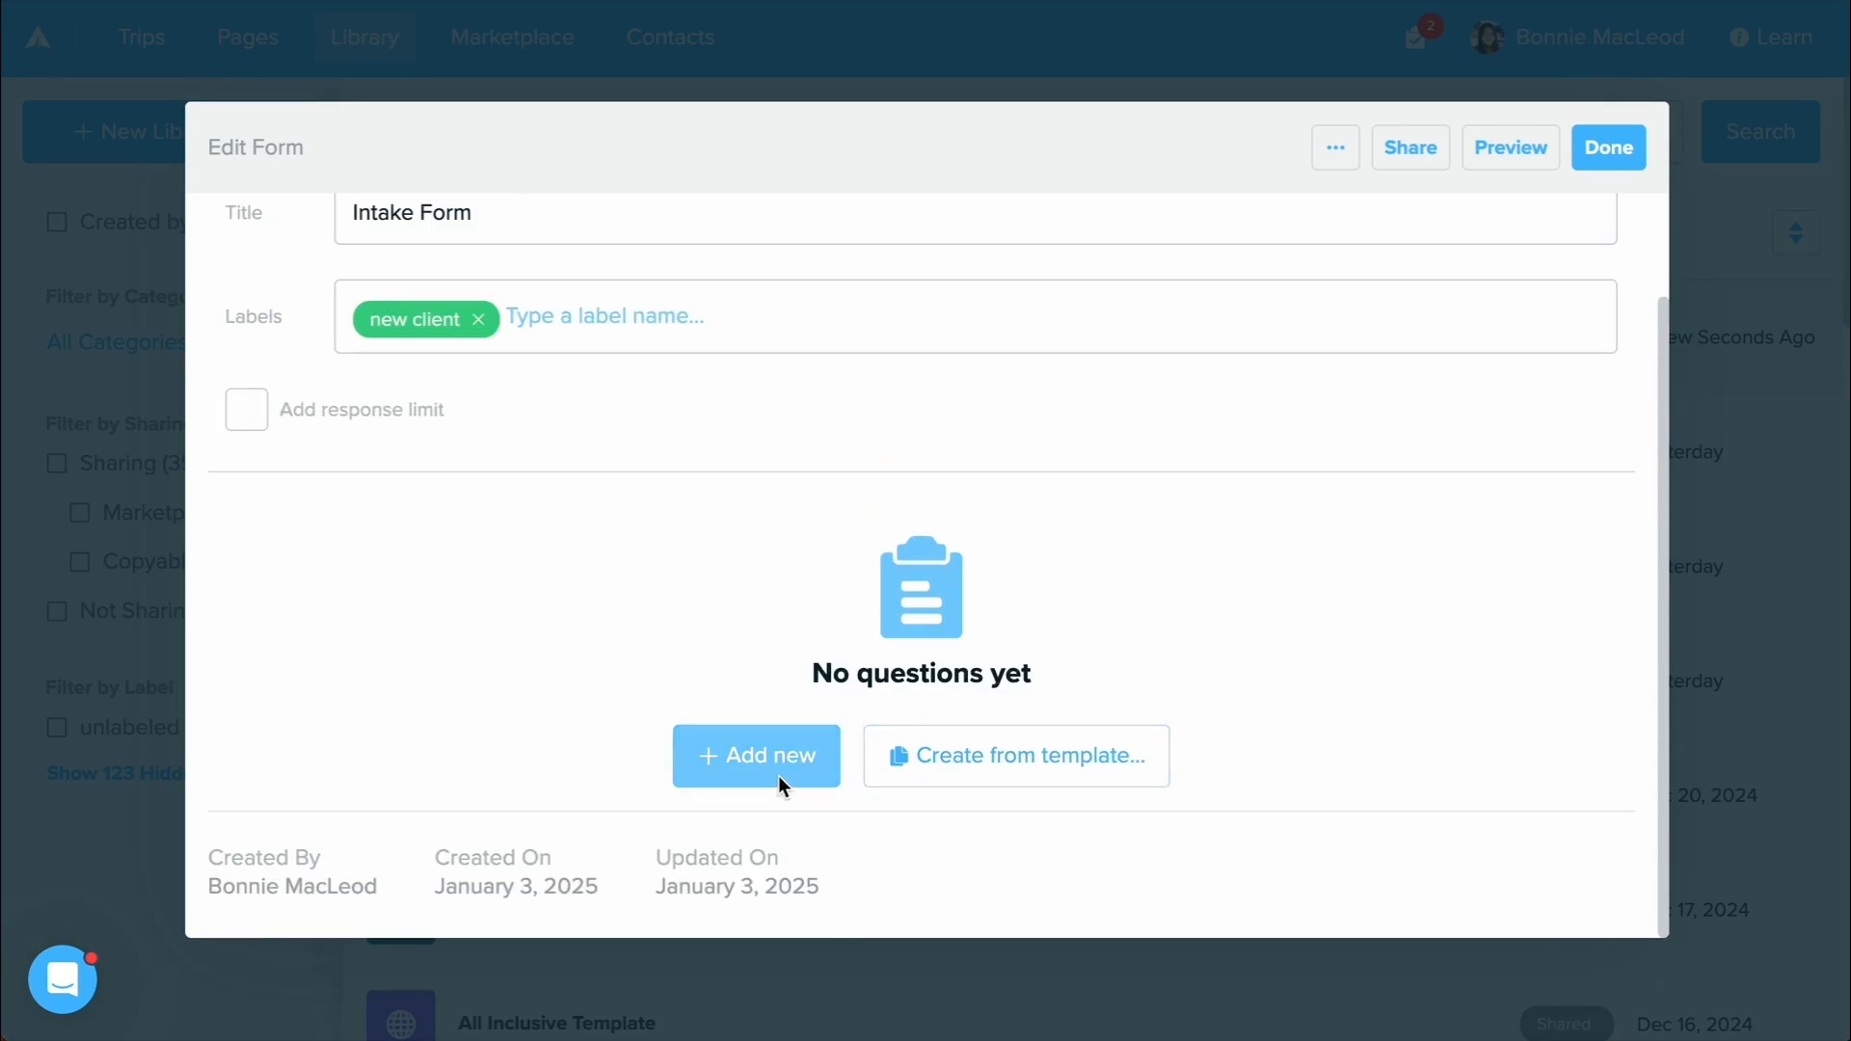
click(756, 755)
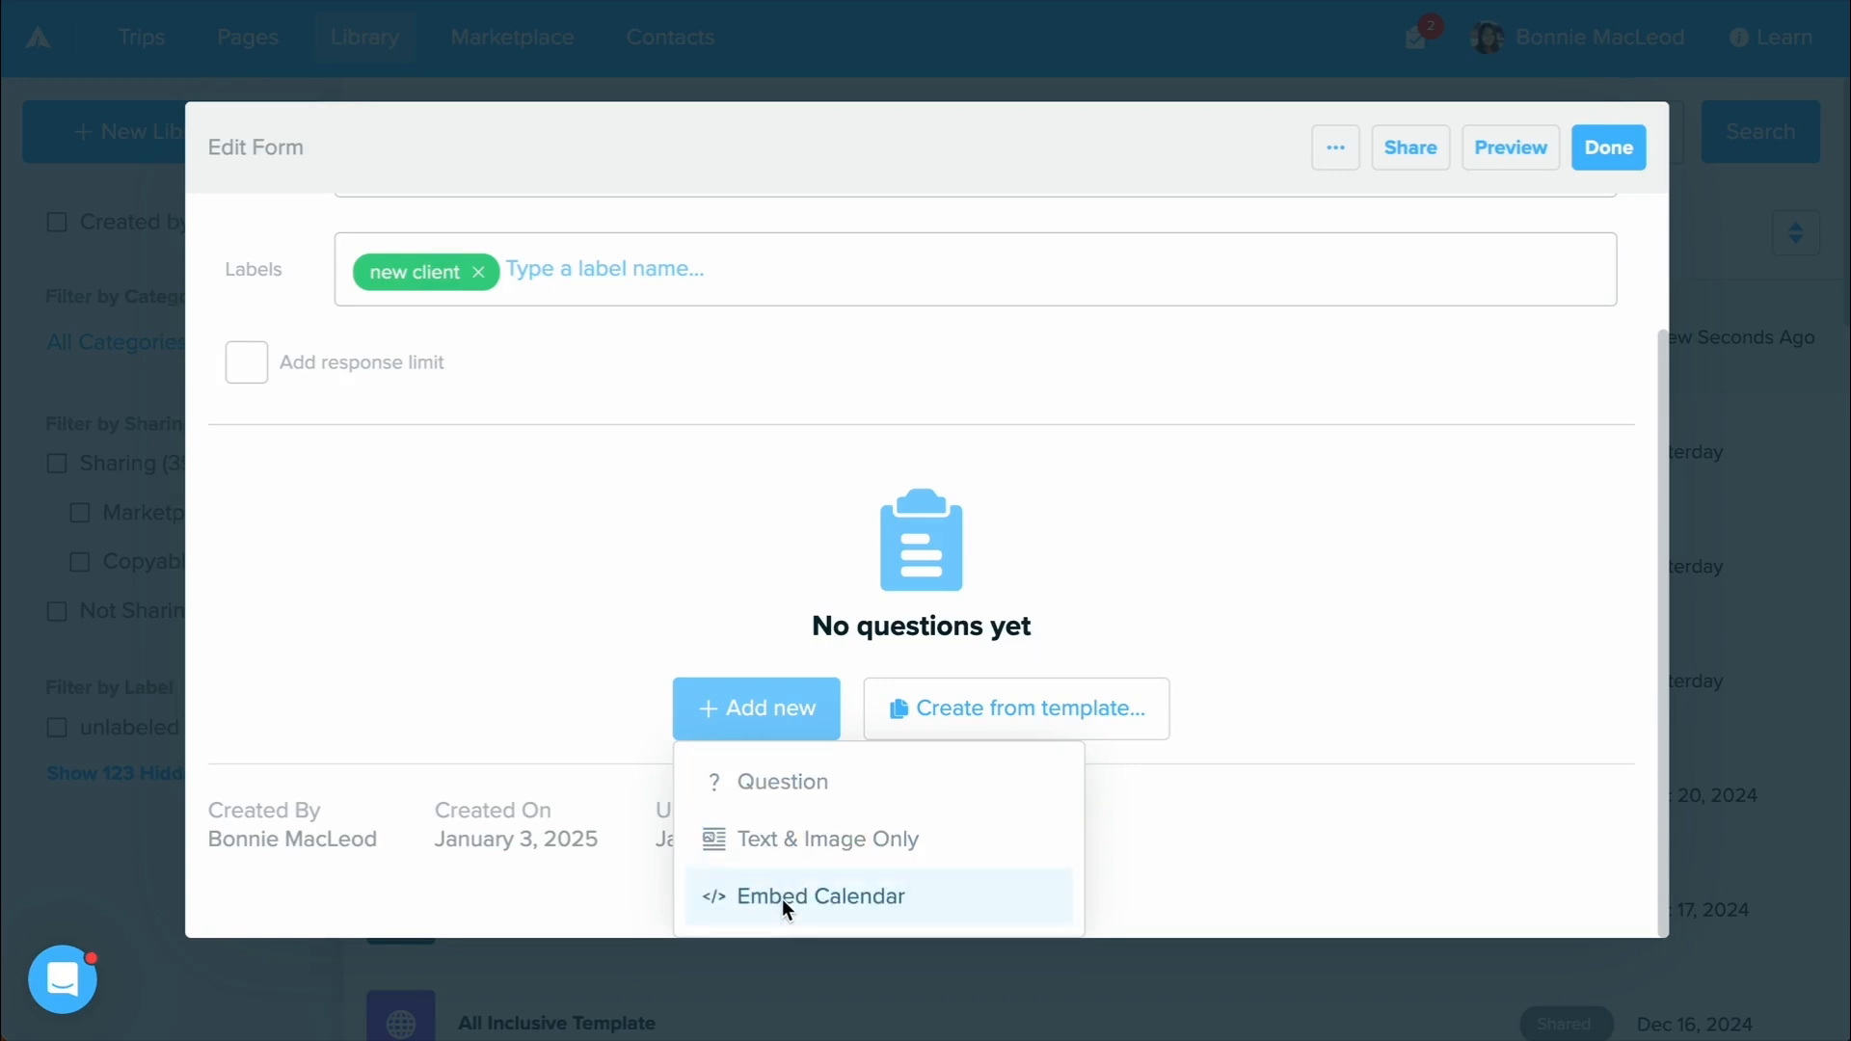
mouse_move(842, 800)
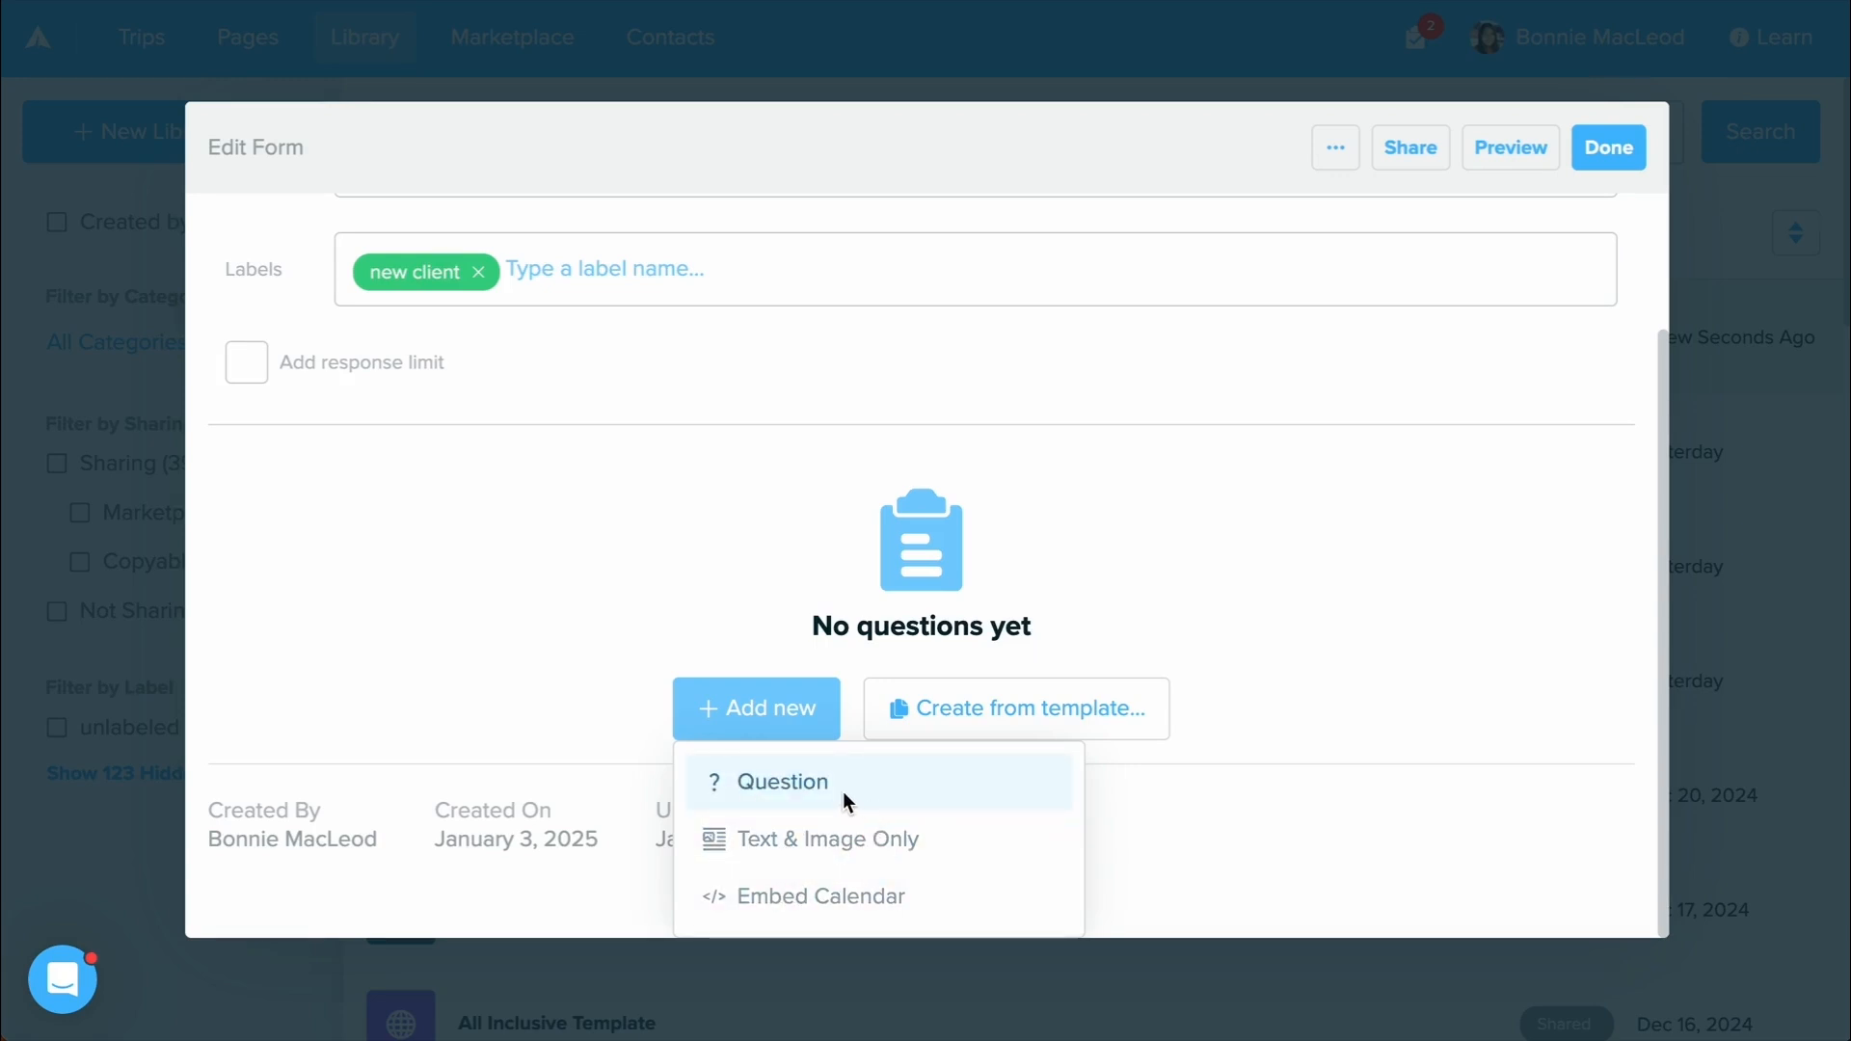
mouse_move(896, 839)
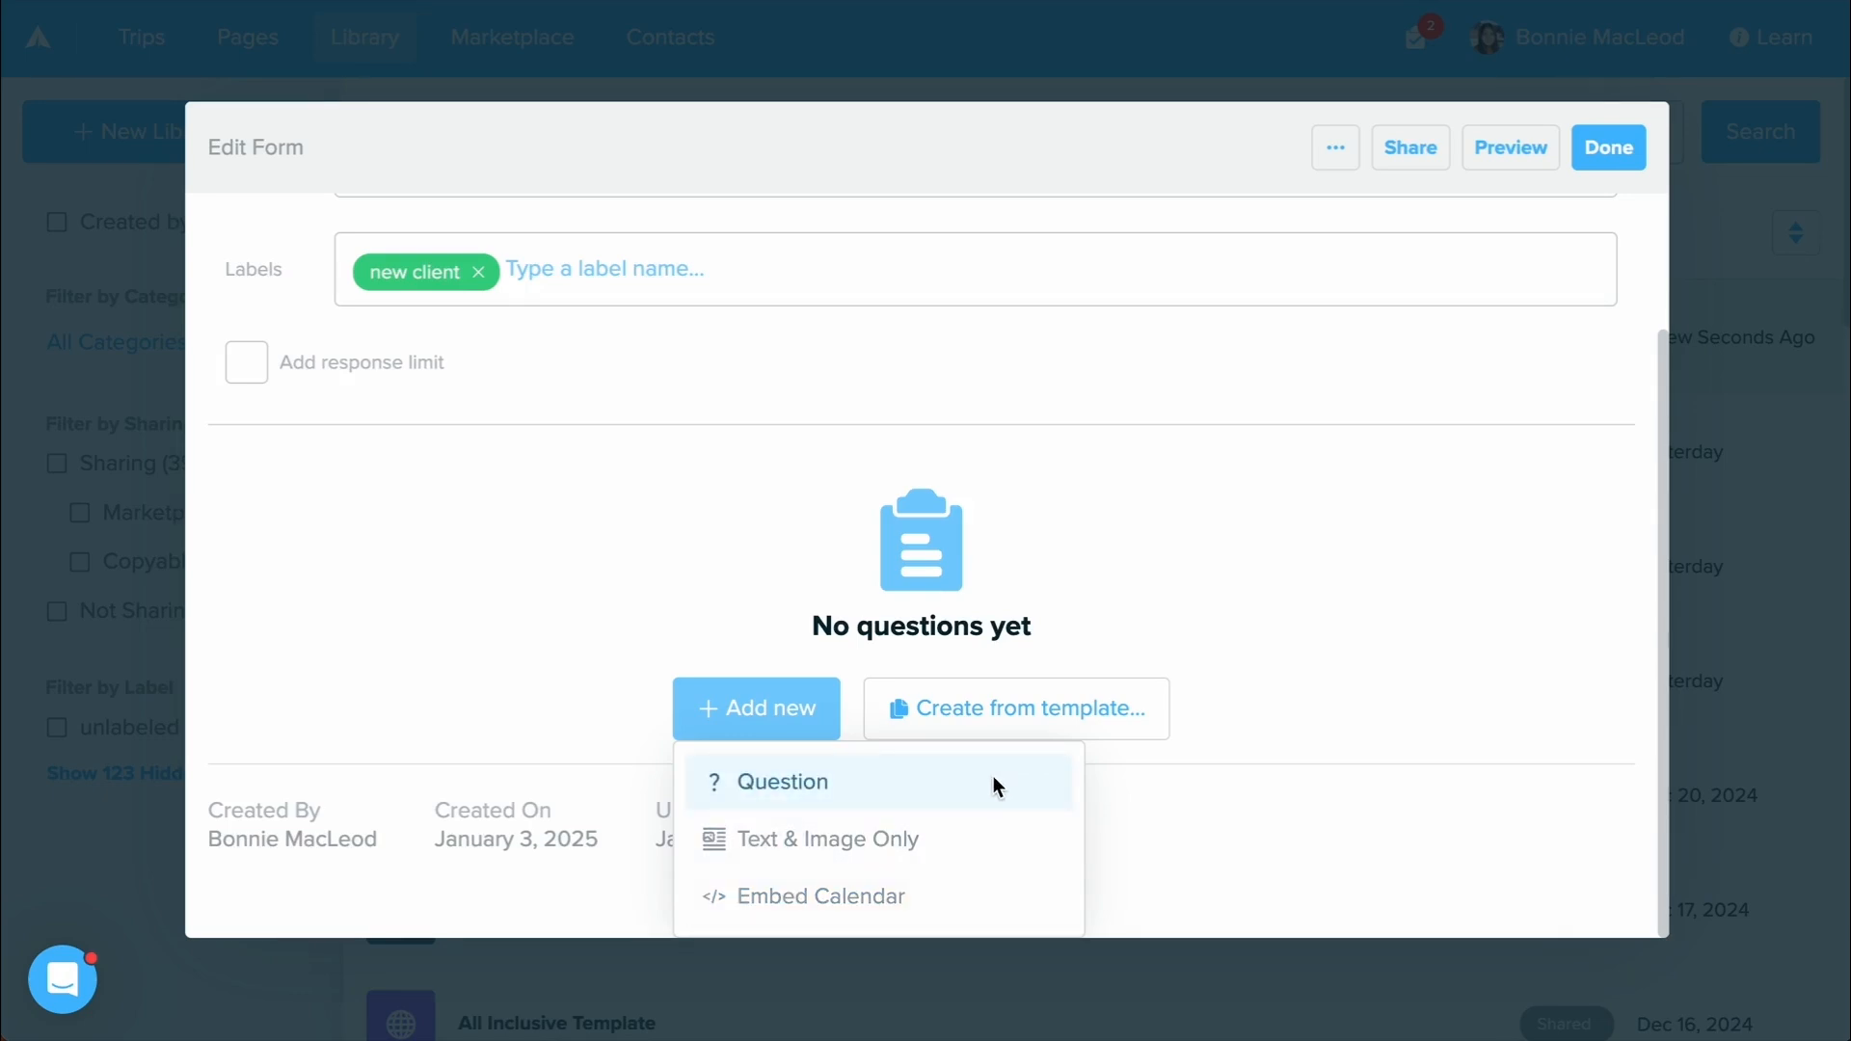
Add a 'Full Name' question with instructions 'As it appears on your passport.'.
click(781, 781)
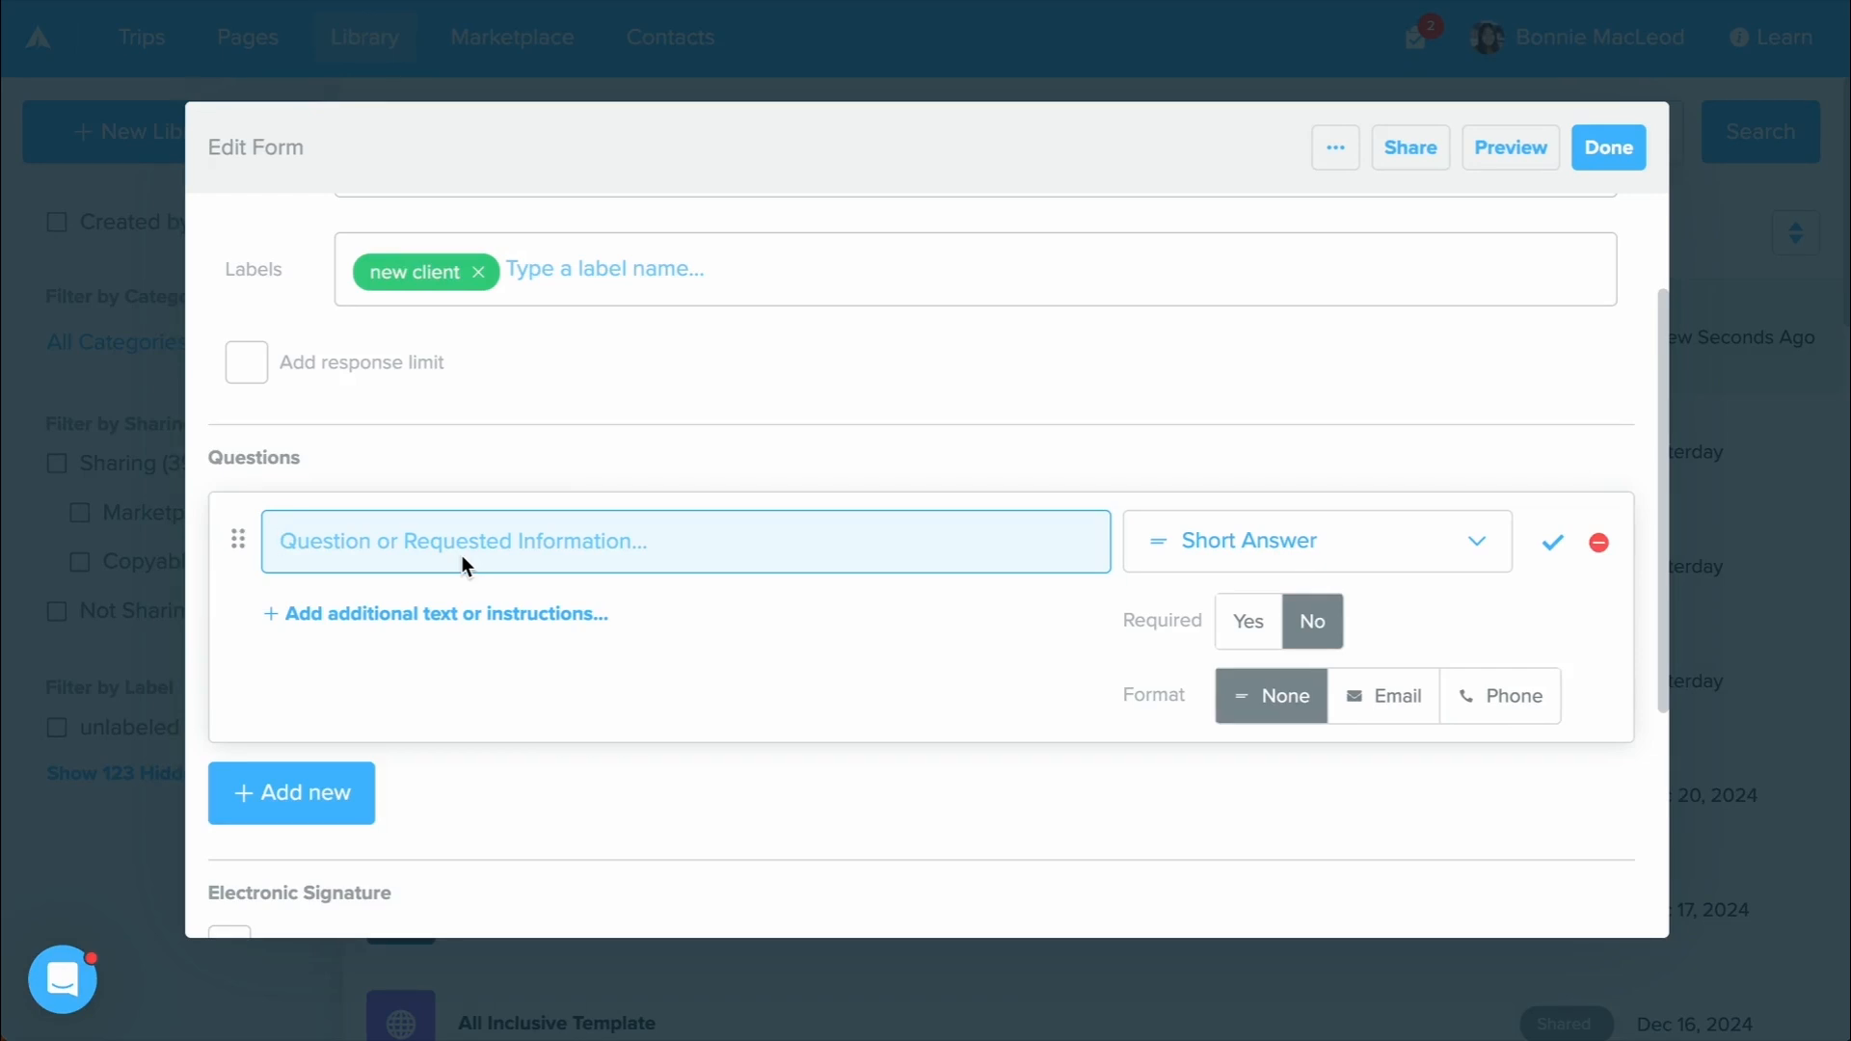
text(Full Name)
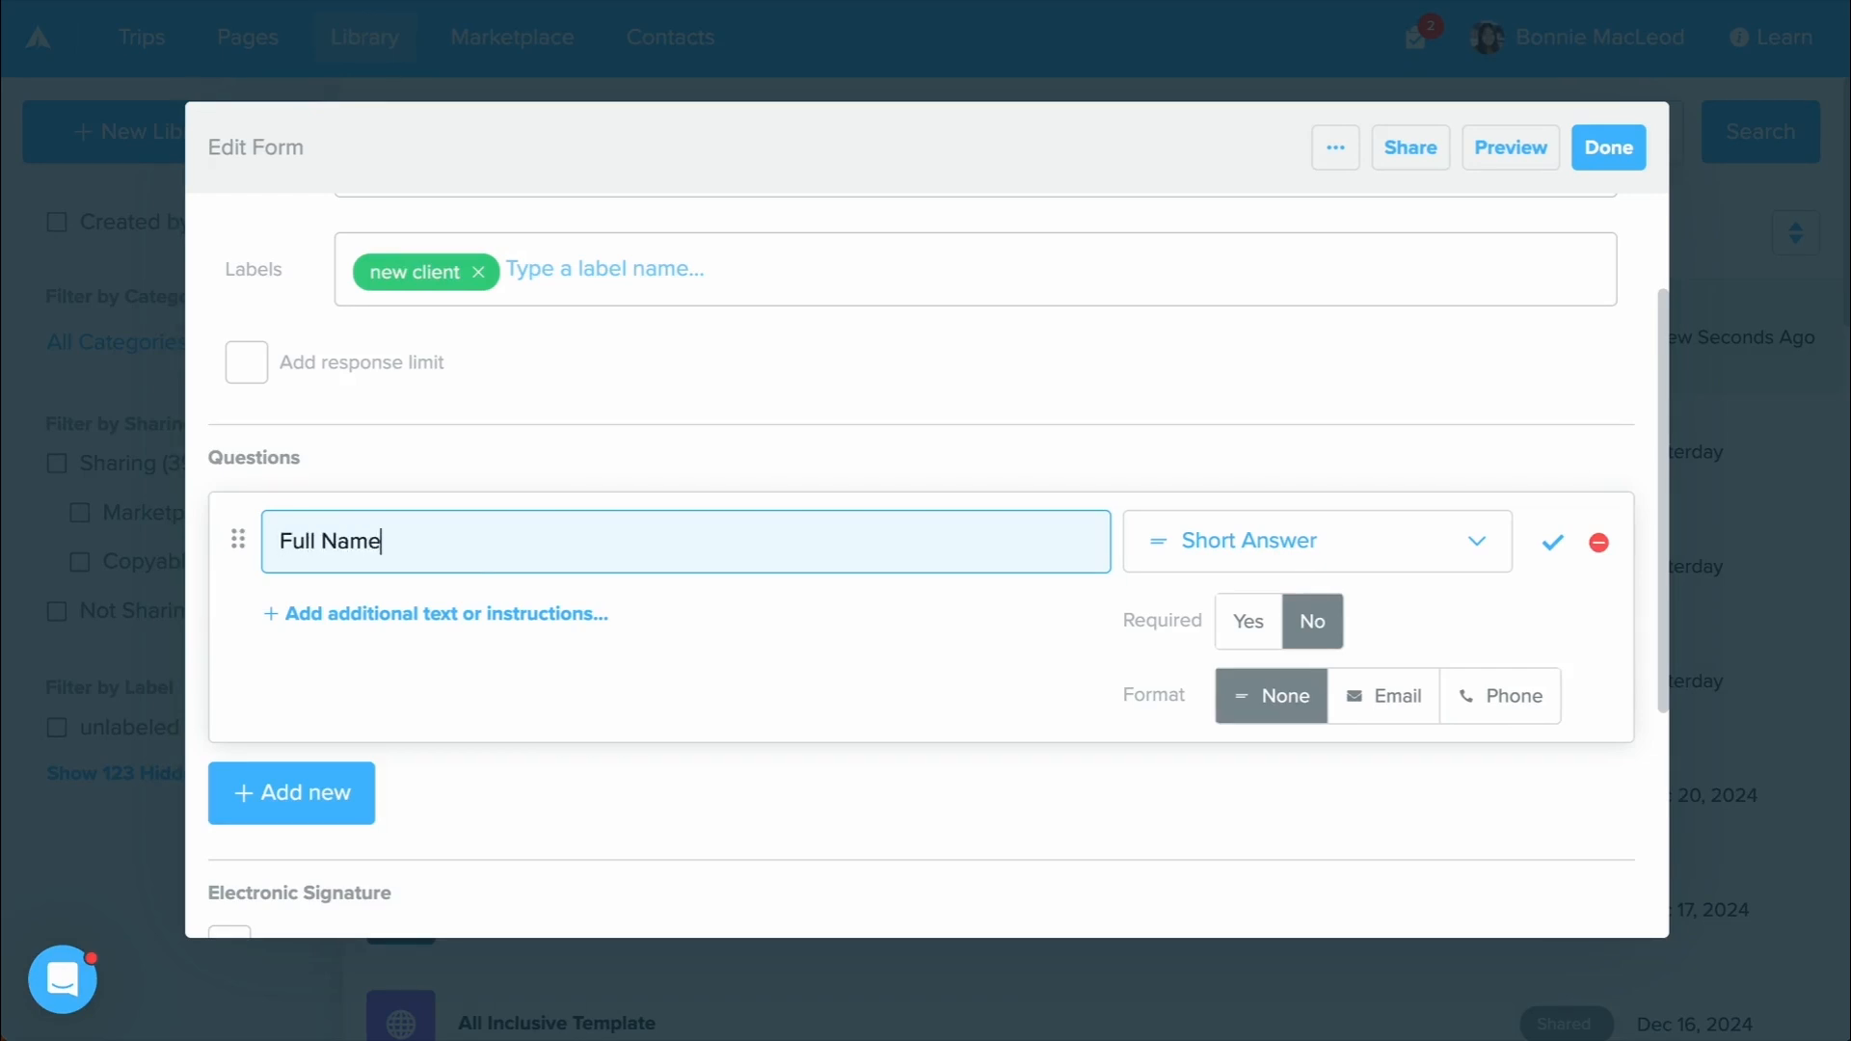
mouse_move(463, 565)
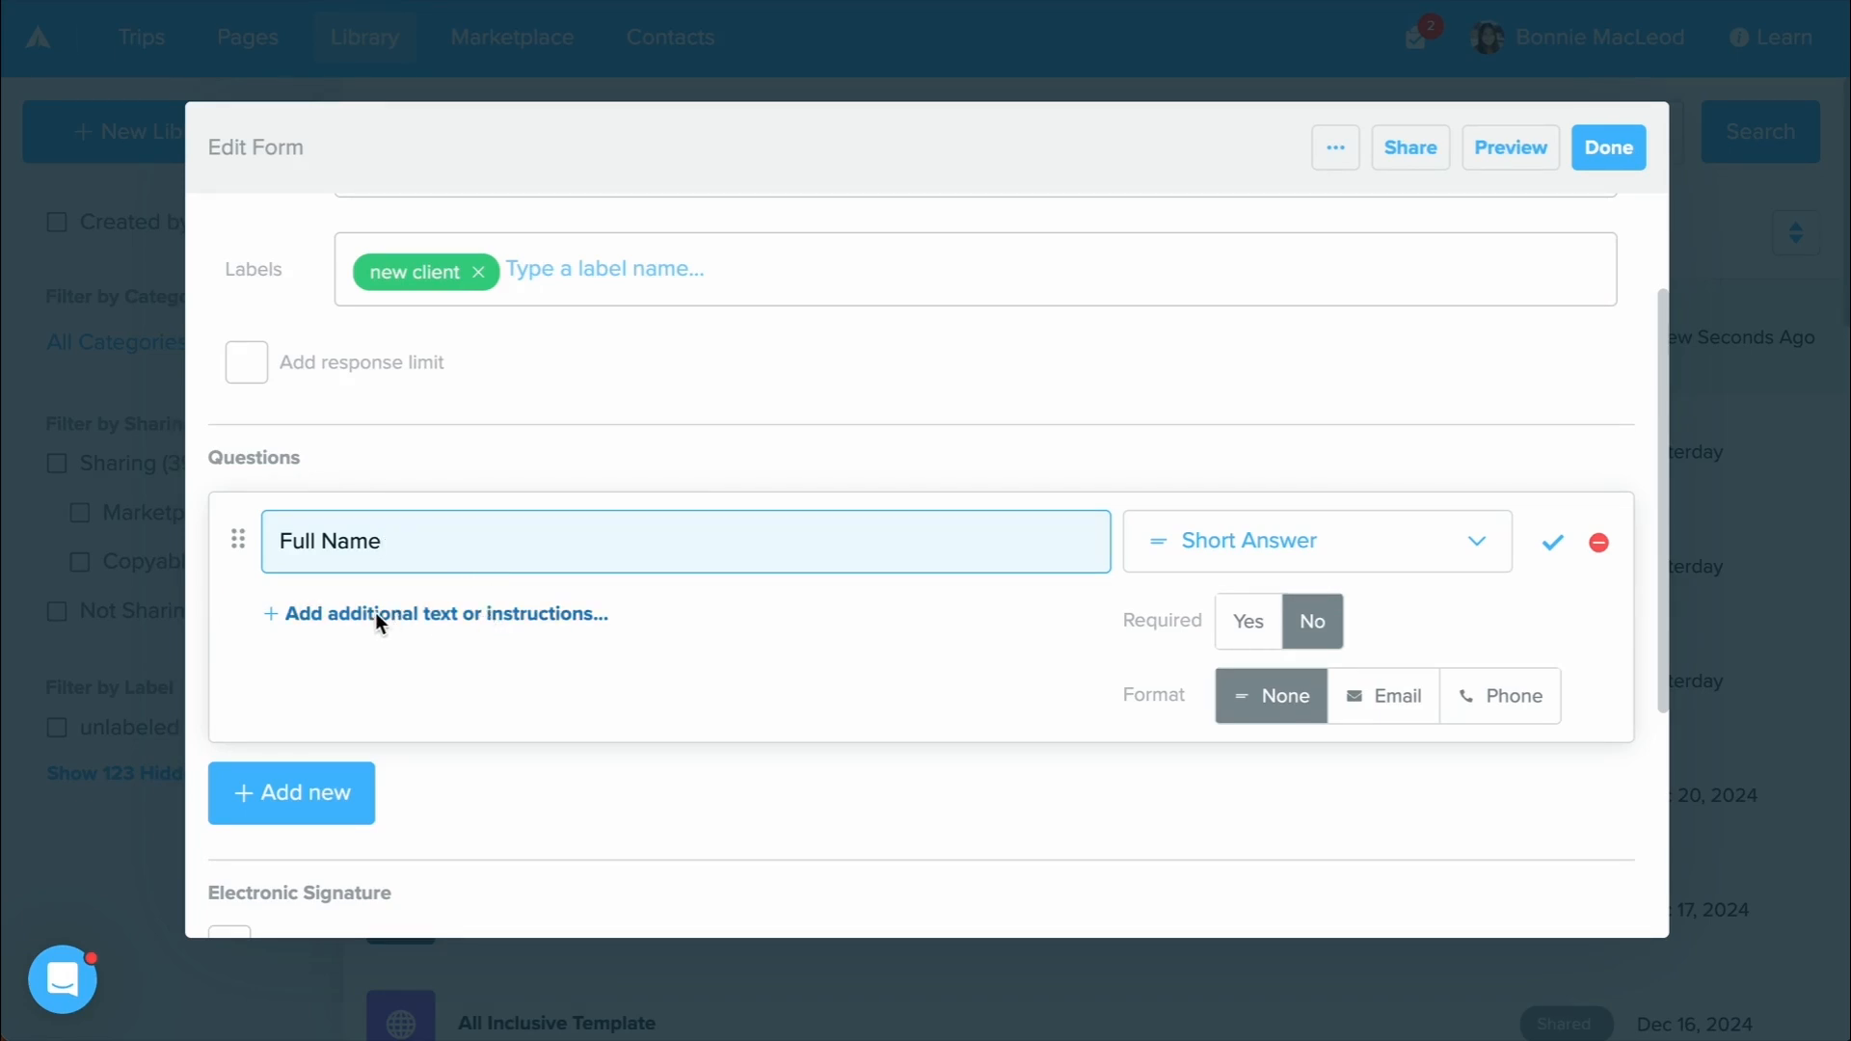
click(443, 613)
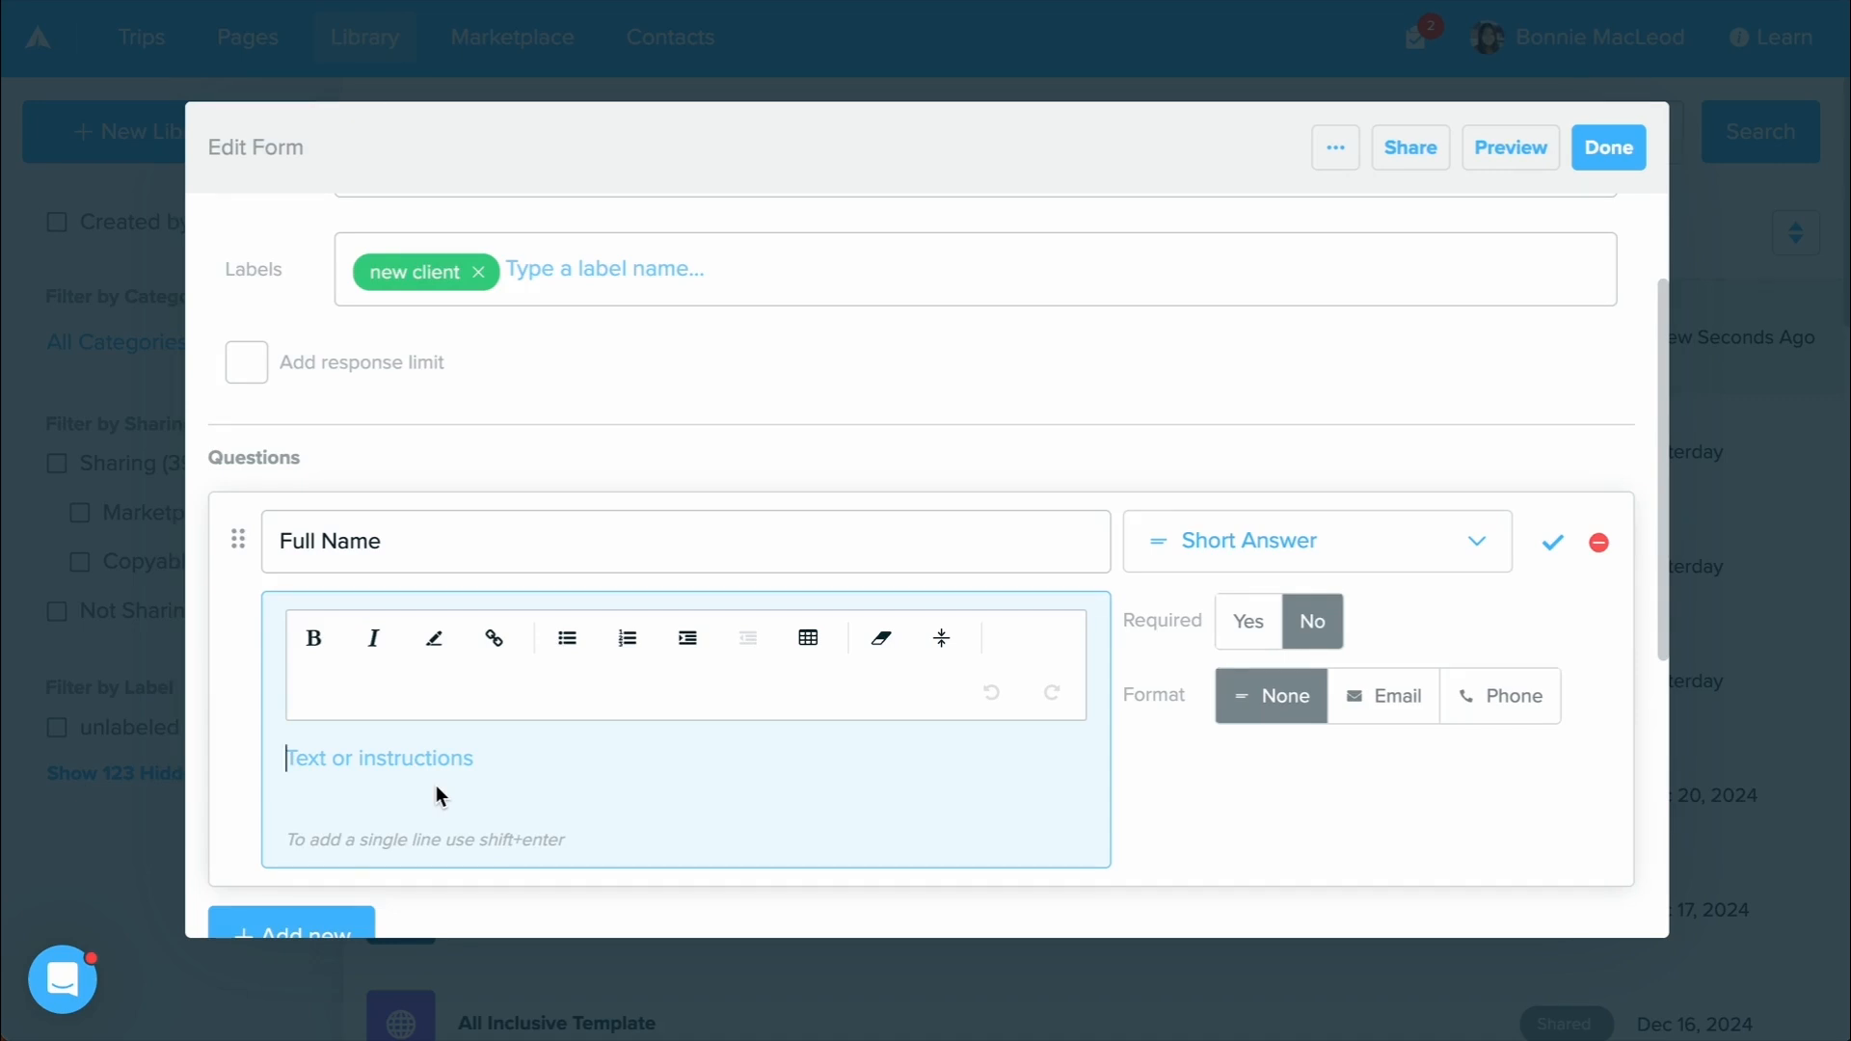
text(As it)
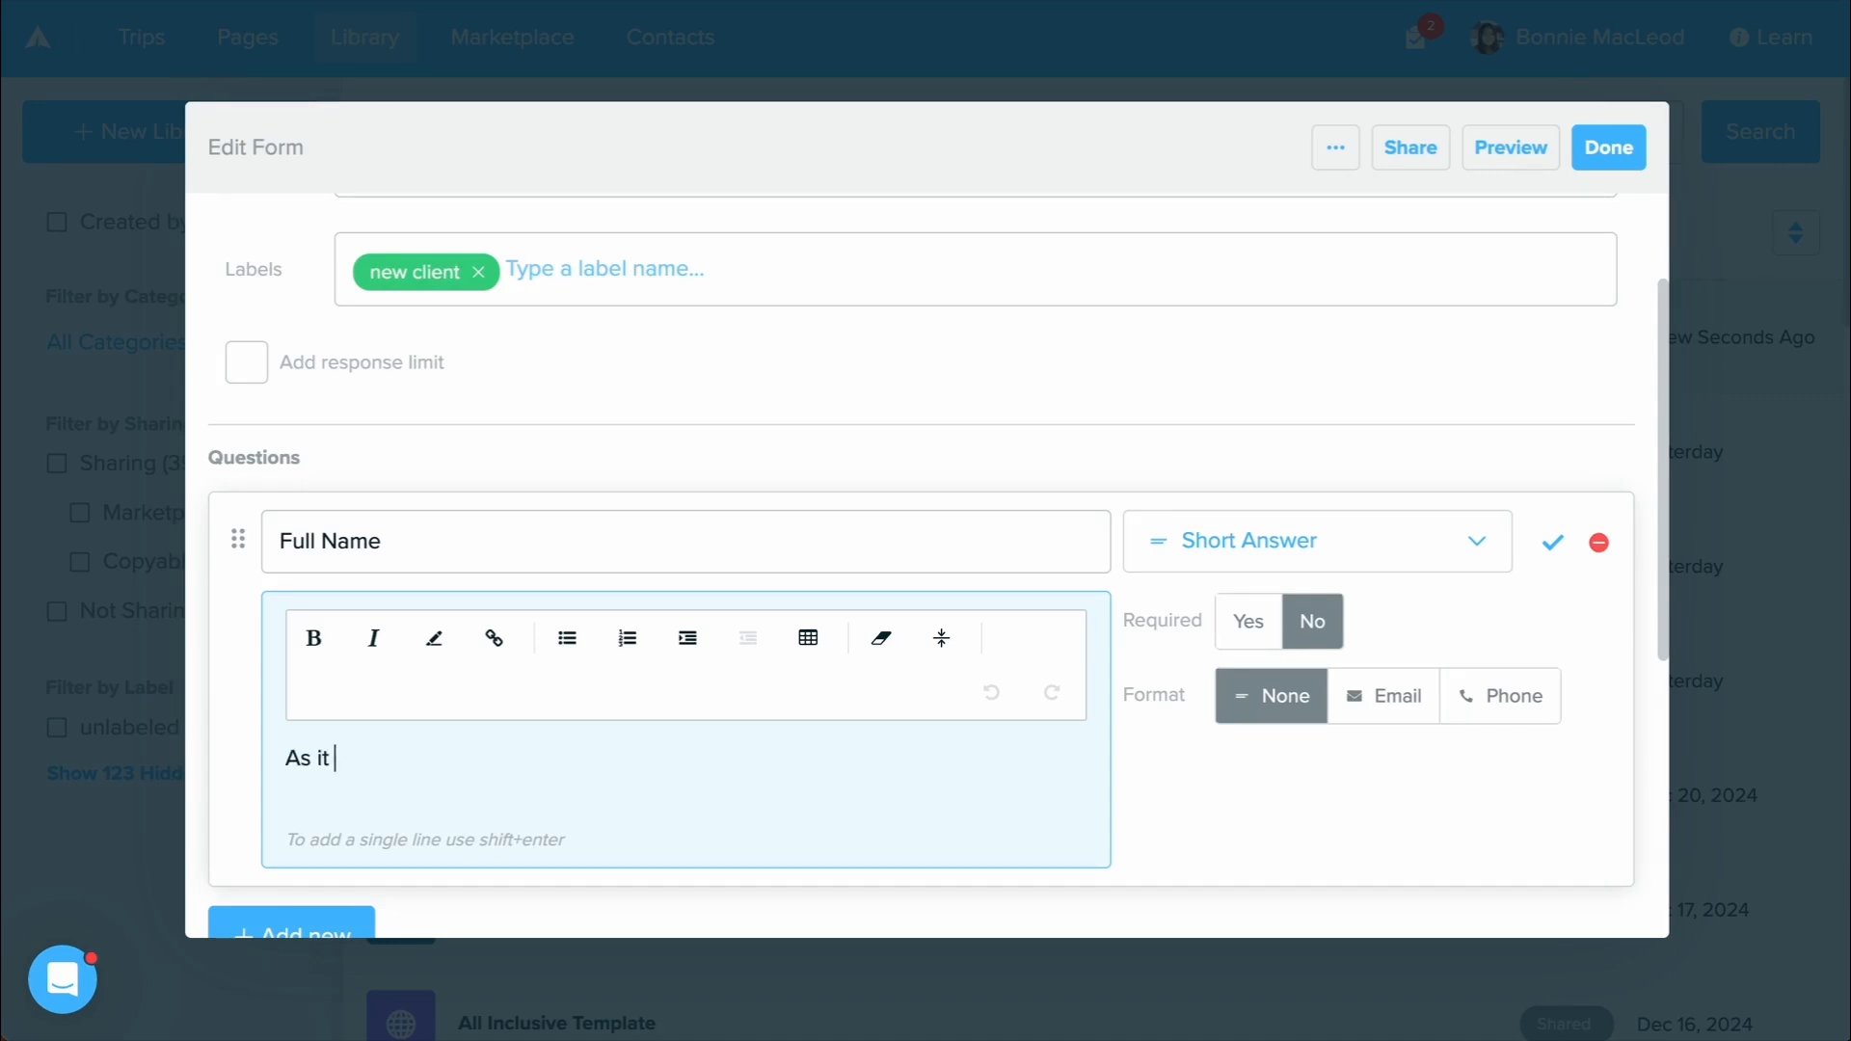
text(appears on your p)
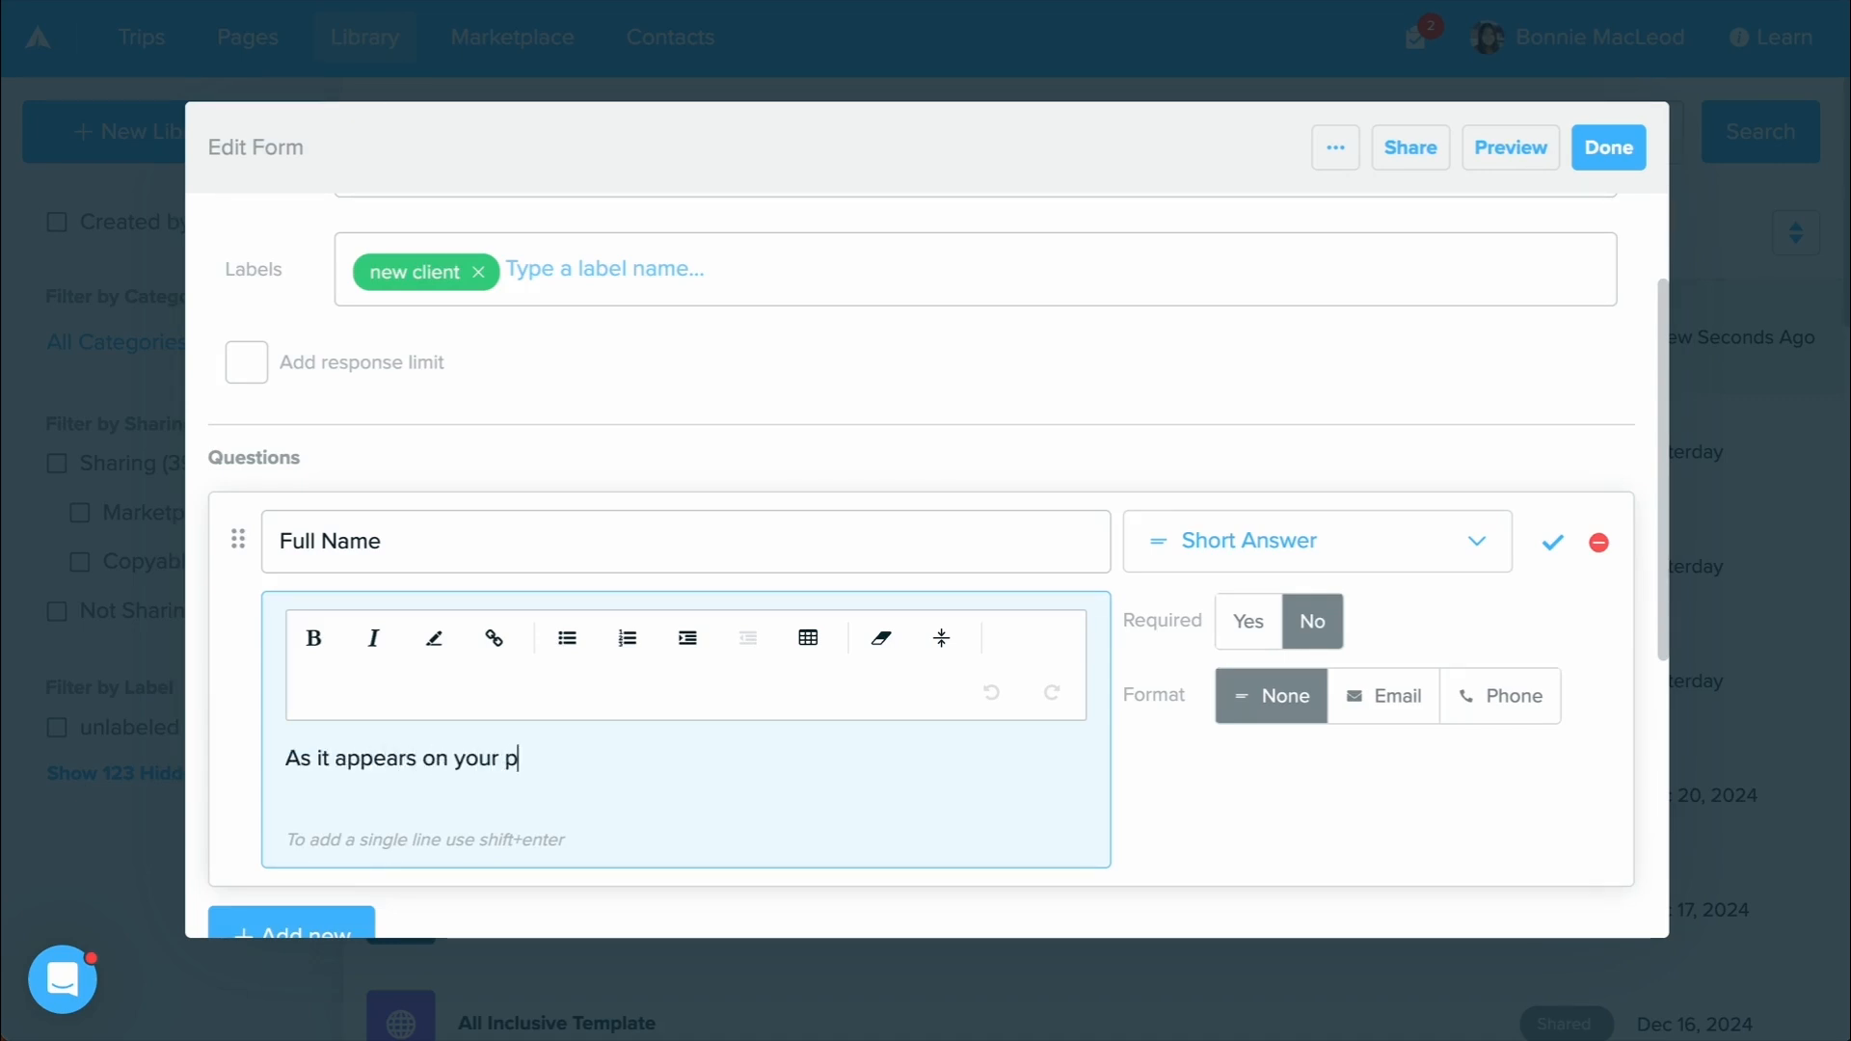
text(assport.)
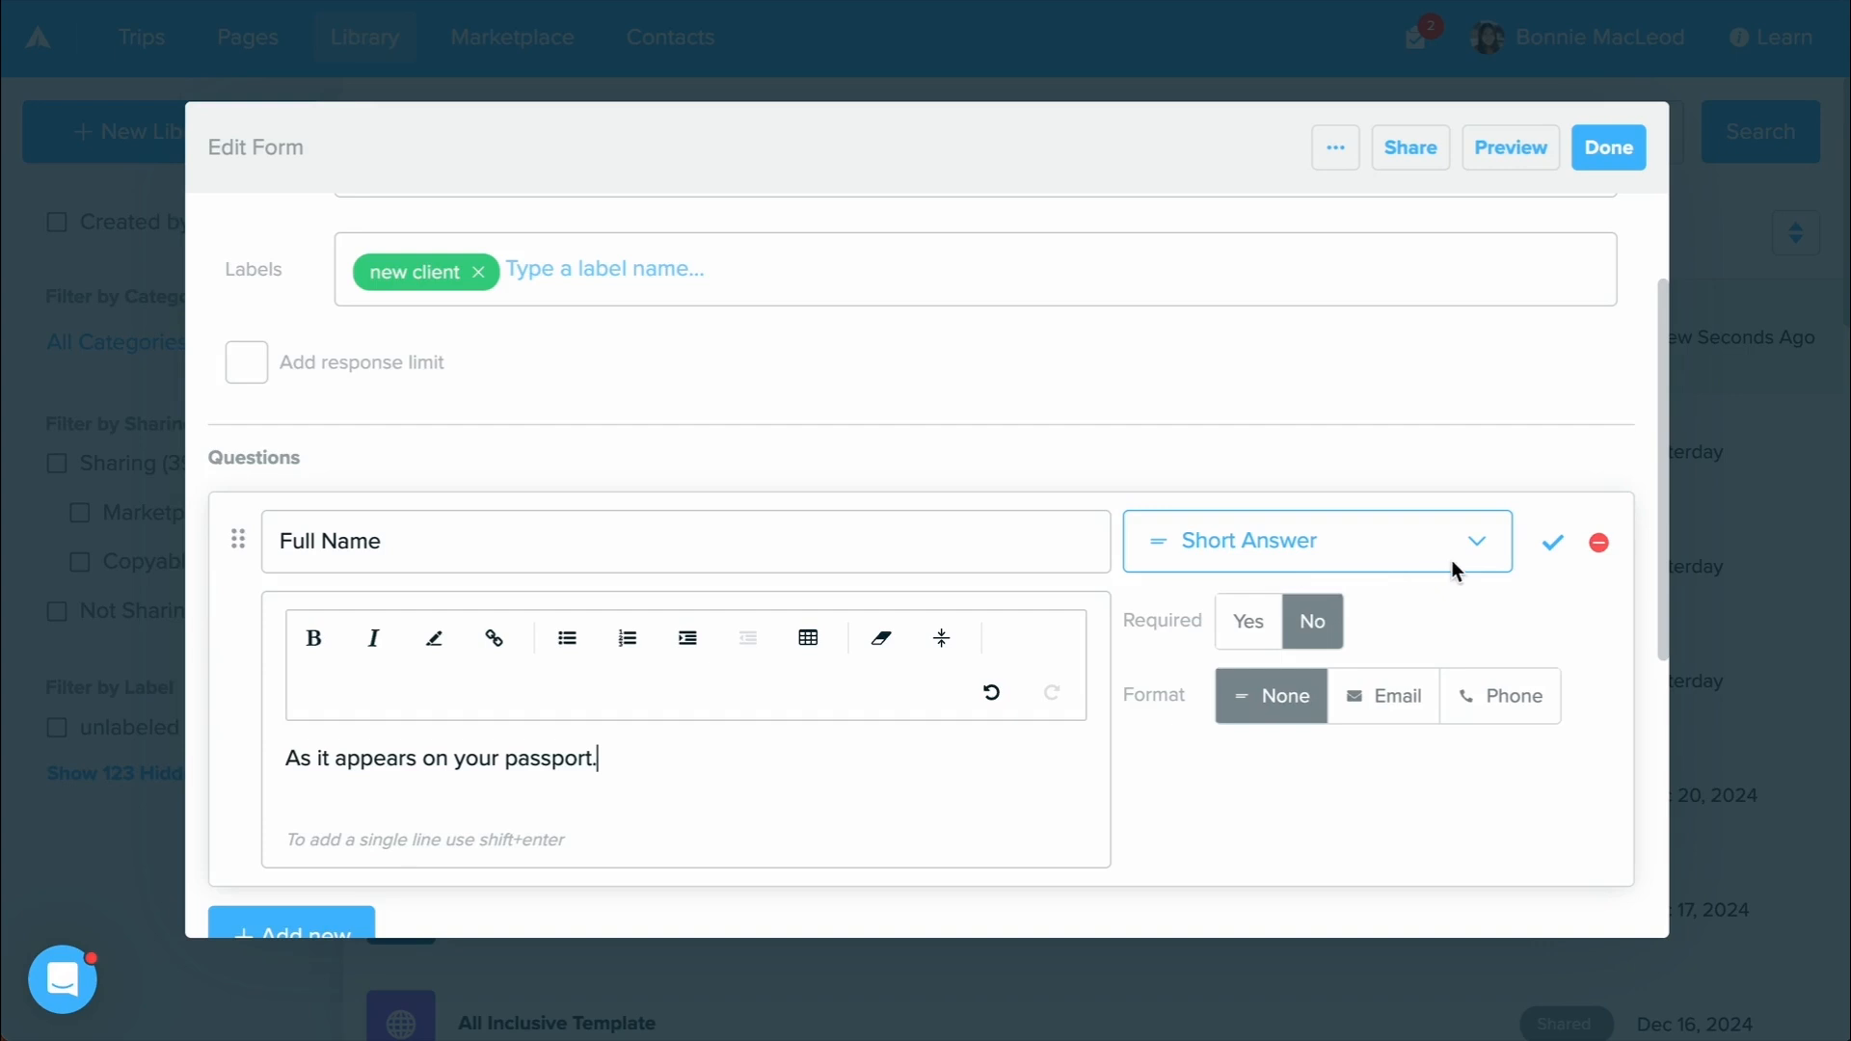
Make Full Name a required Smart Field mapped to Contact Name and save the question.
click(1313, 540)
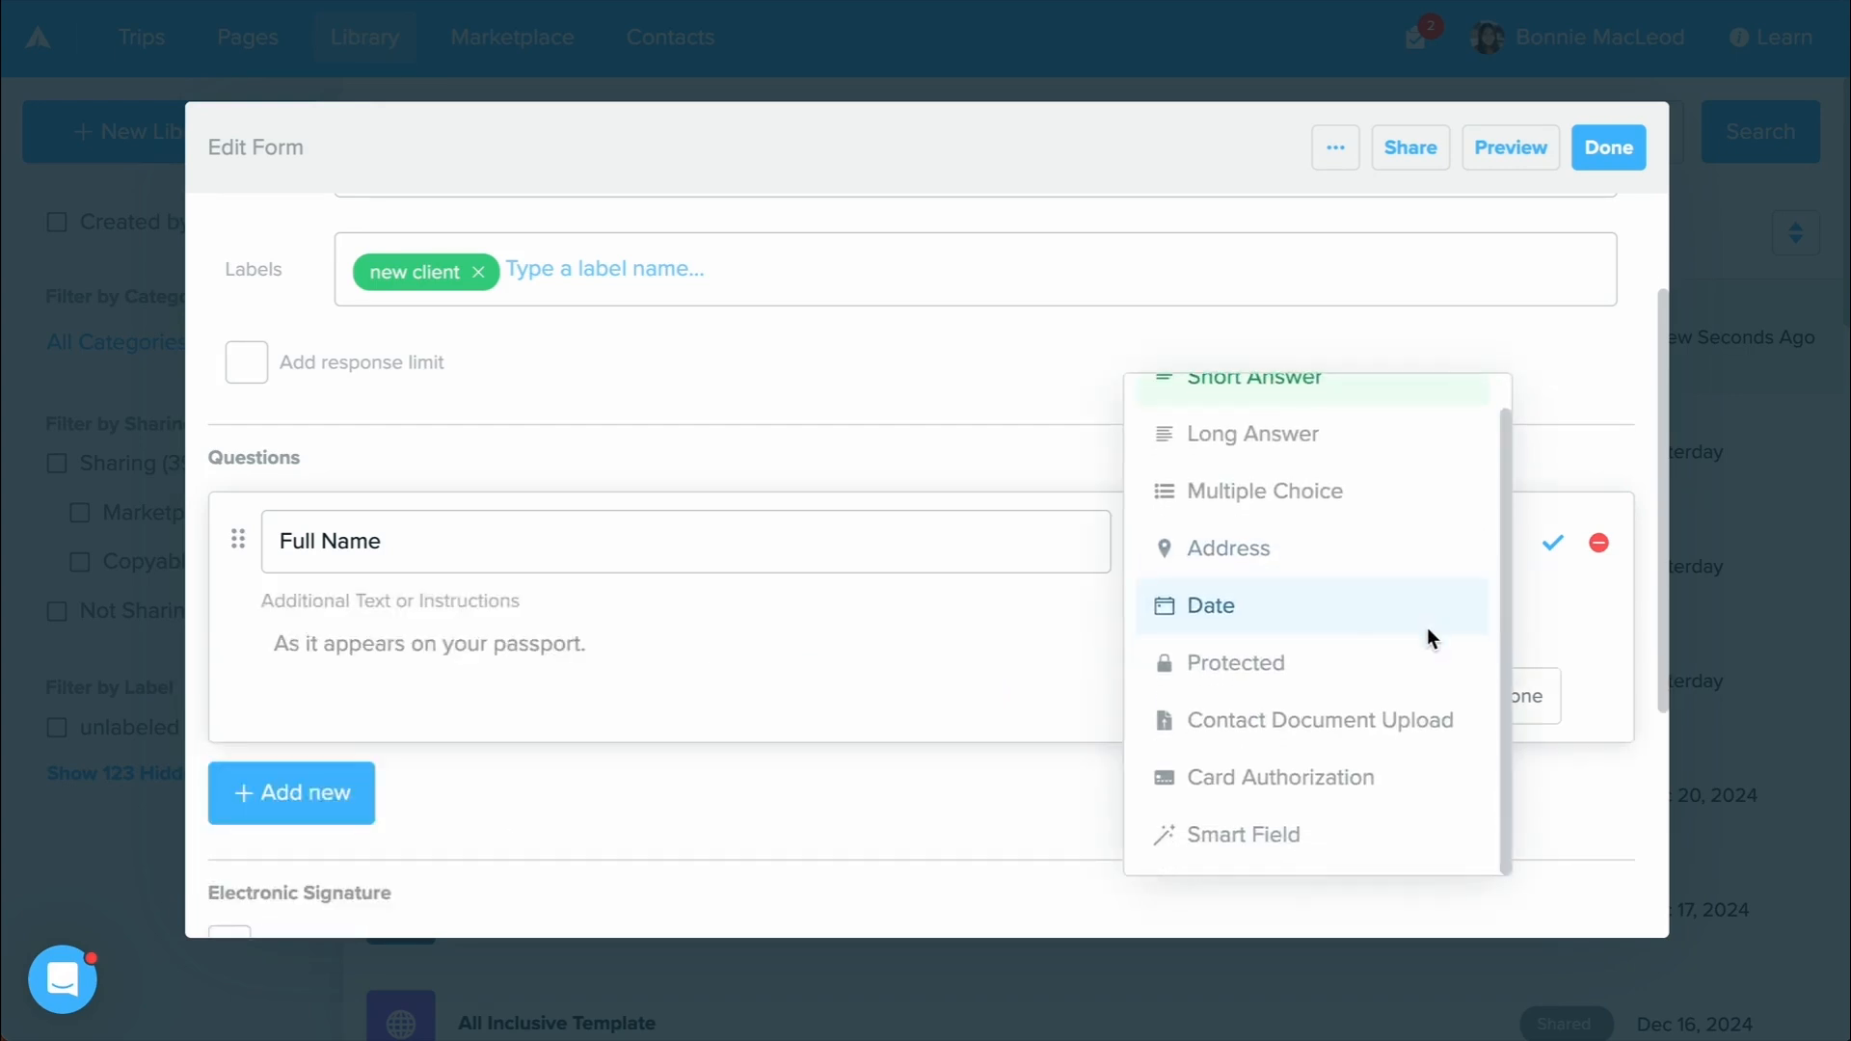
click(1242, 834)
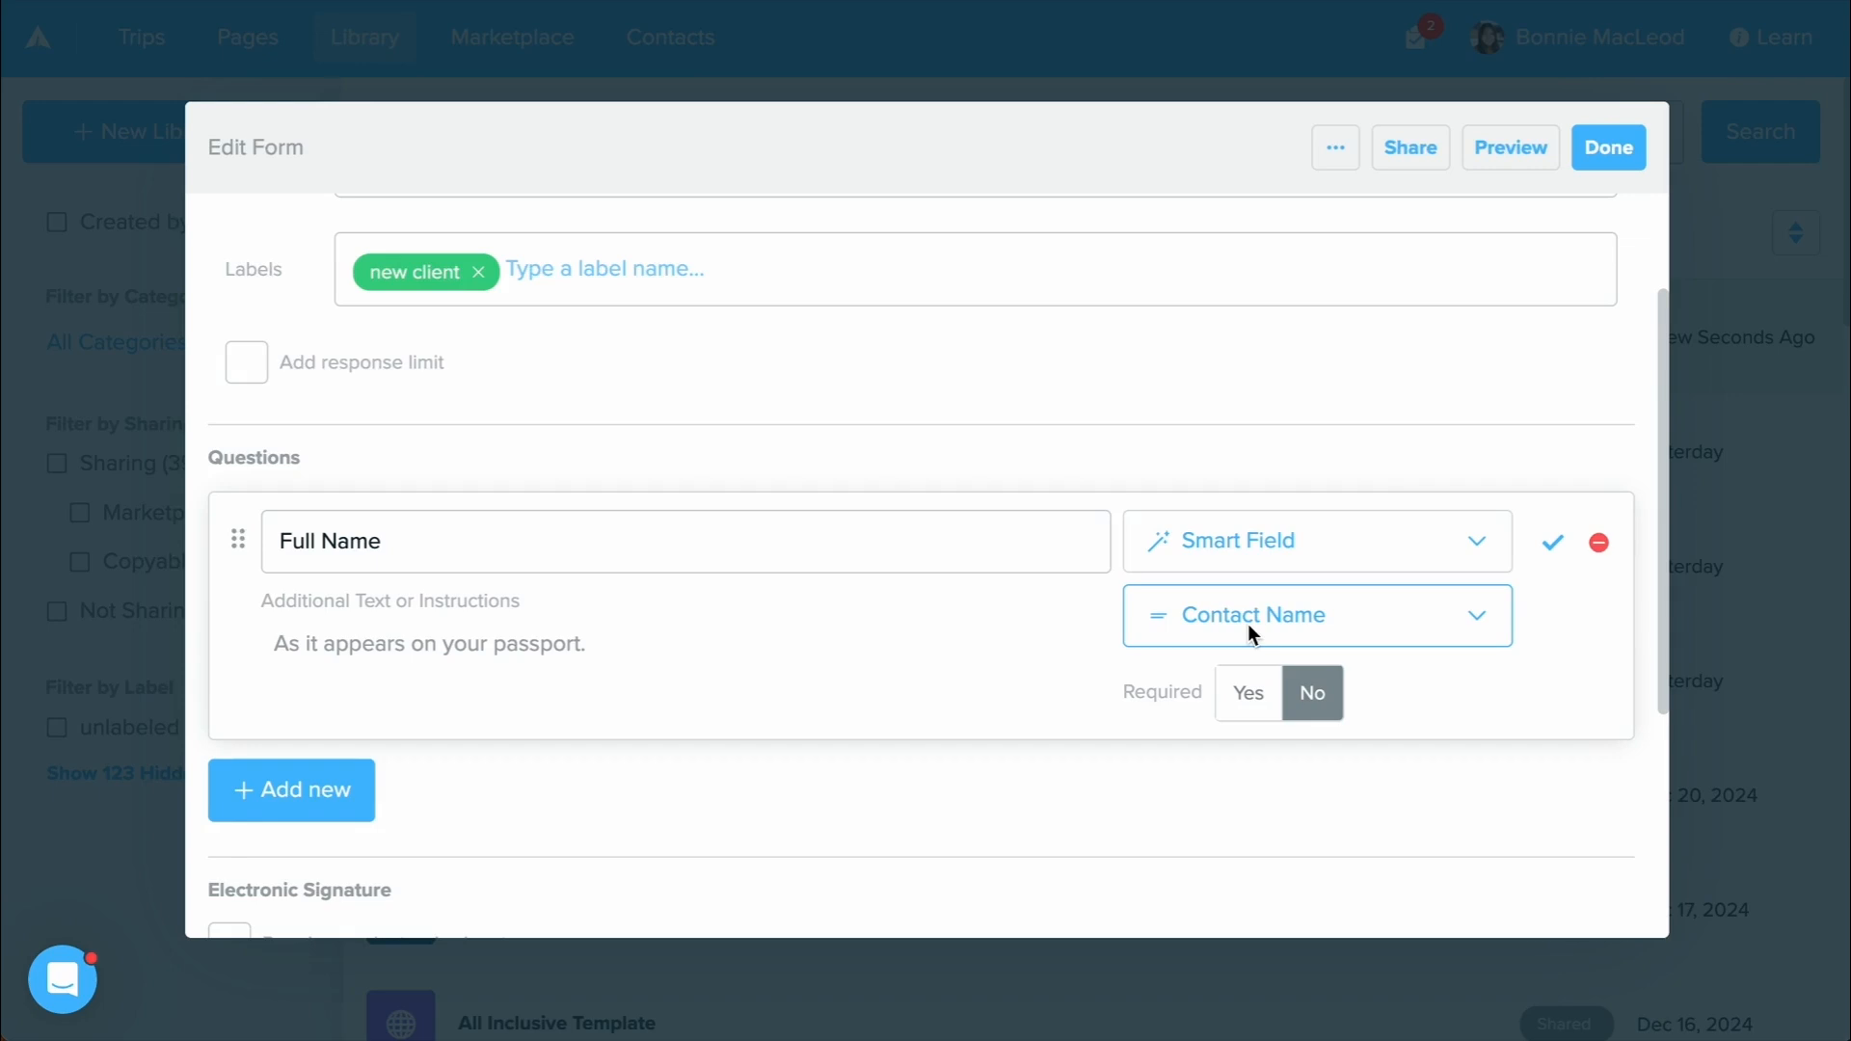
click(1313, 615)
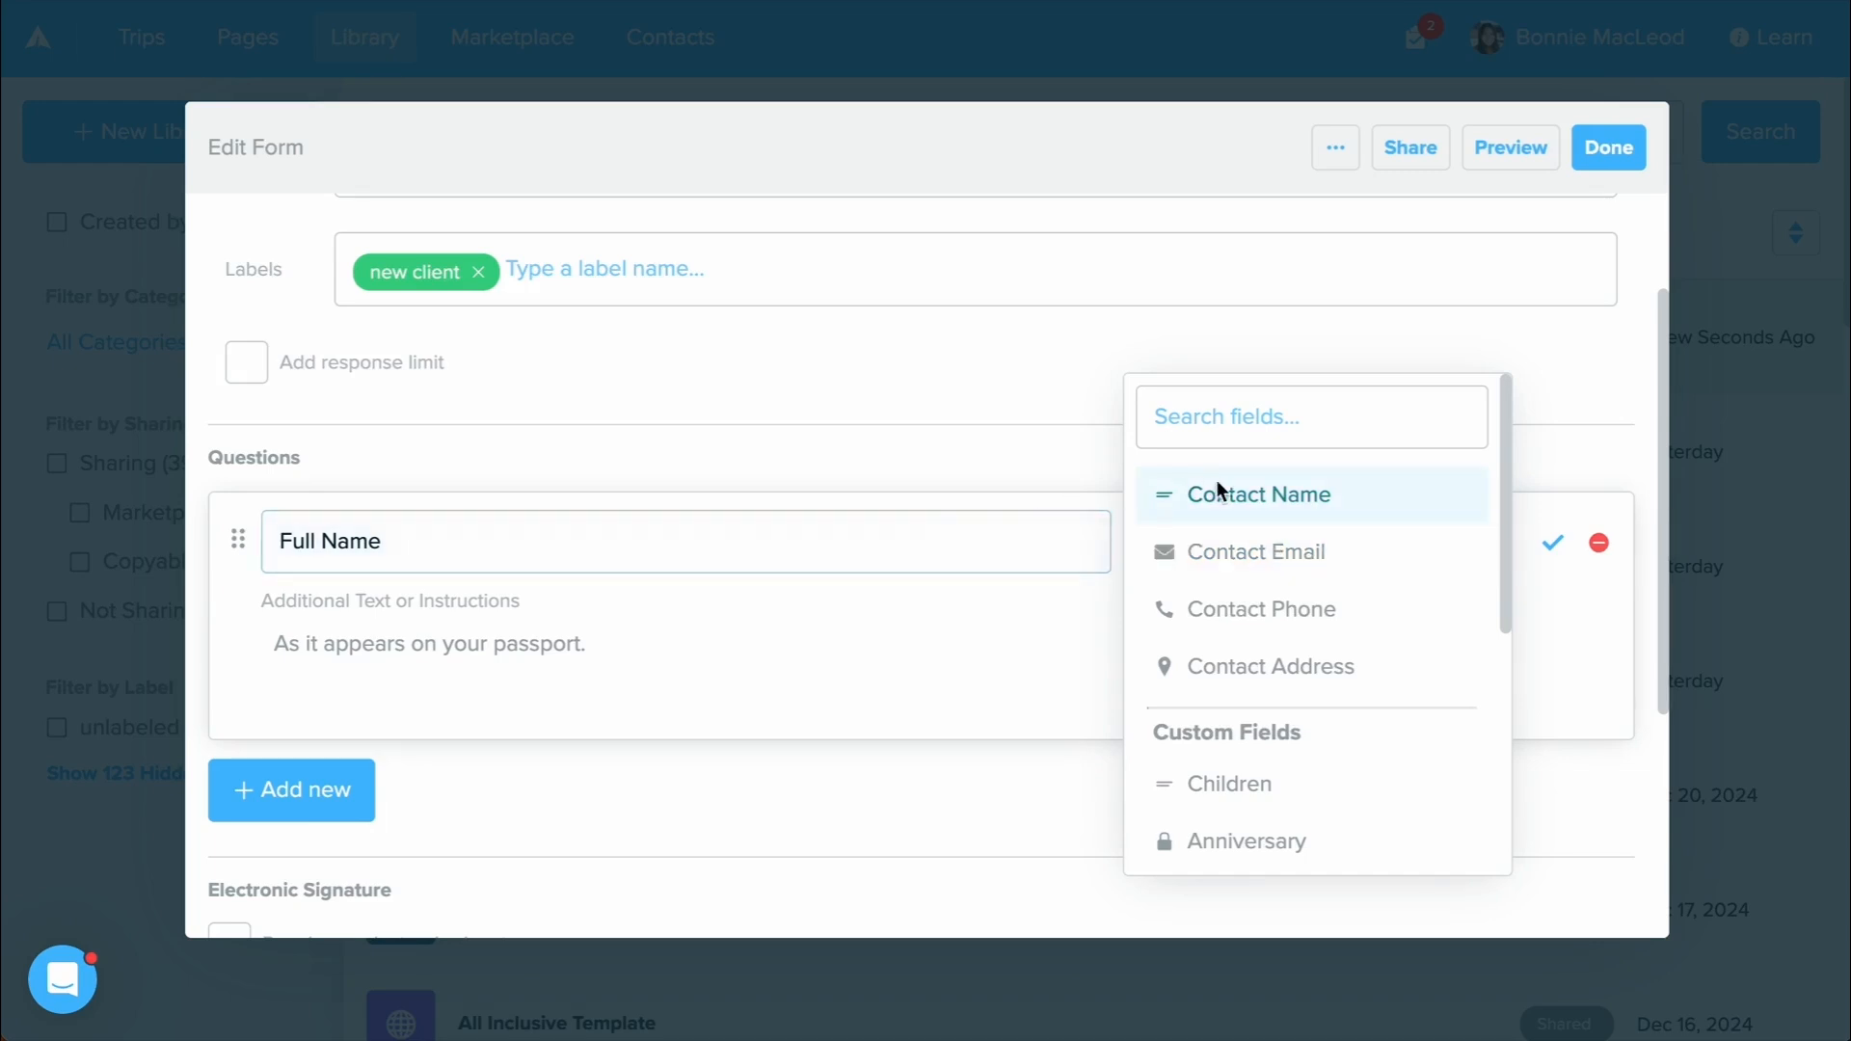
click(1259, 493)
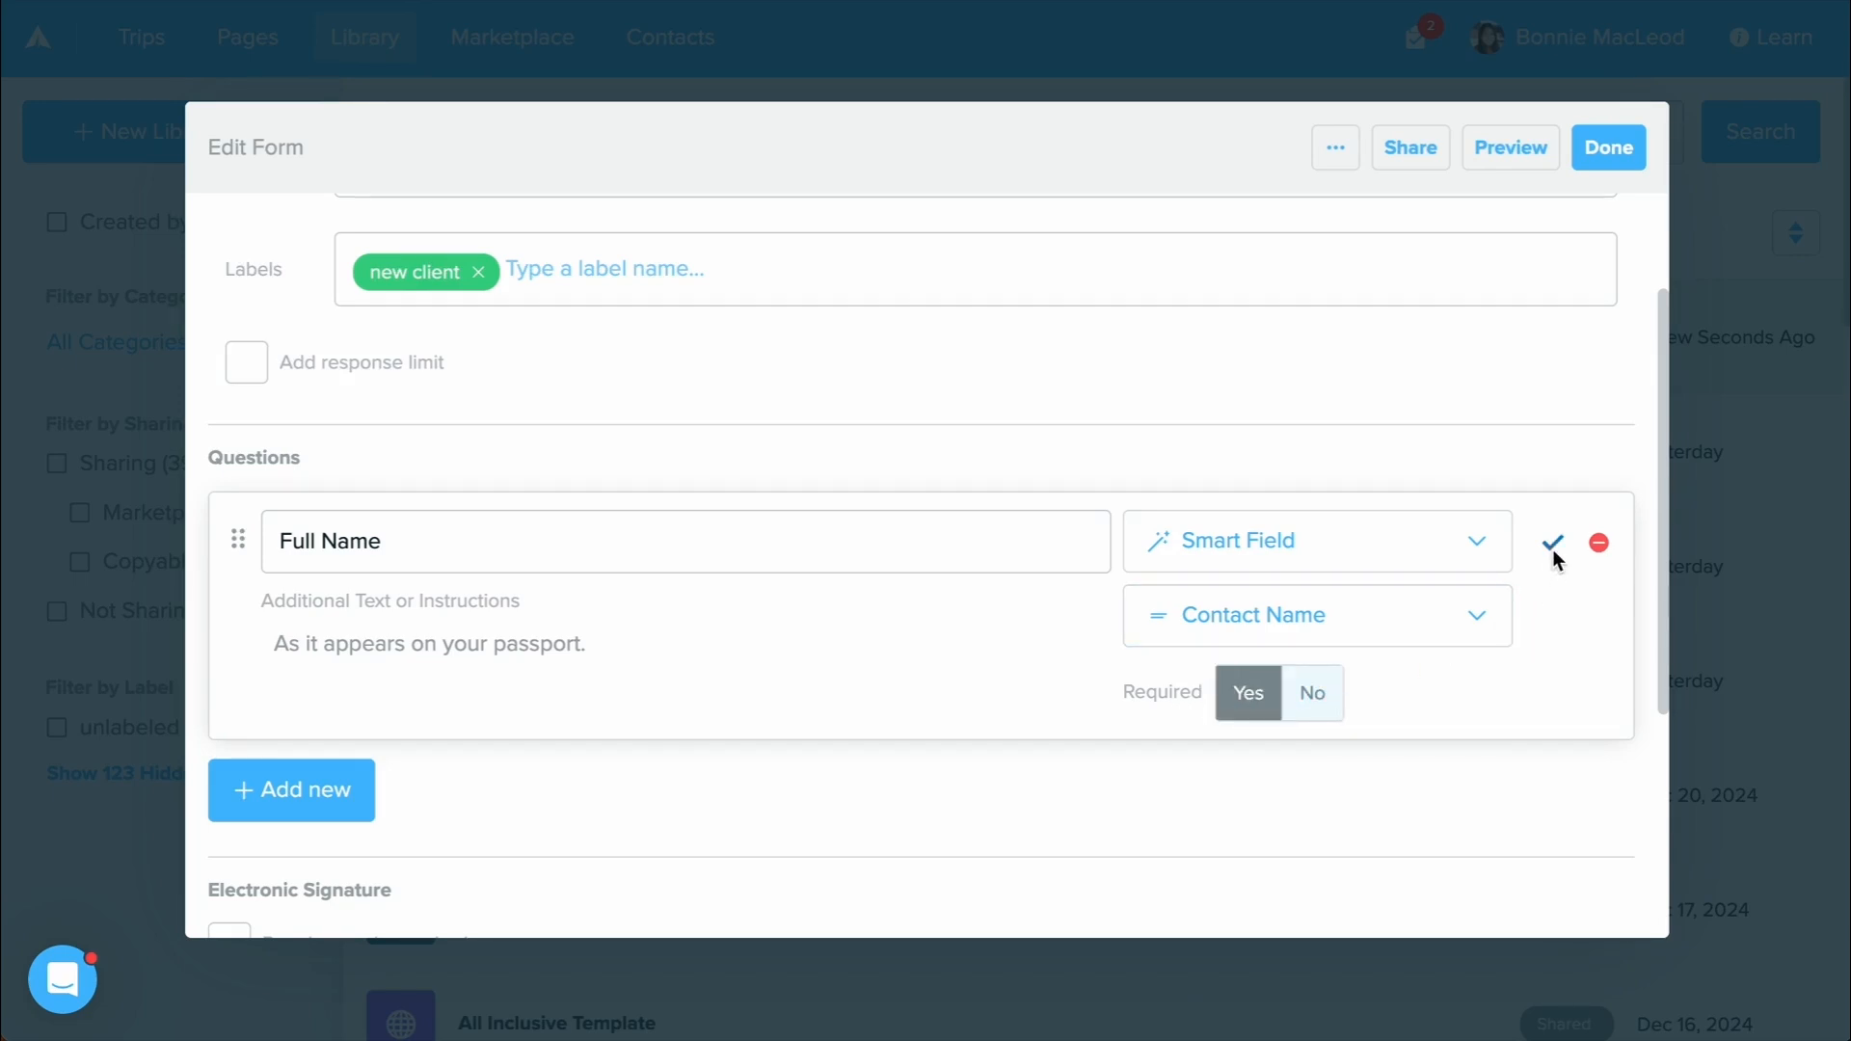
click(1552, 540)
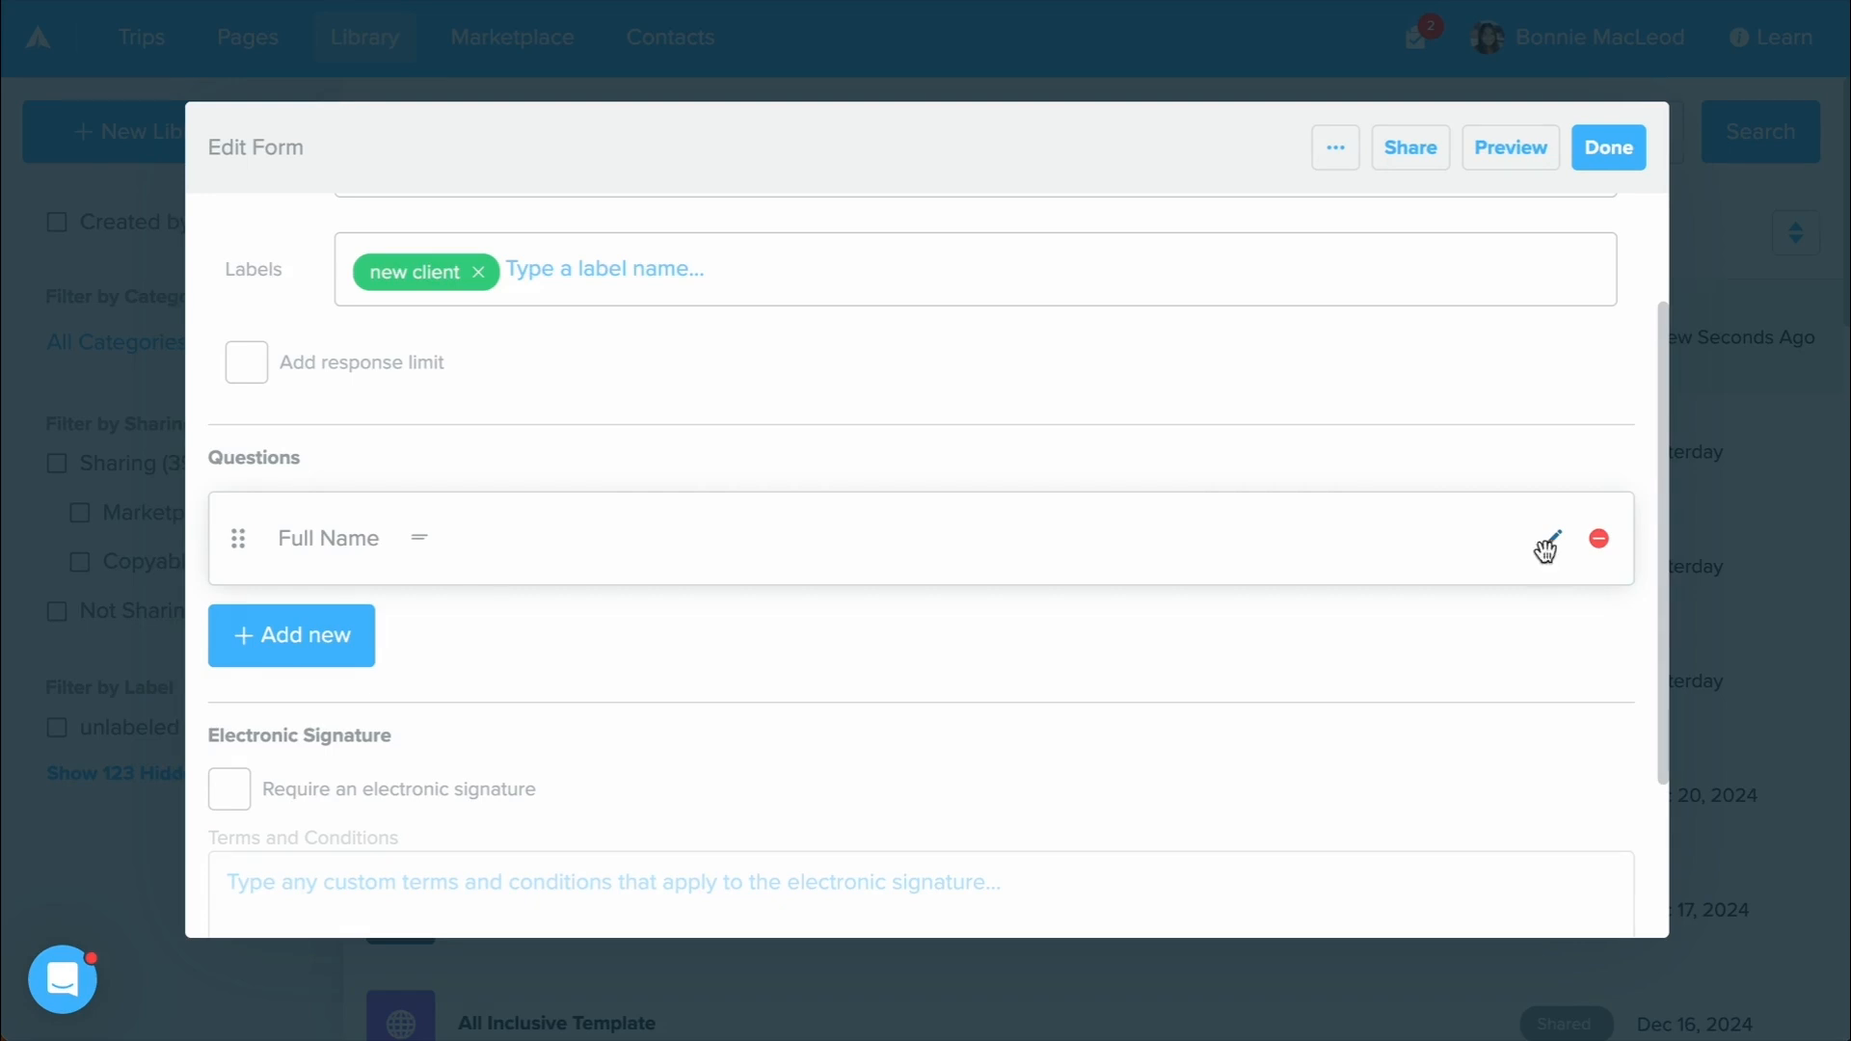
mouse_move(370, 640)
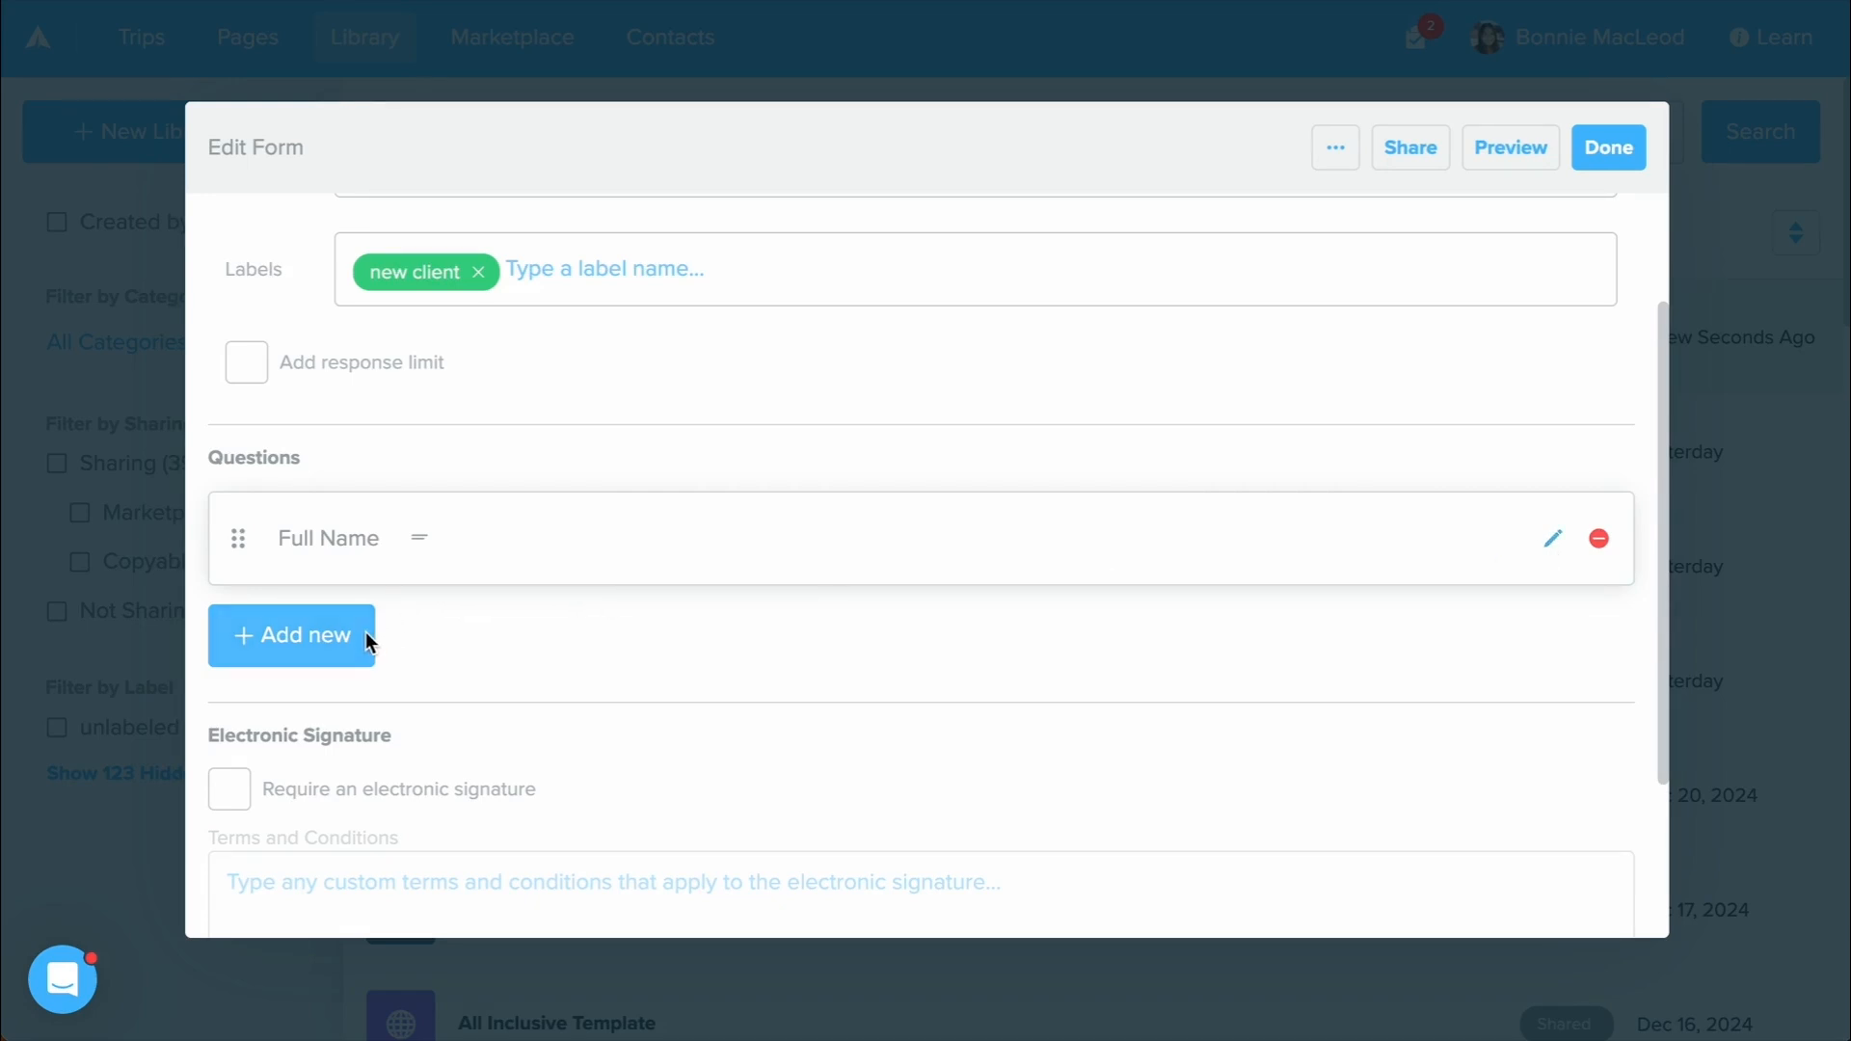
Add an Email question after Full Name and require an electronic signature on the form.
click(291, 634)
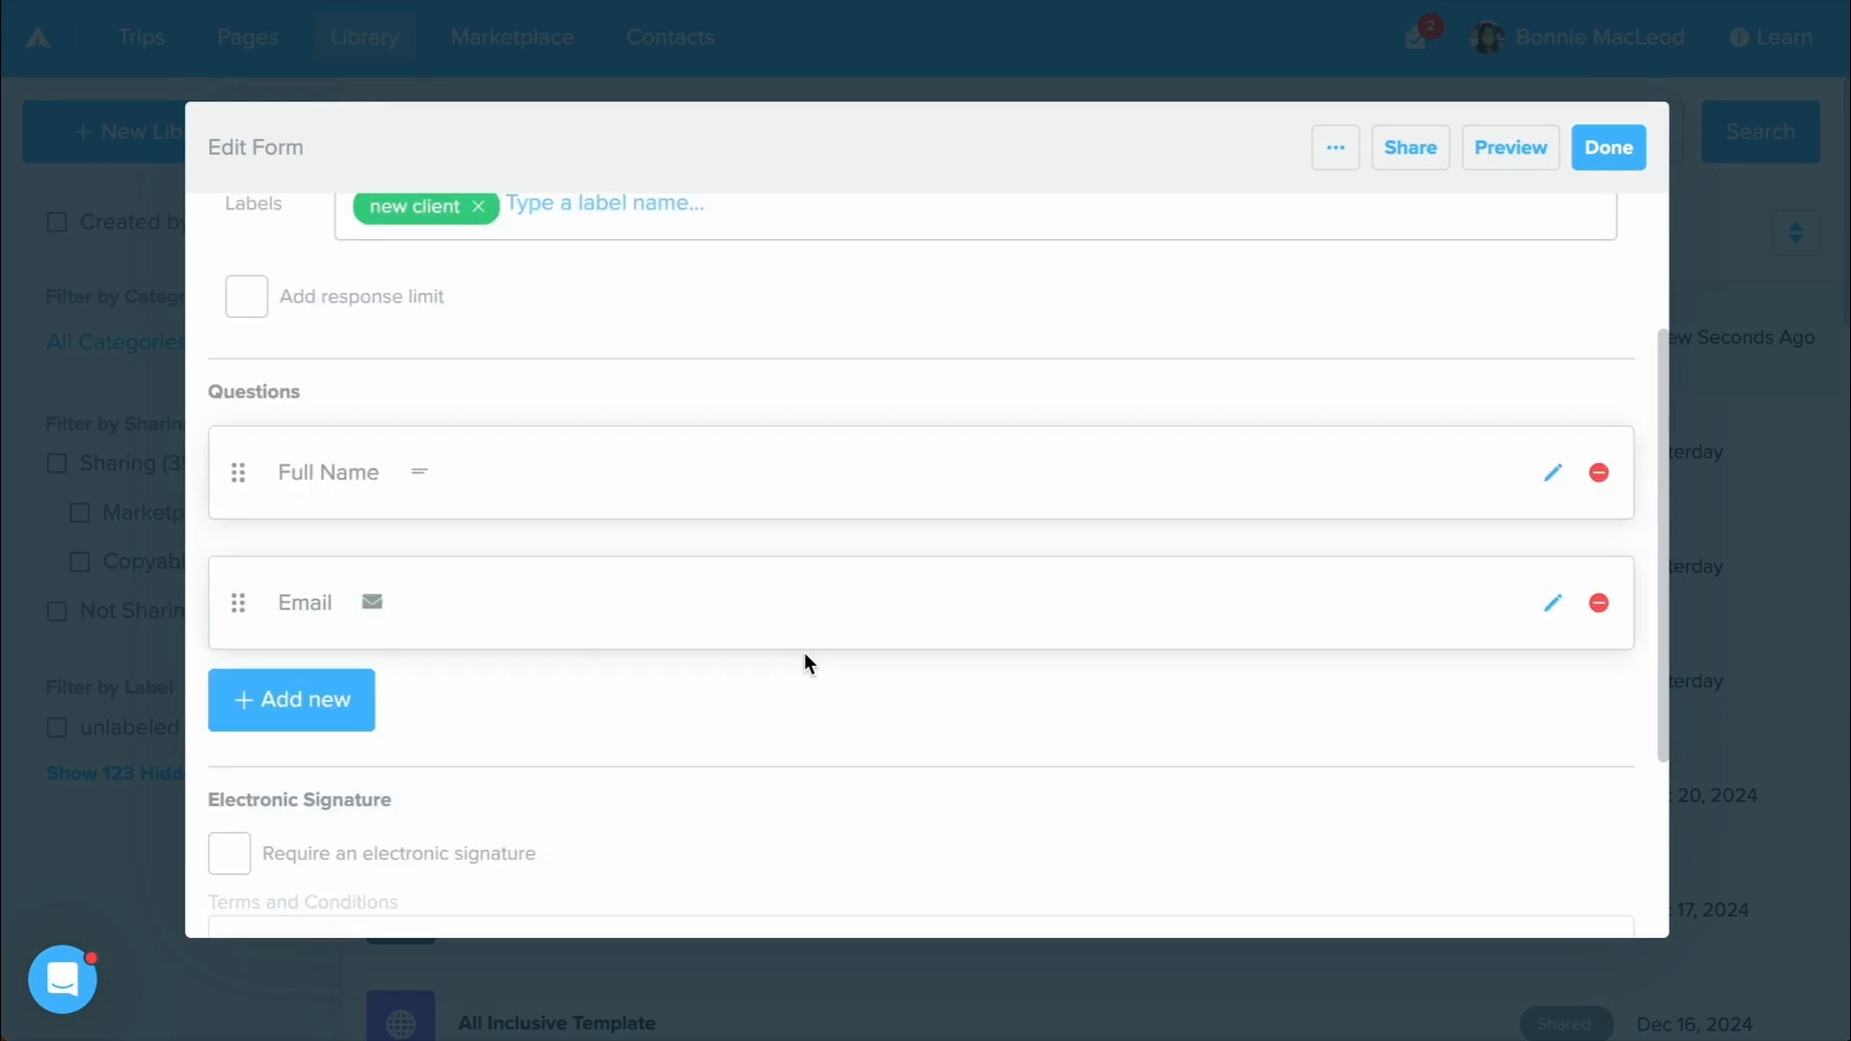
scroll(down, 3)
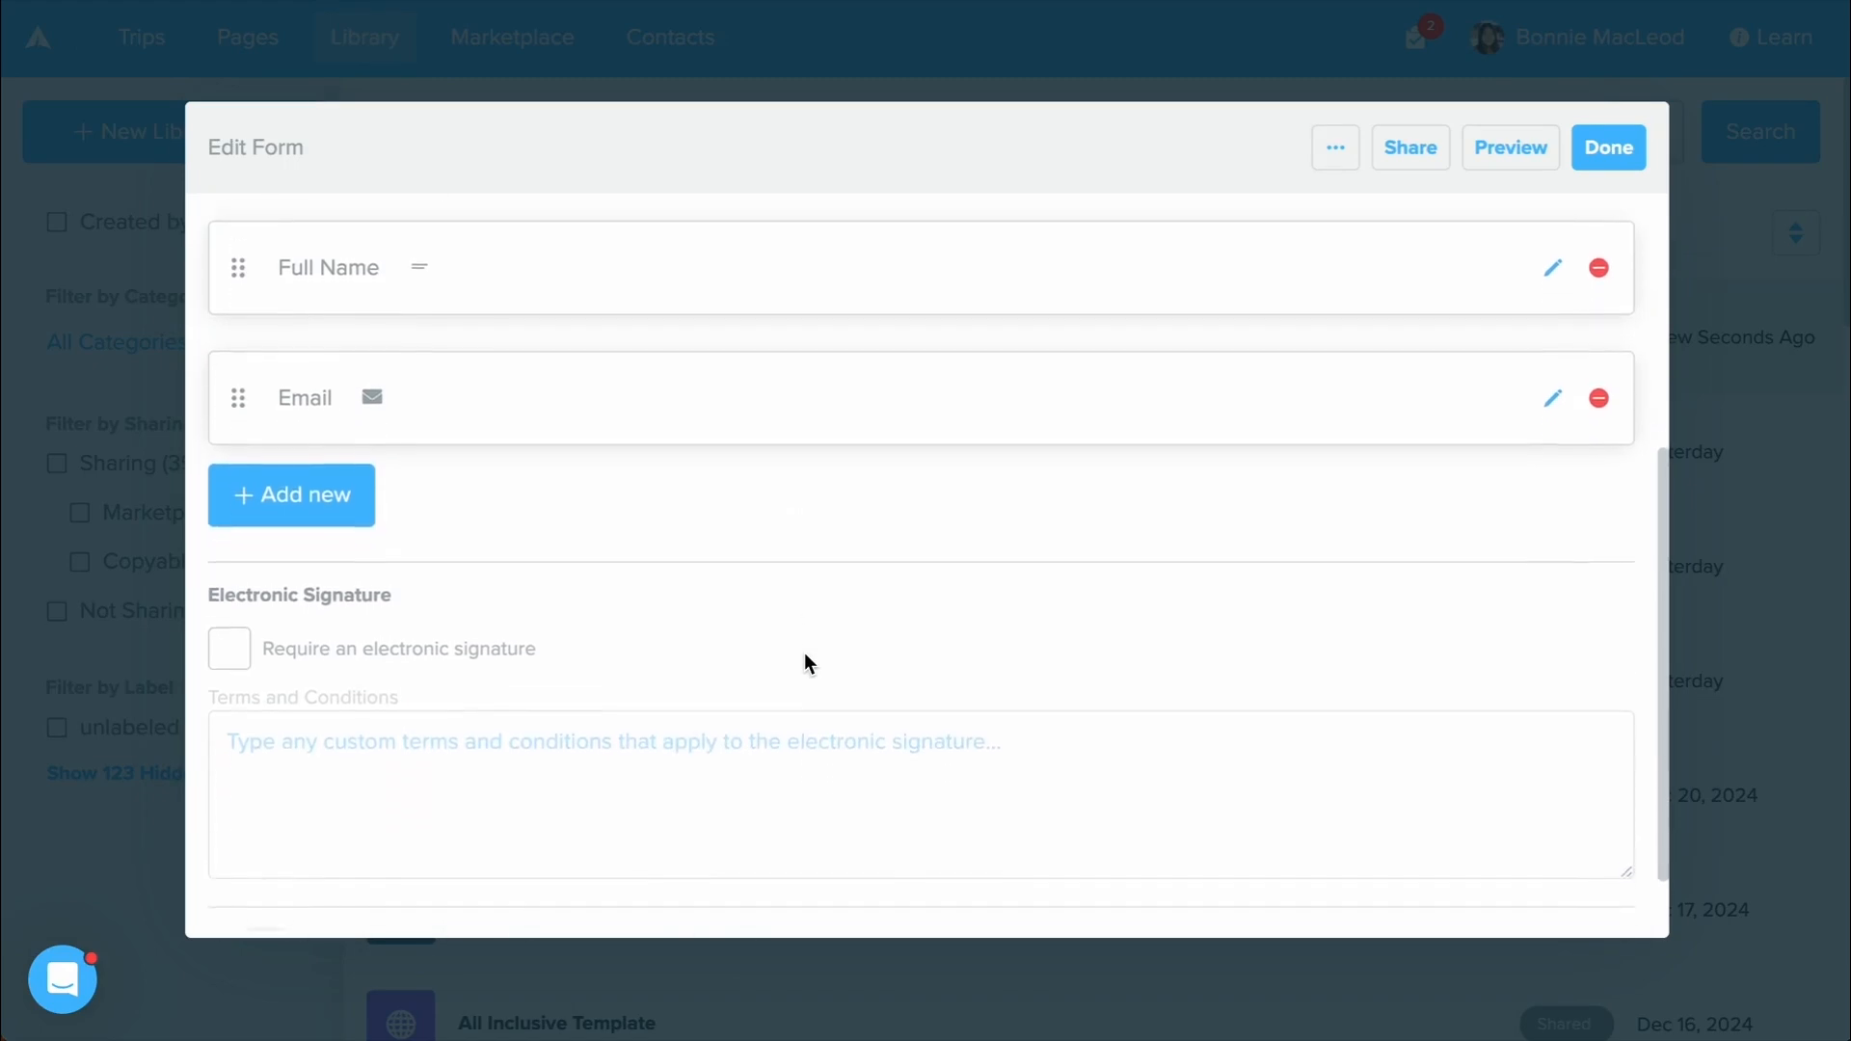
scroll(down, 3)
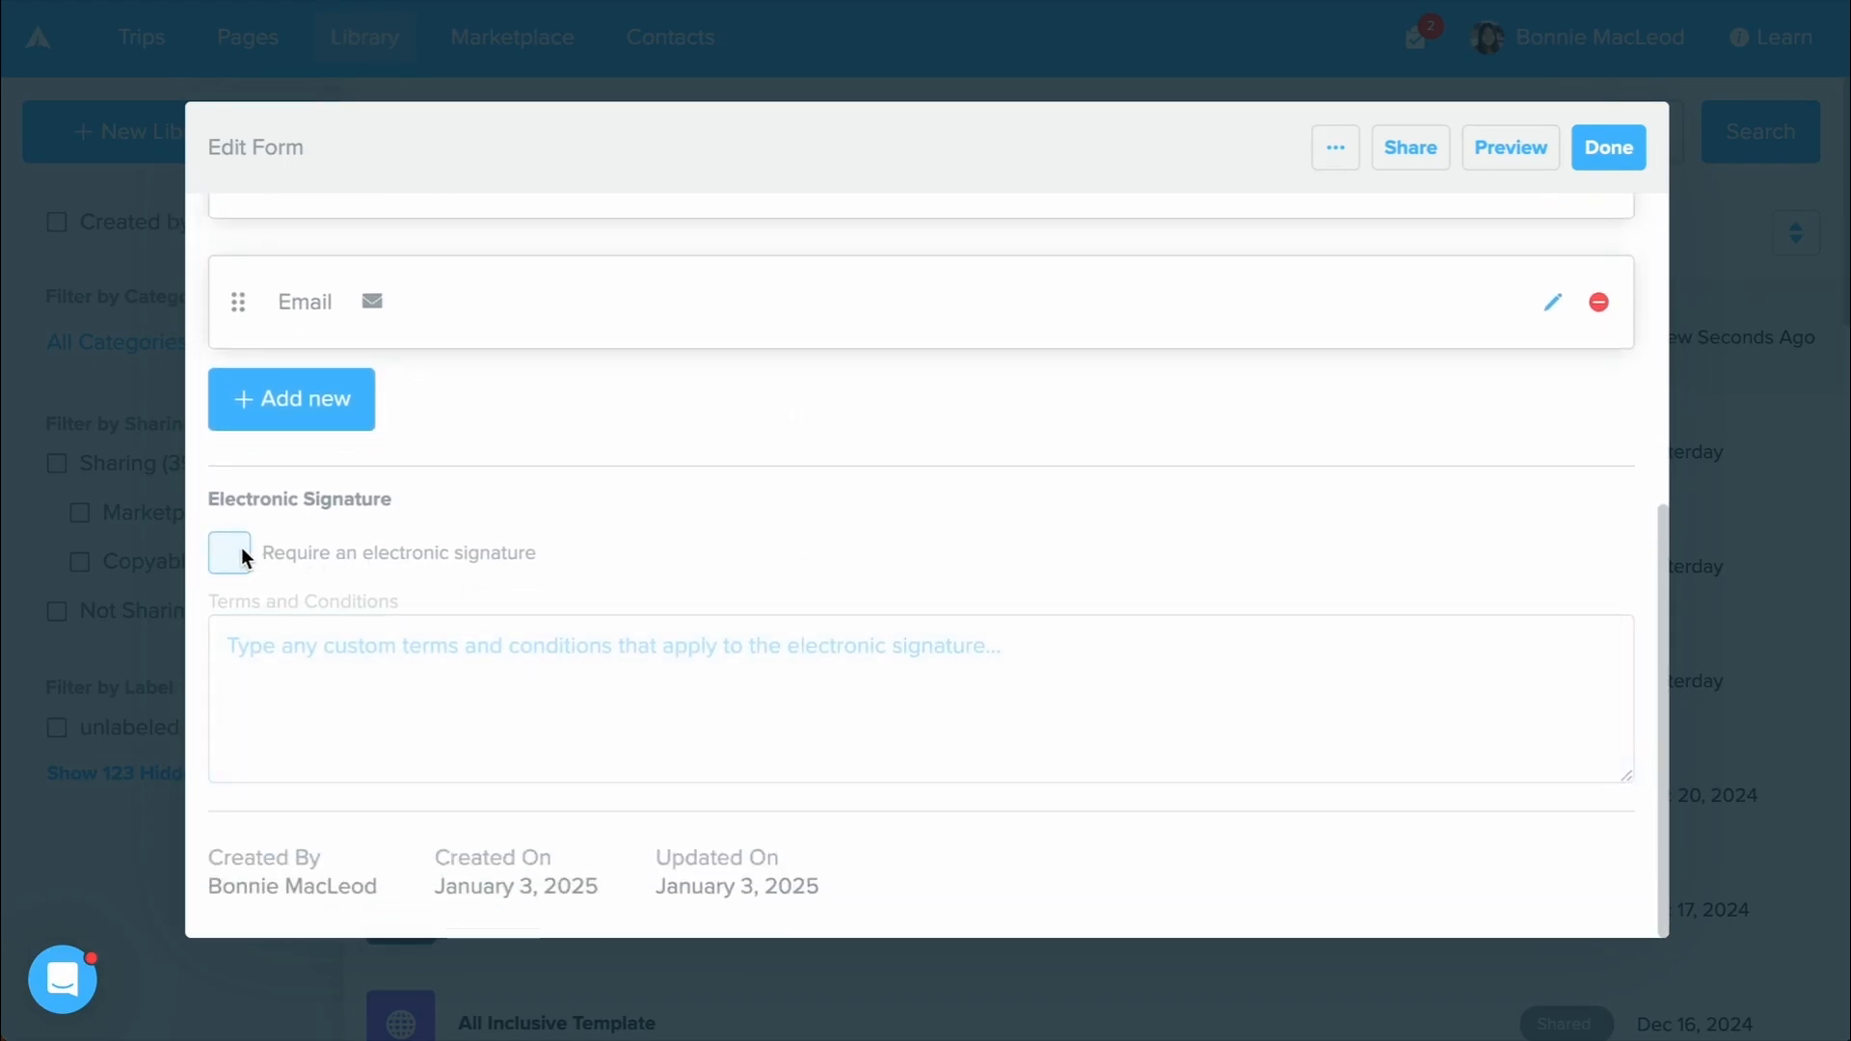
click(230, 554)
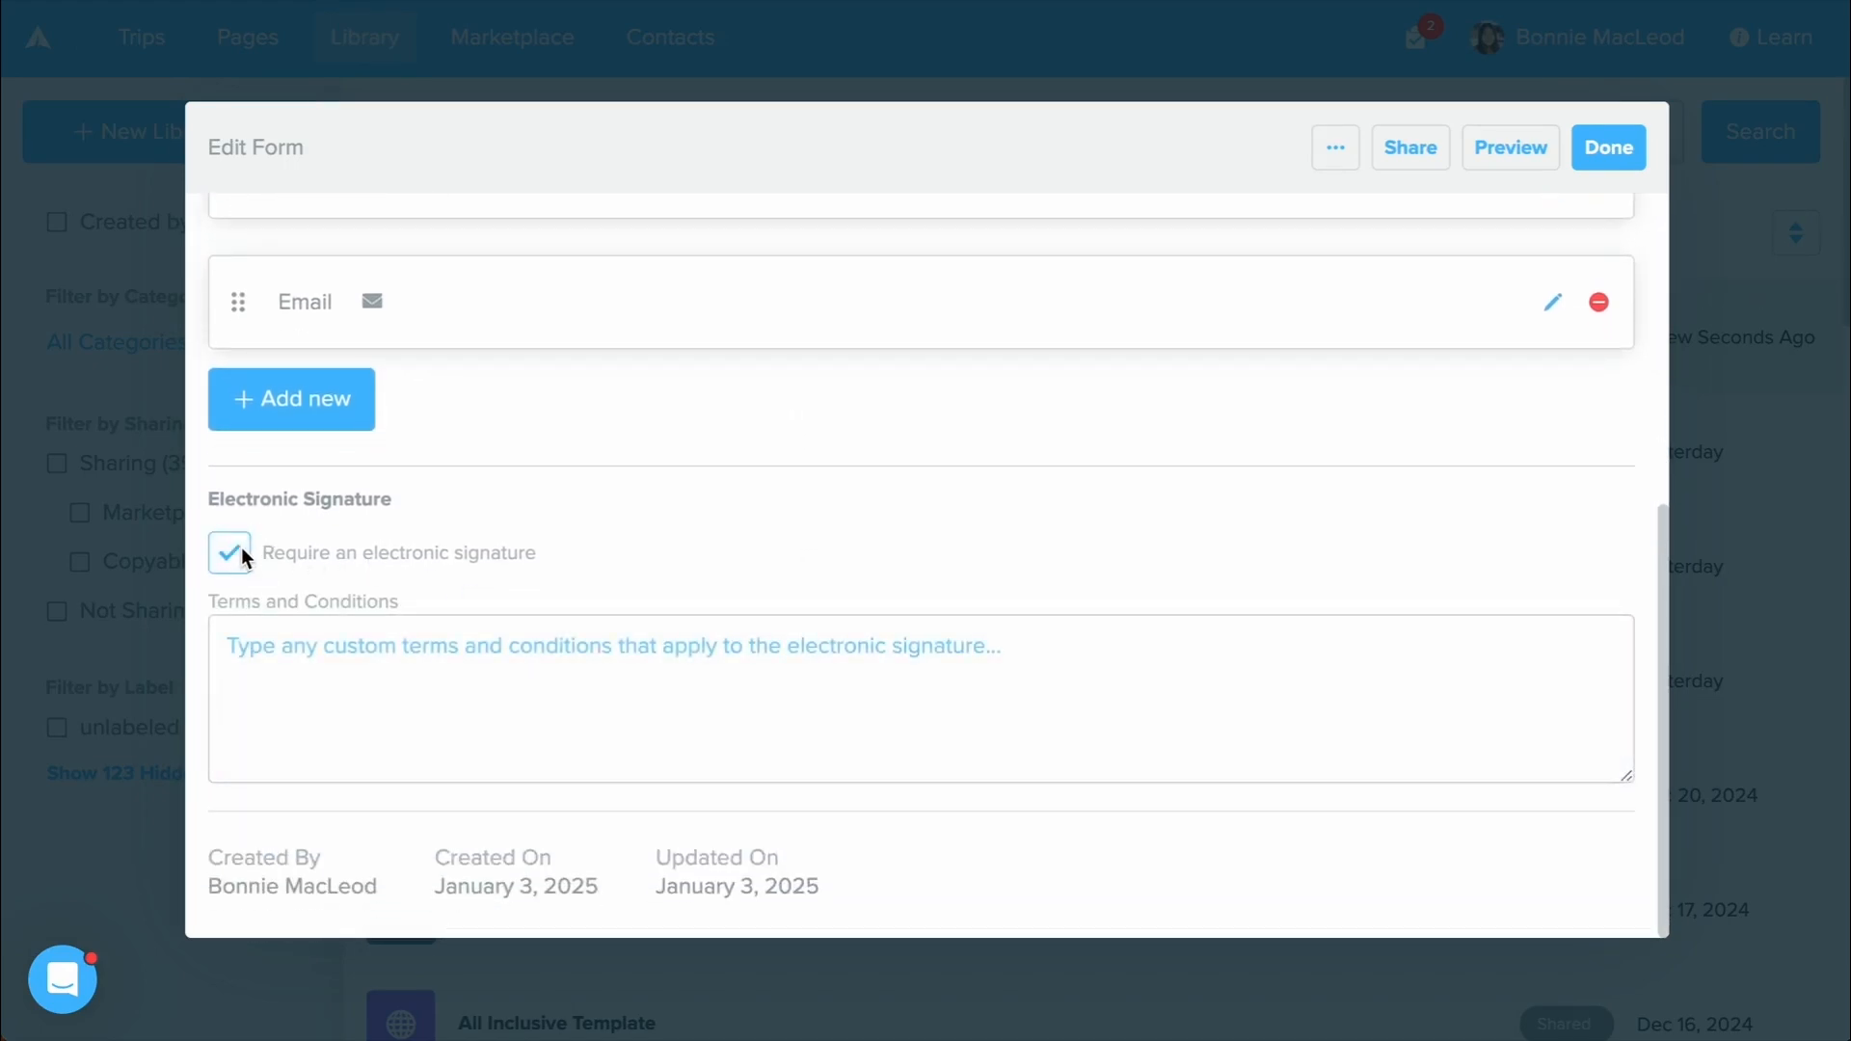
click(478, 696)
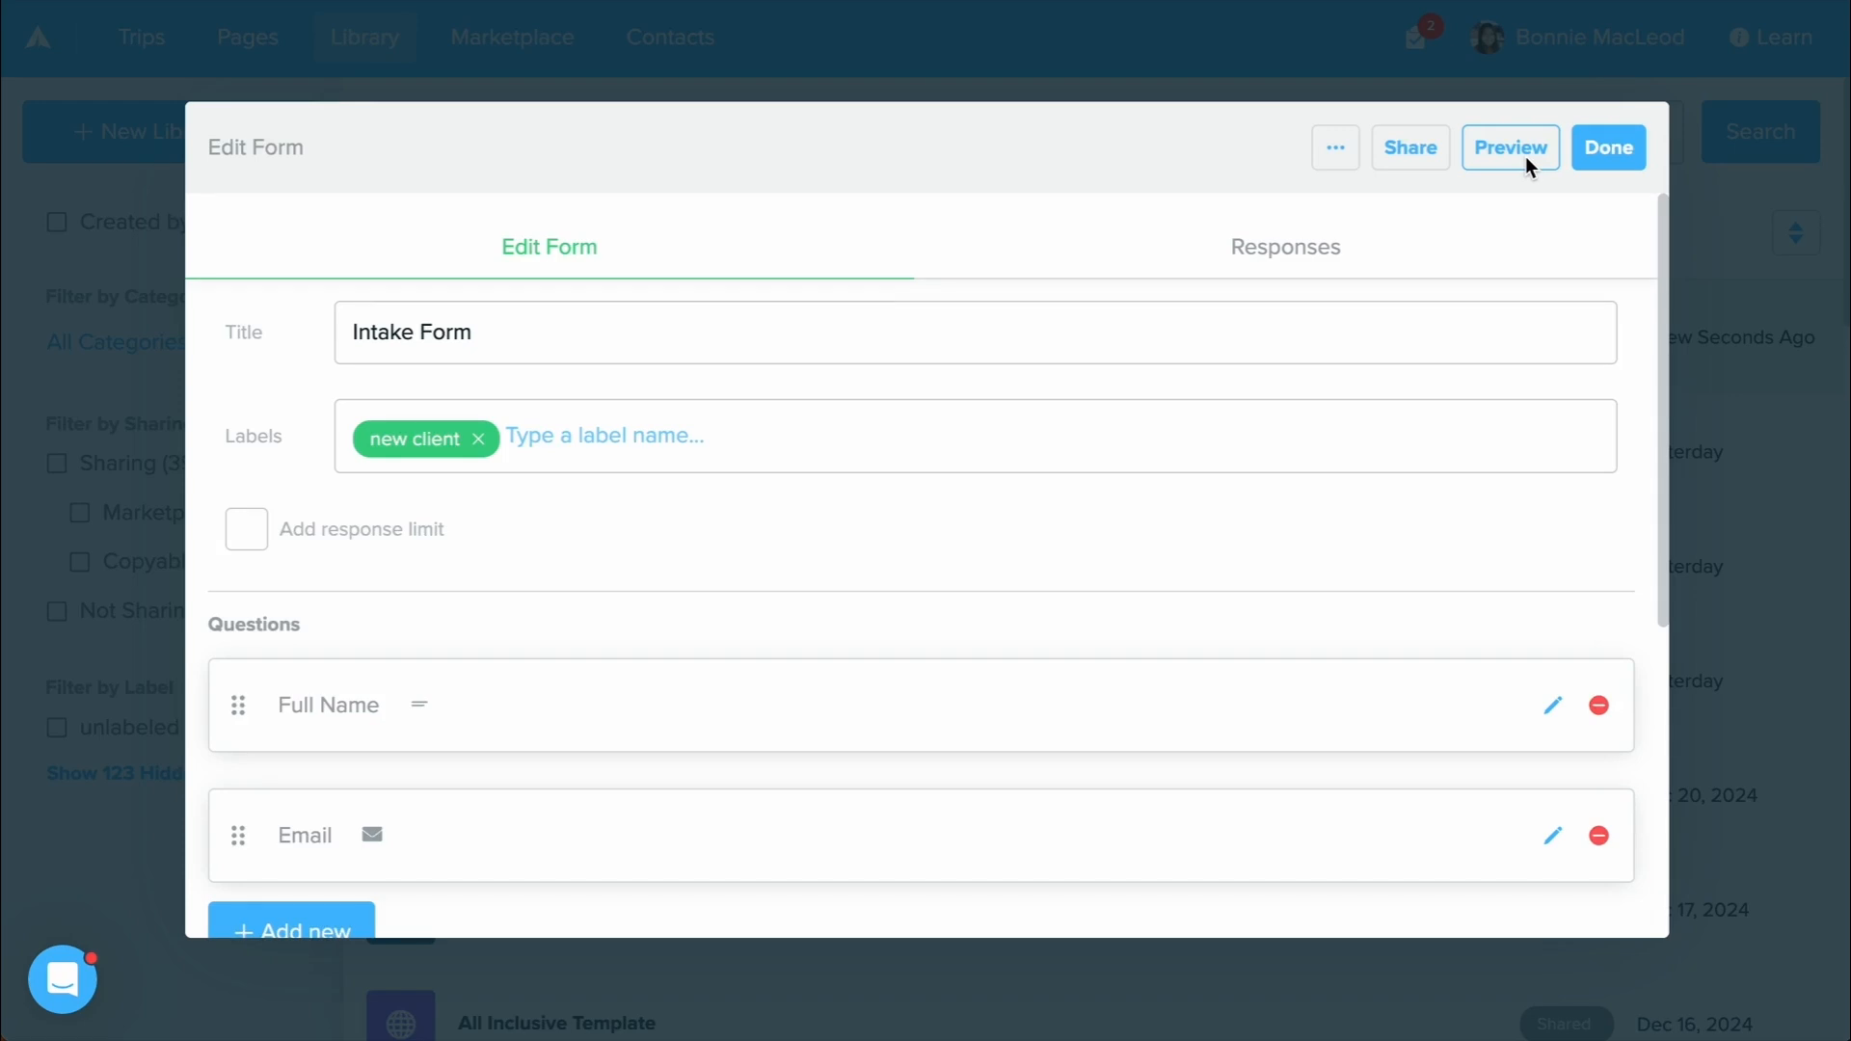
mouse_move(1409, 146)
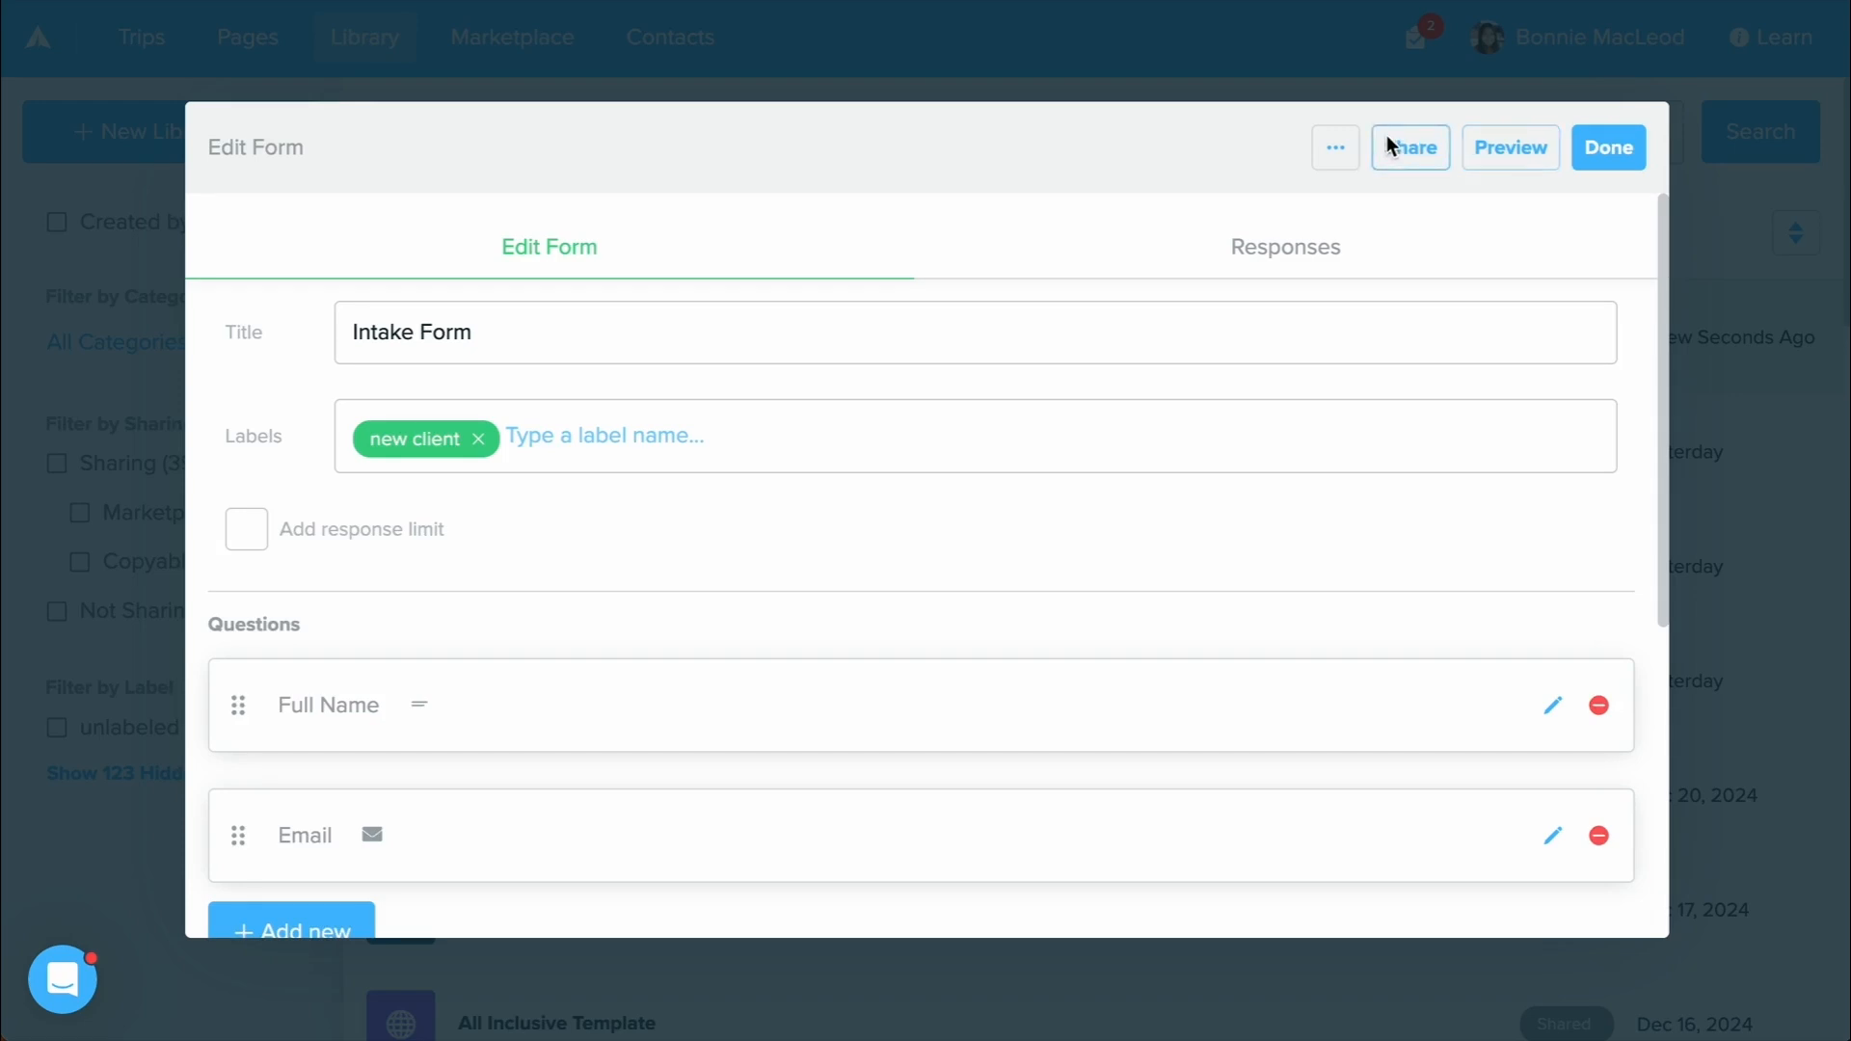
click(1409, 147)
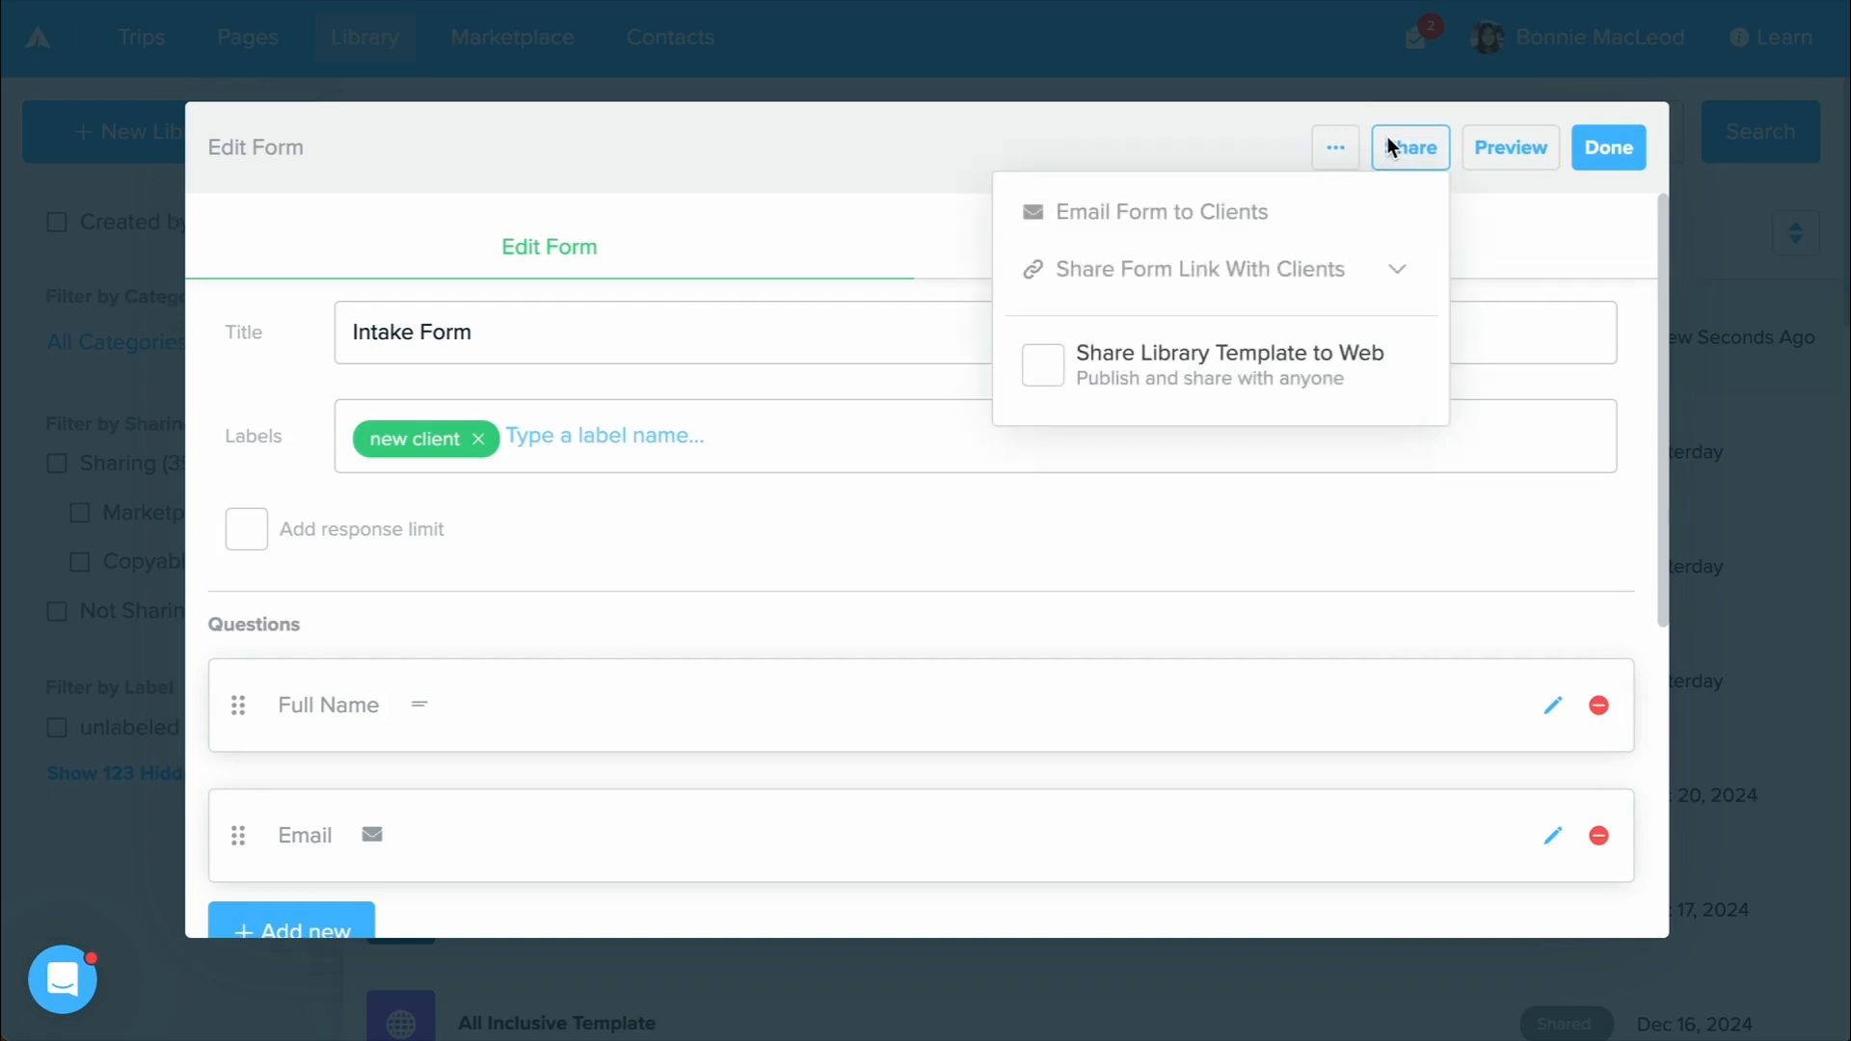
mouse_move(1192, 270)
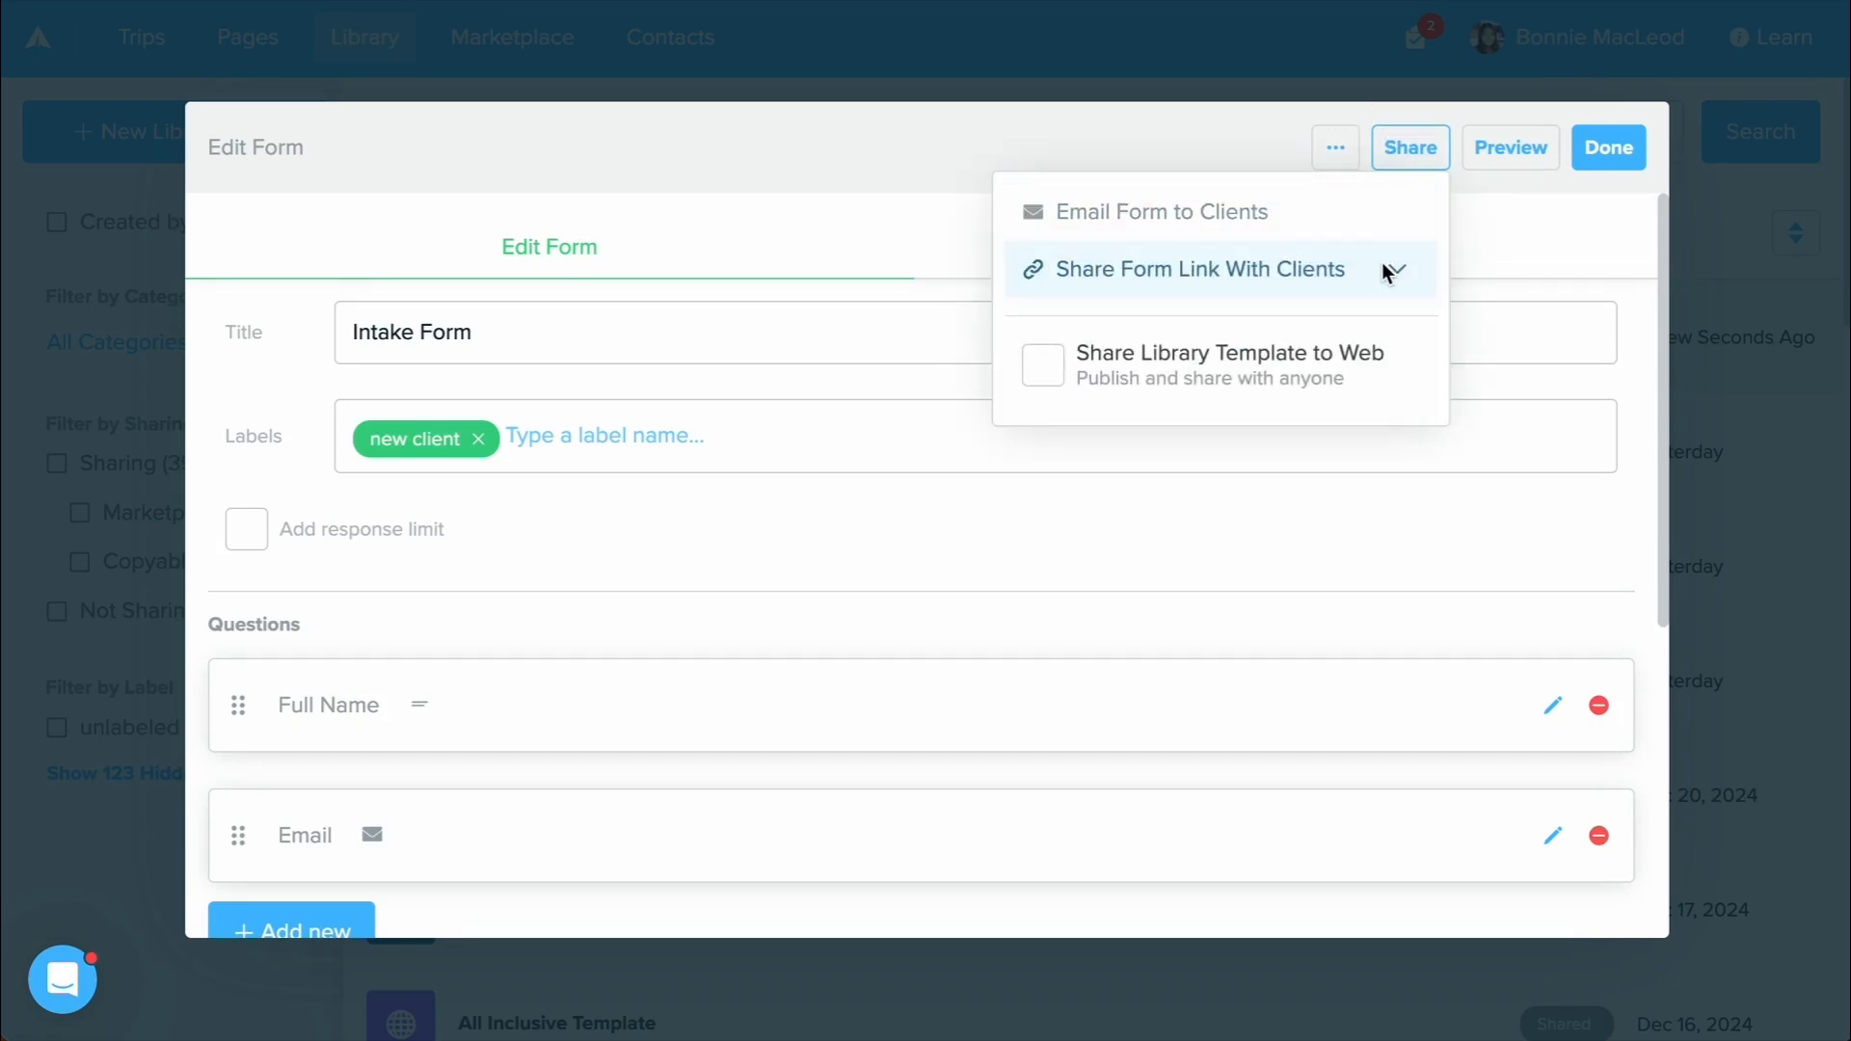
click(1198, 268)
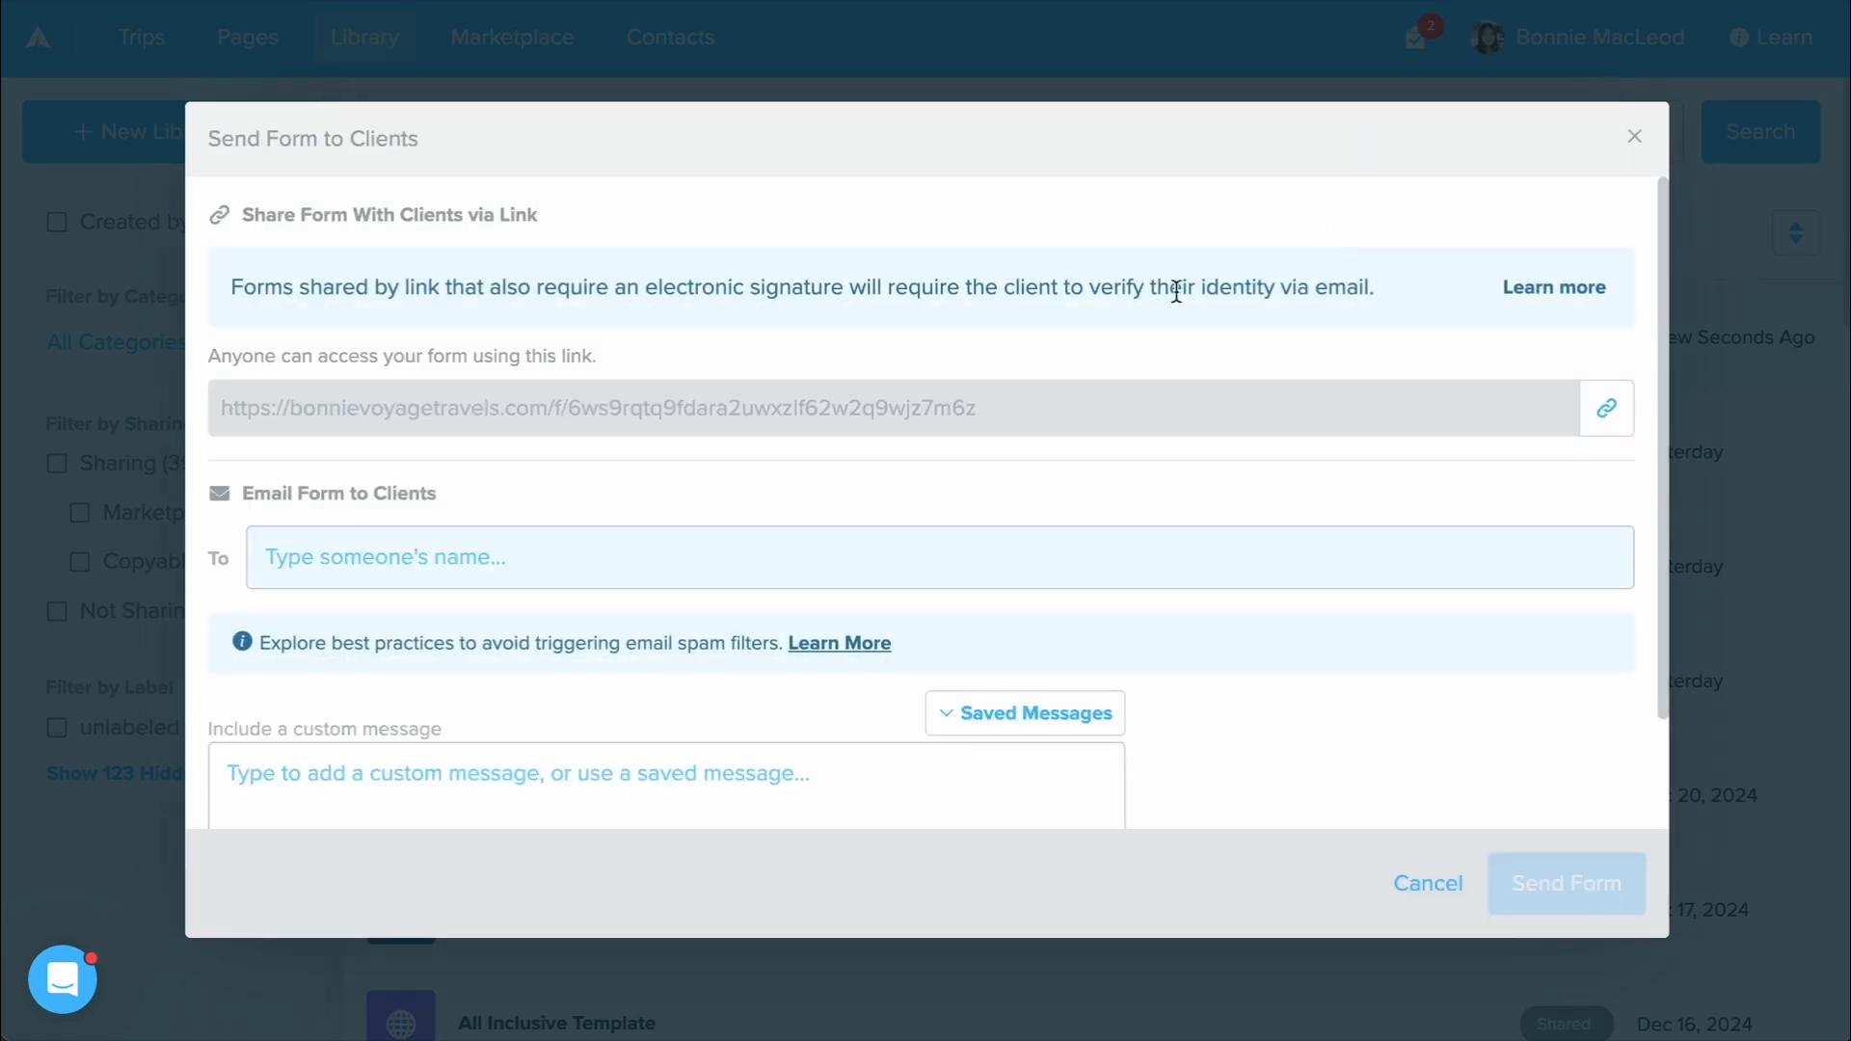
scroll(down, 3)
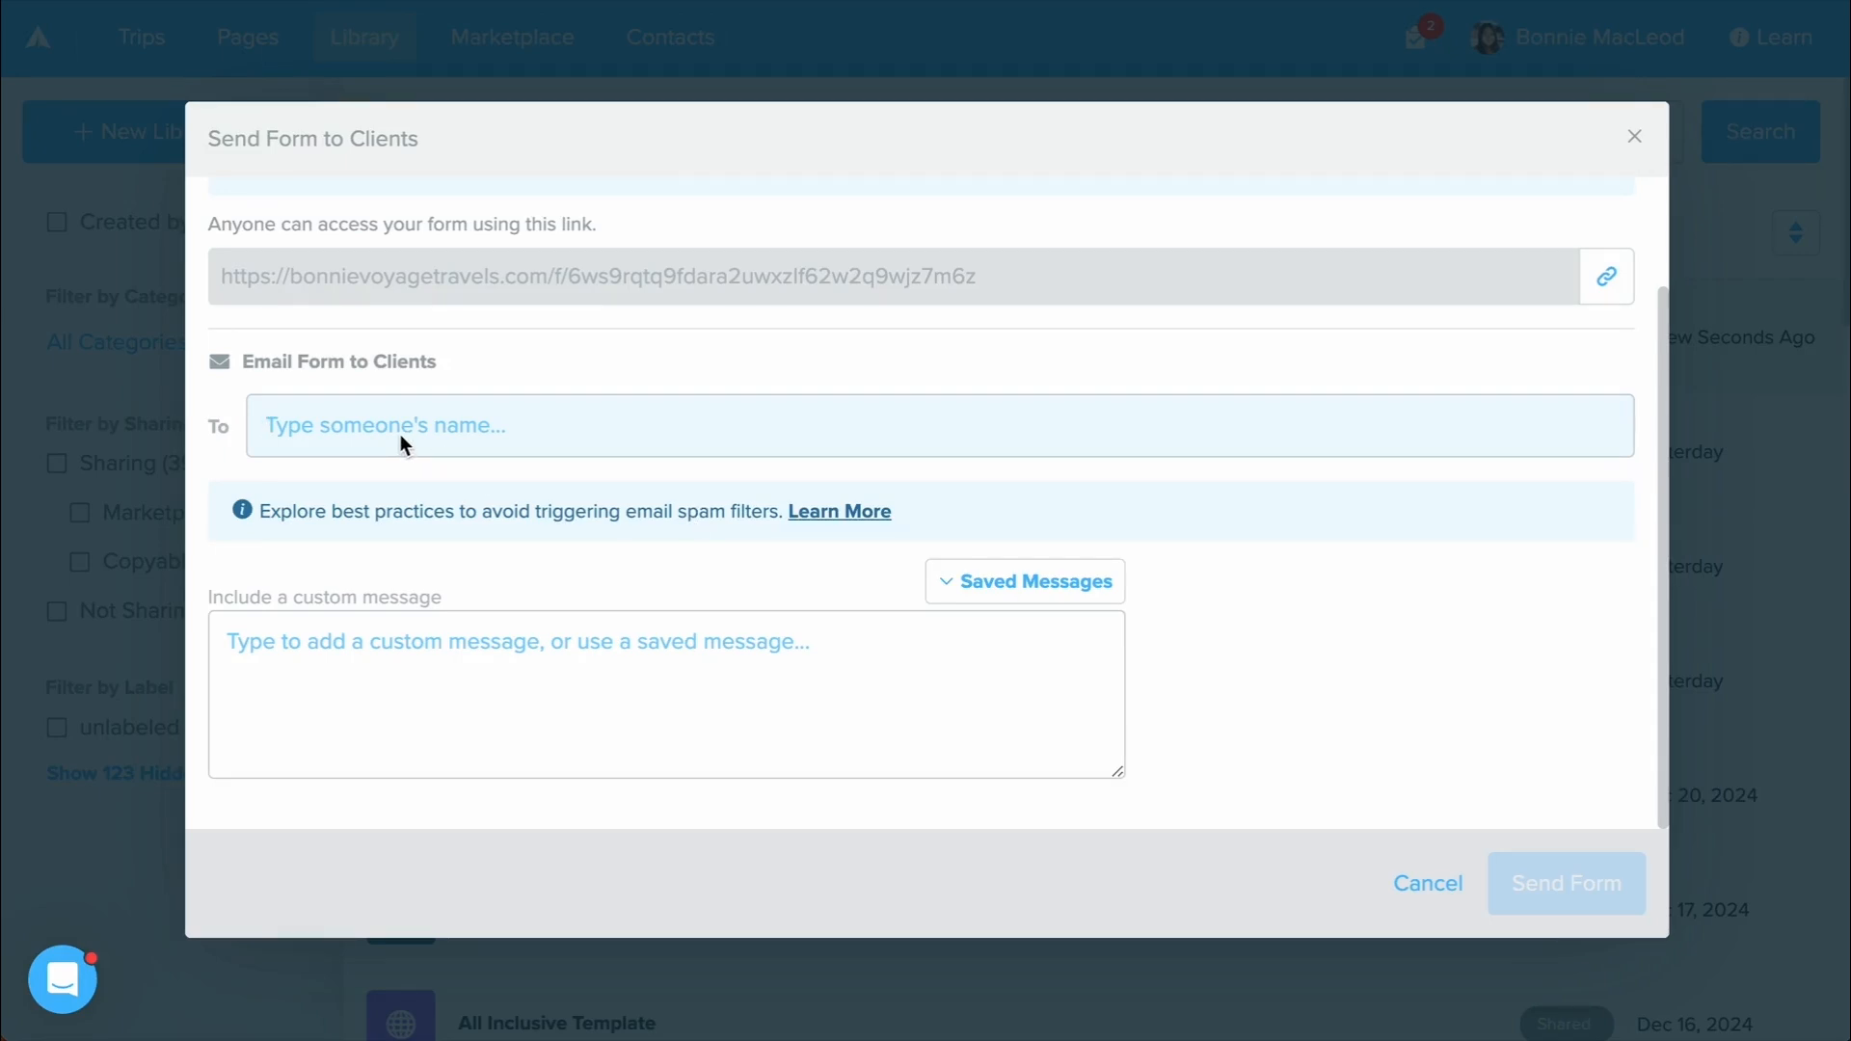
click(665, 694)
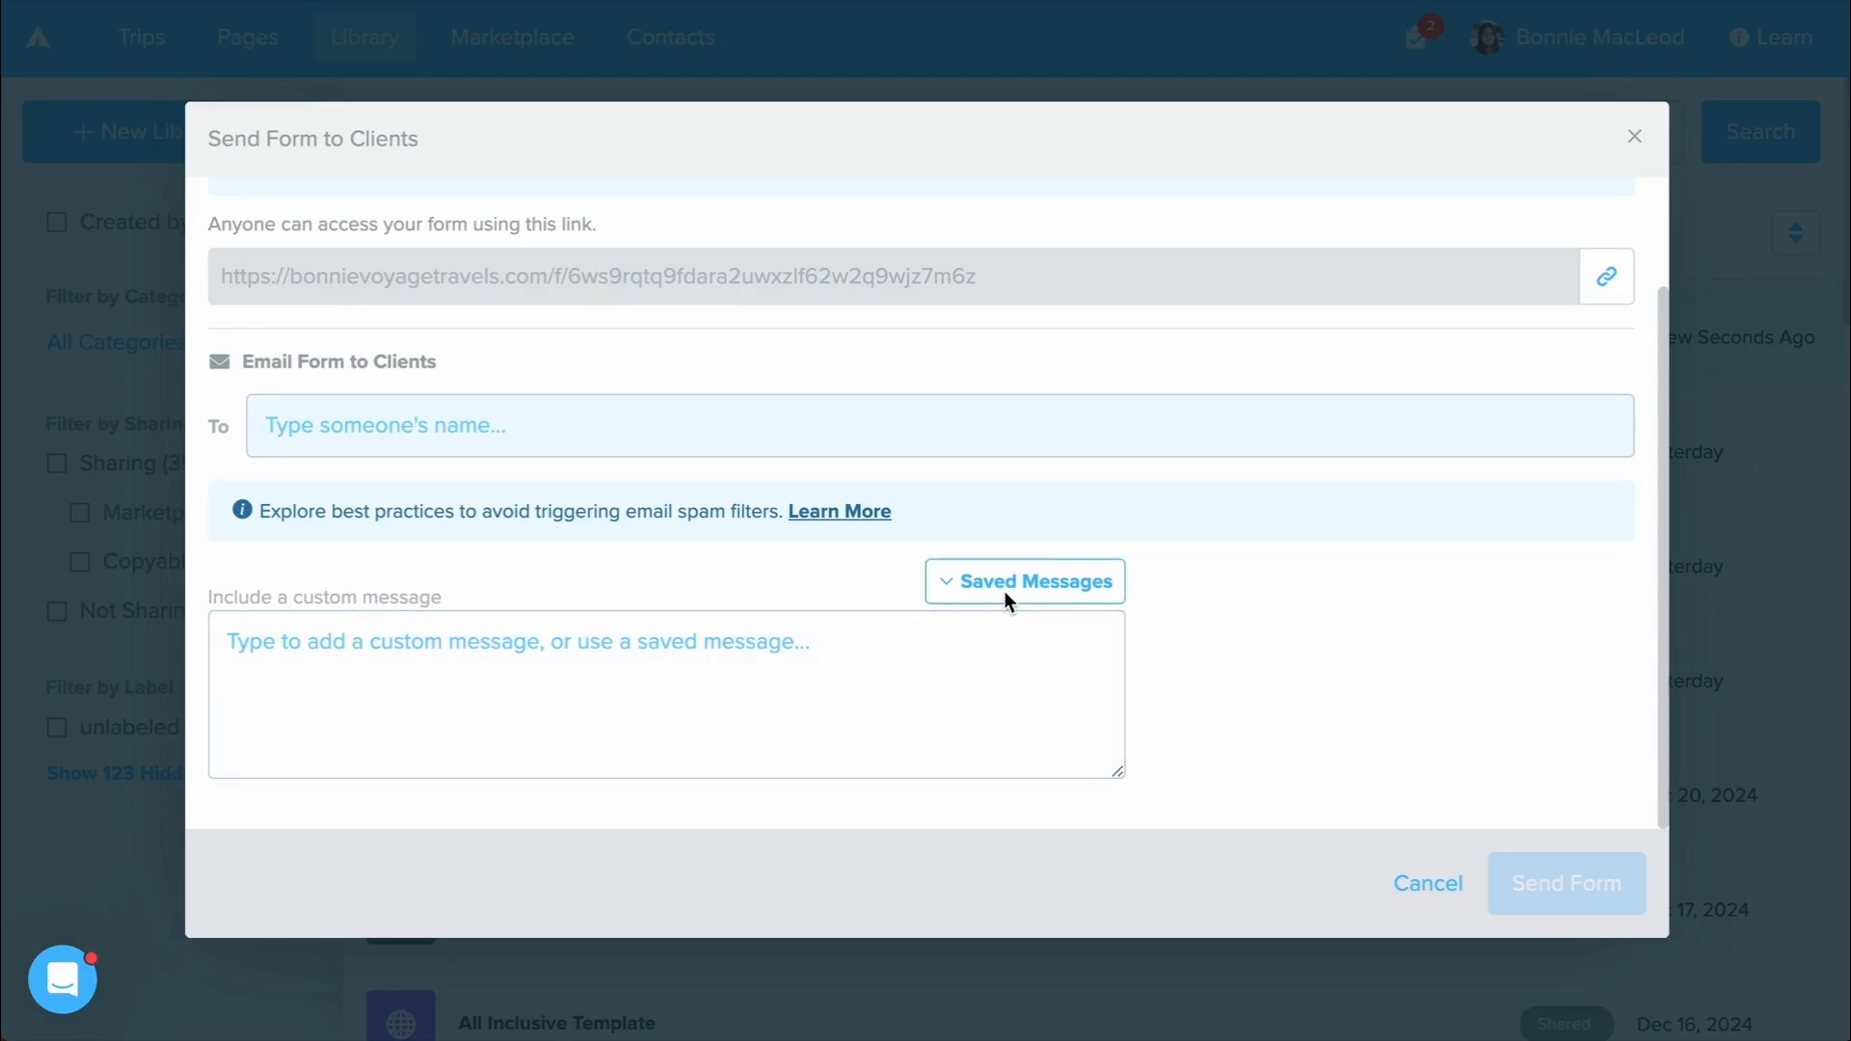
click(1024, 580)
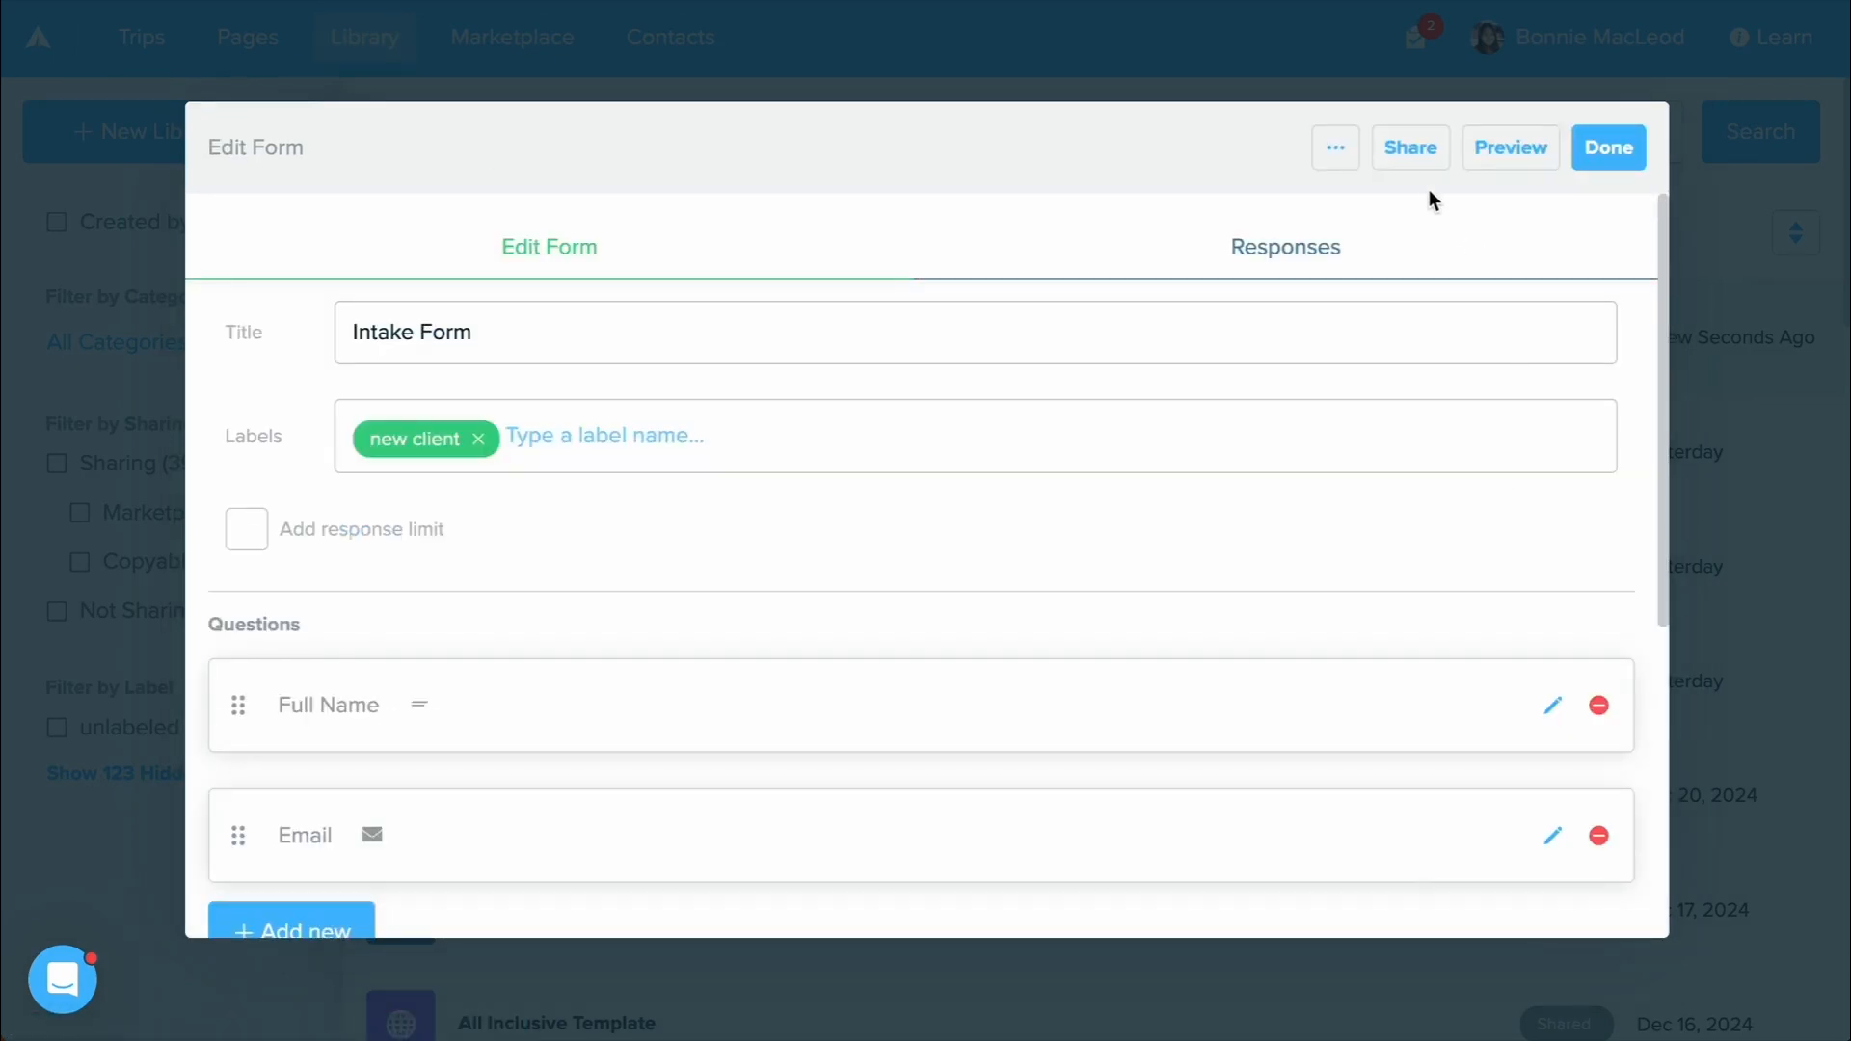
Copy the Intake Form's shareable client link from the Share options, then close them.
click(1408, 146)
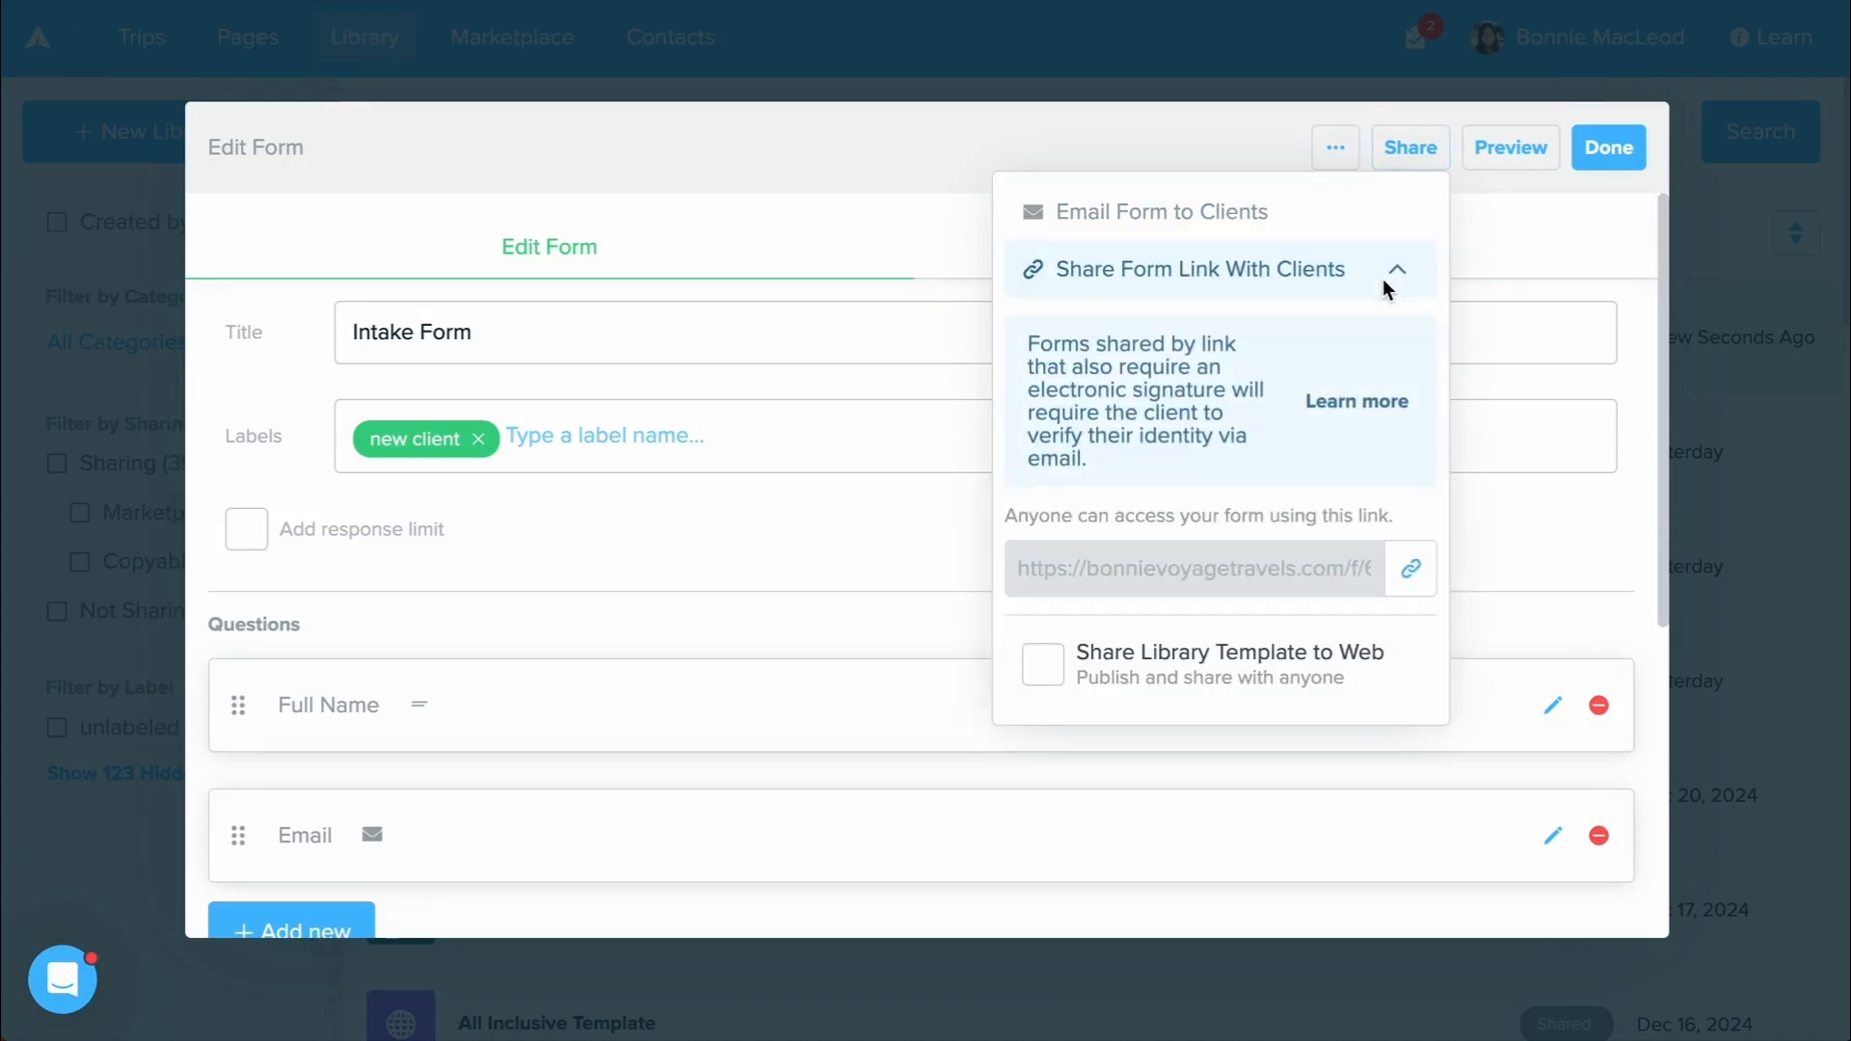
click(1410, 567)
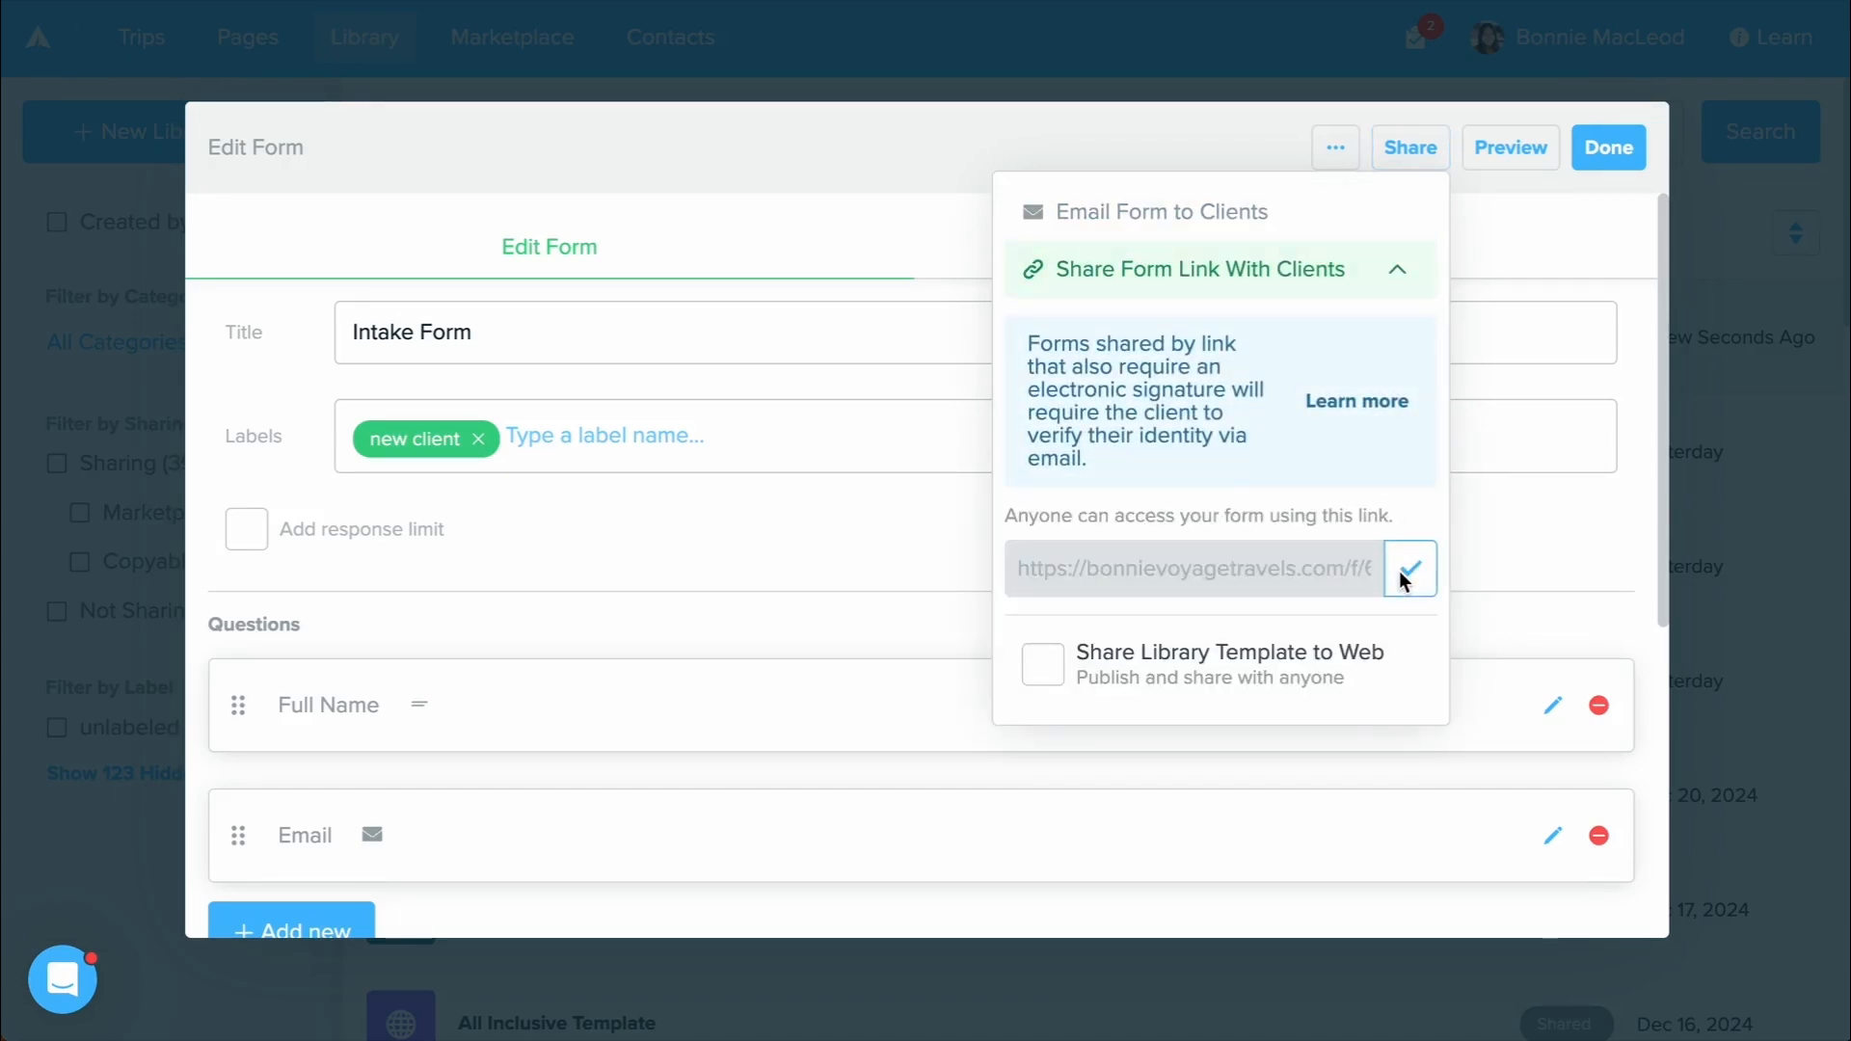
click(1409, 567)
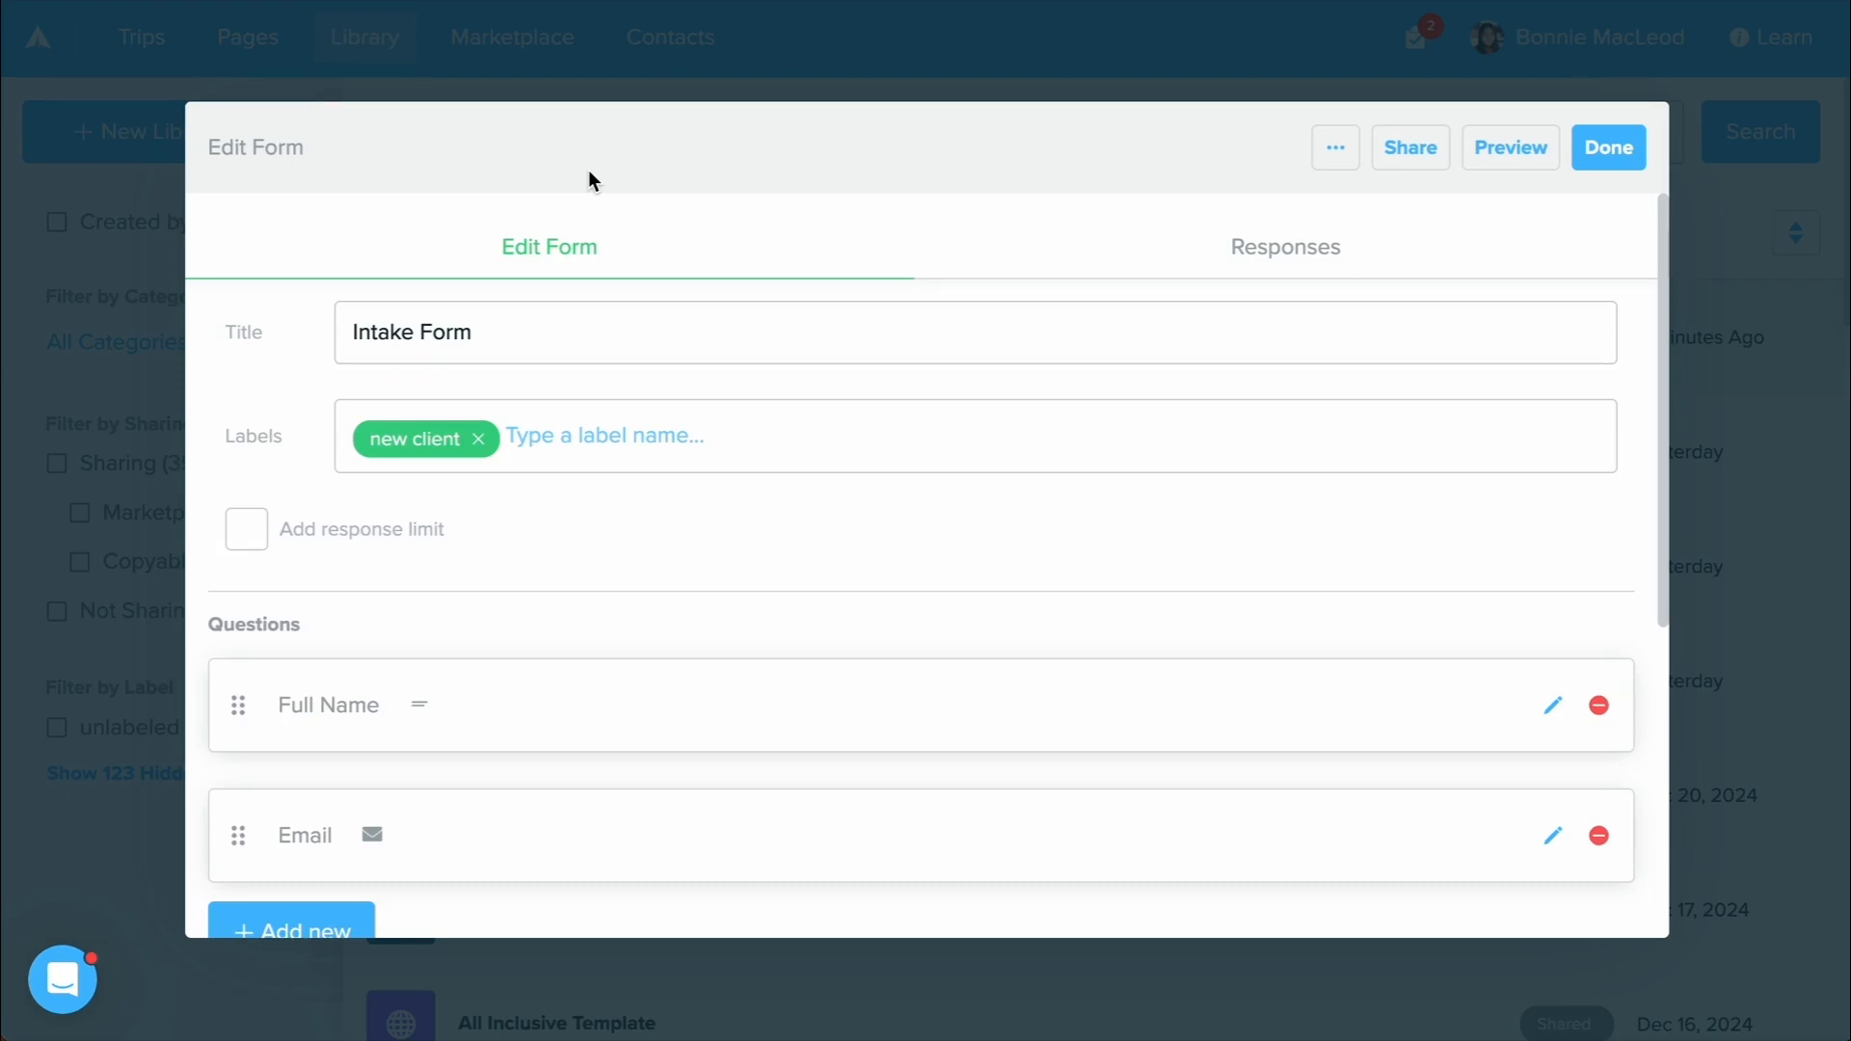
click(1284, 247)
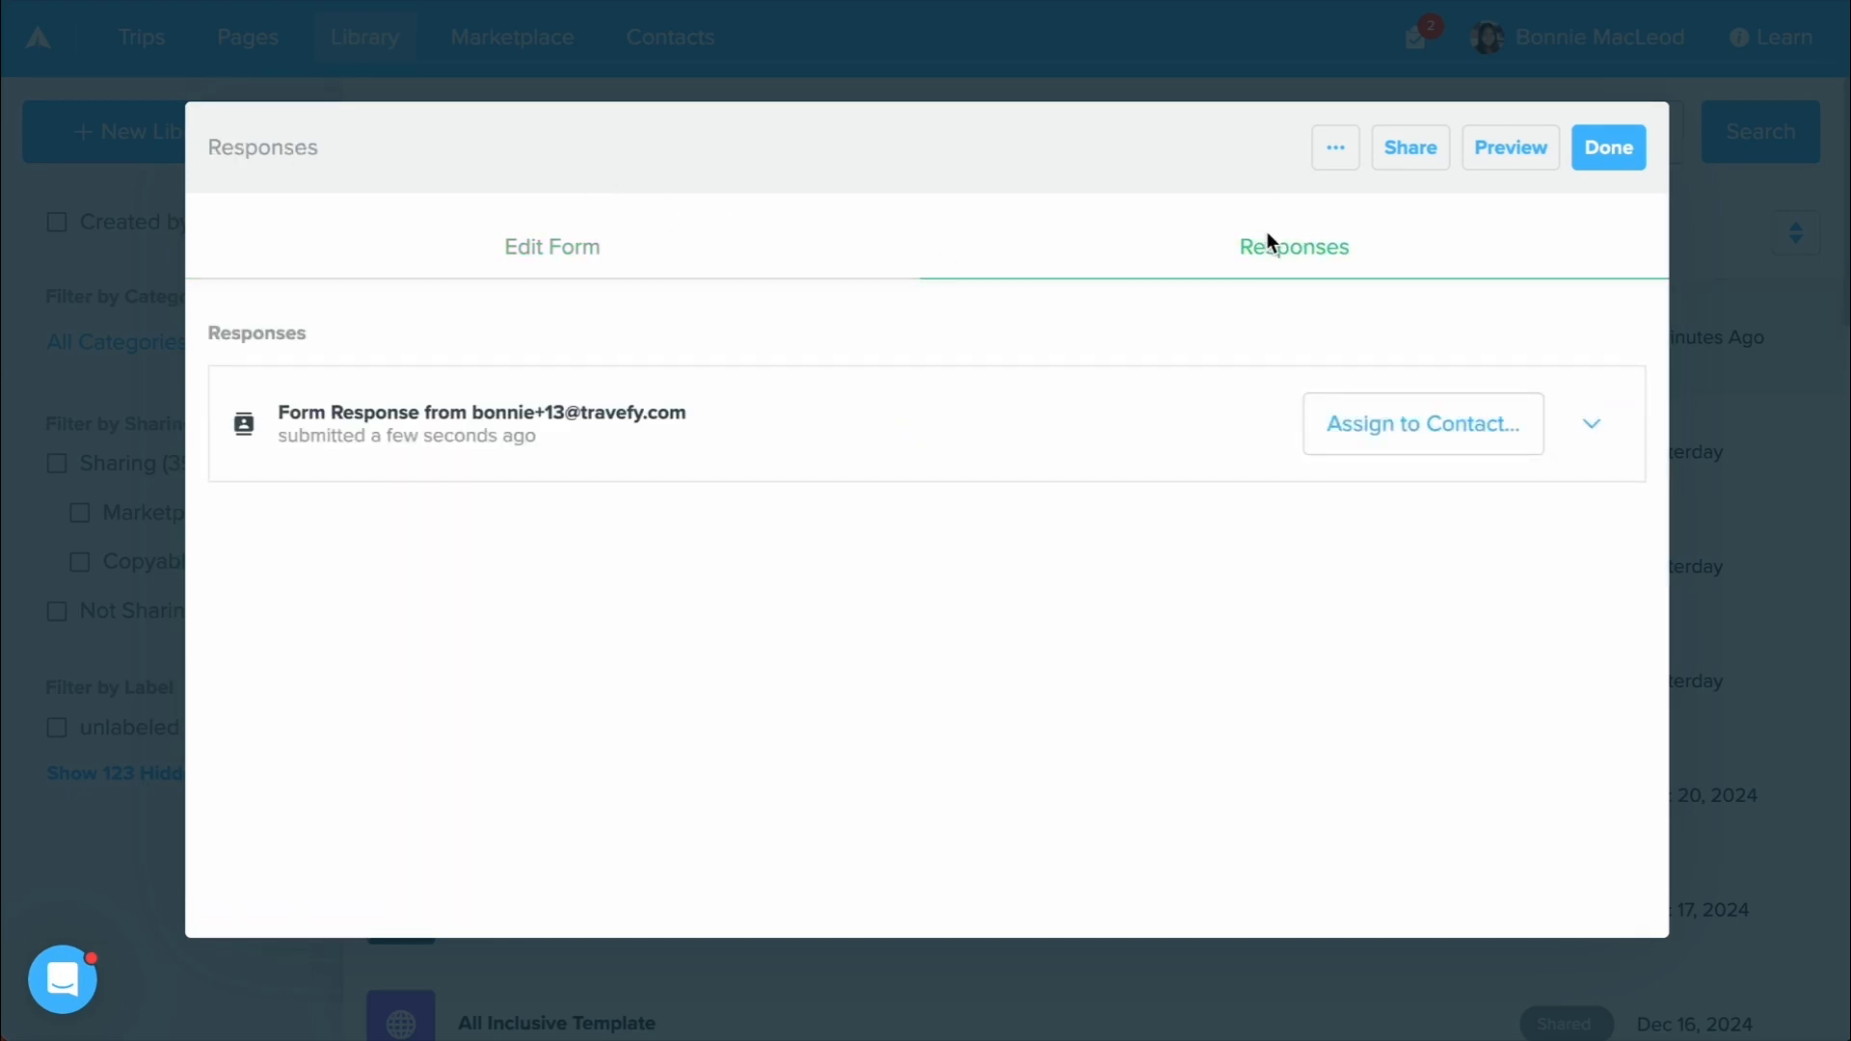
mouse_move(1634, 434)
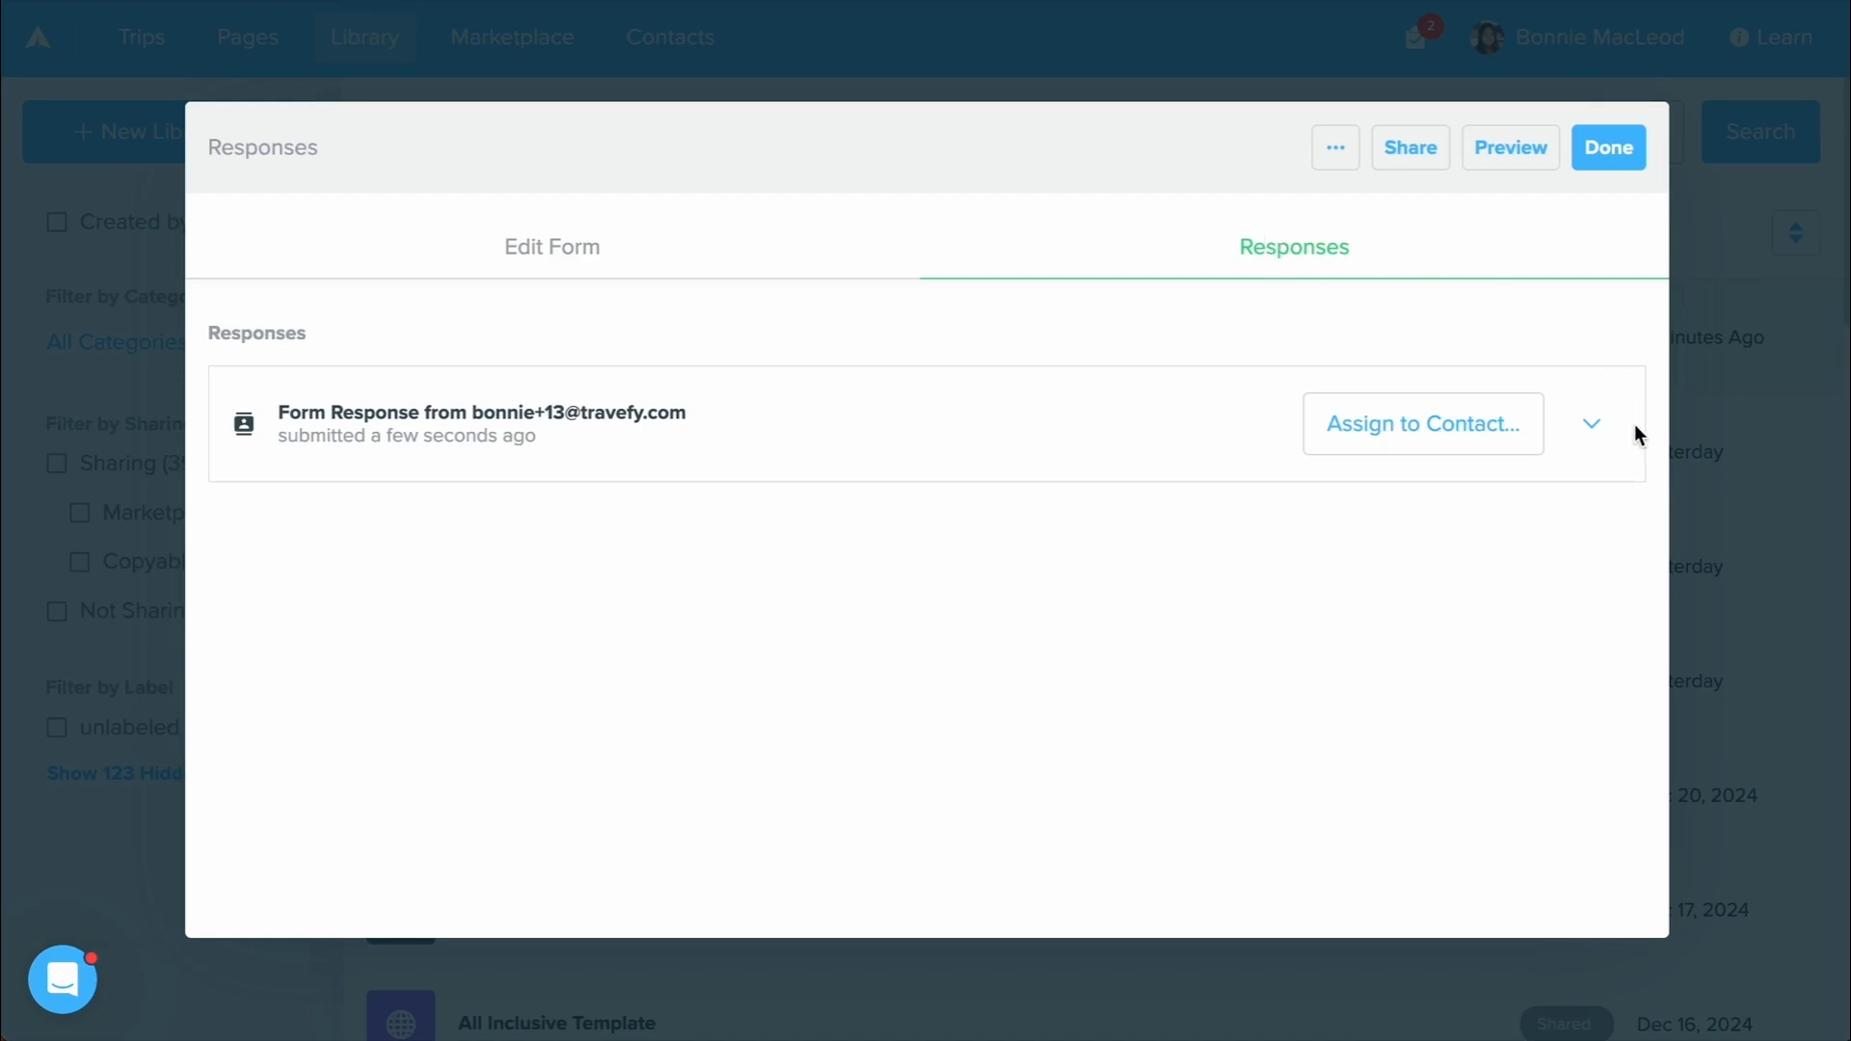
click(1591, 425)
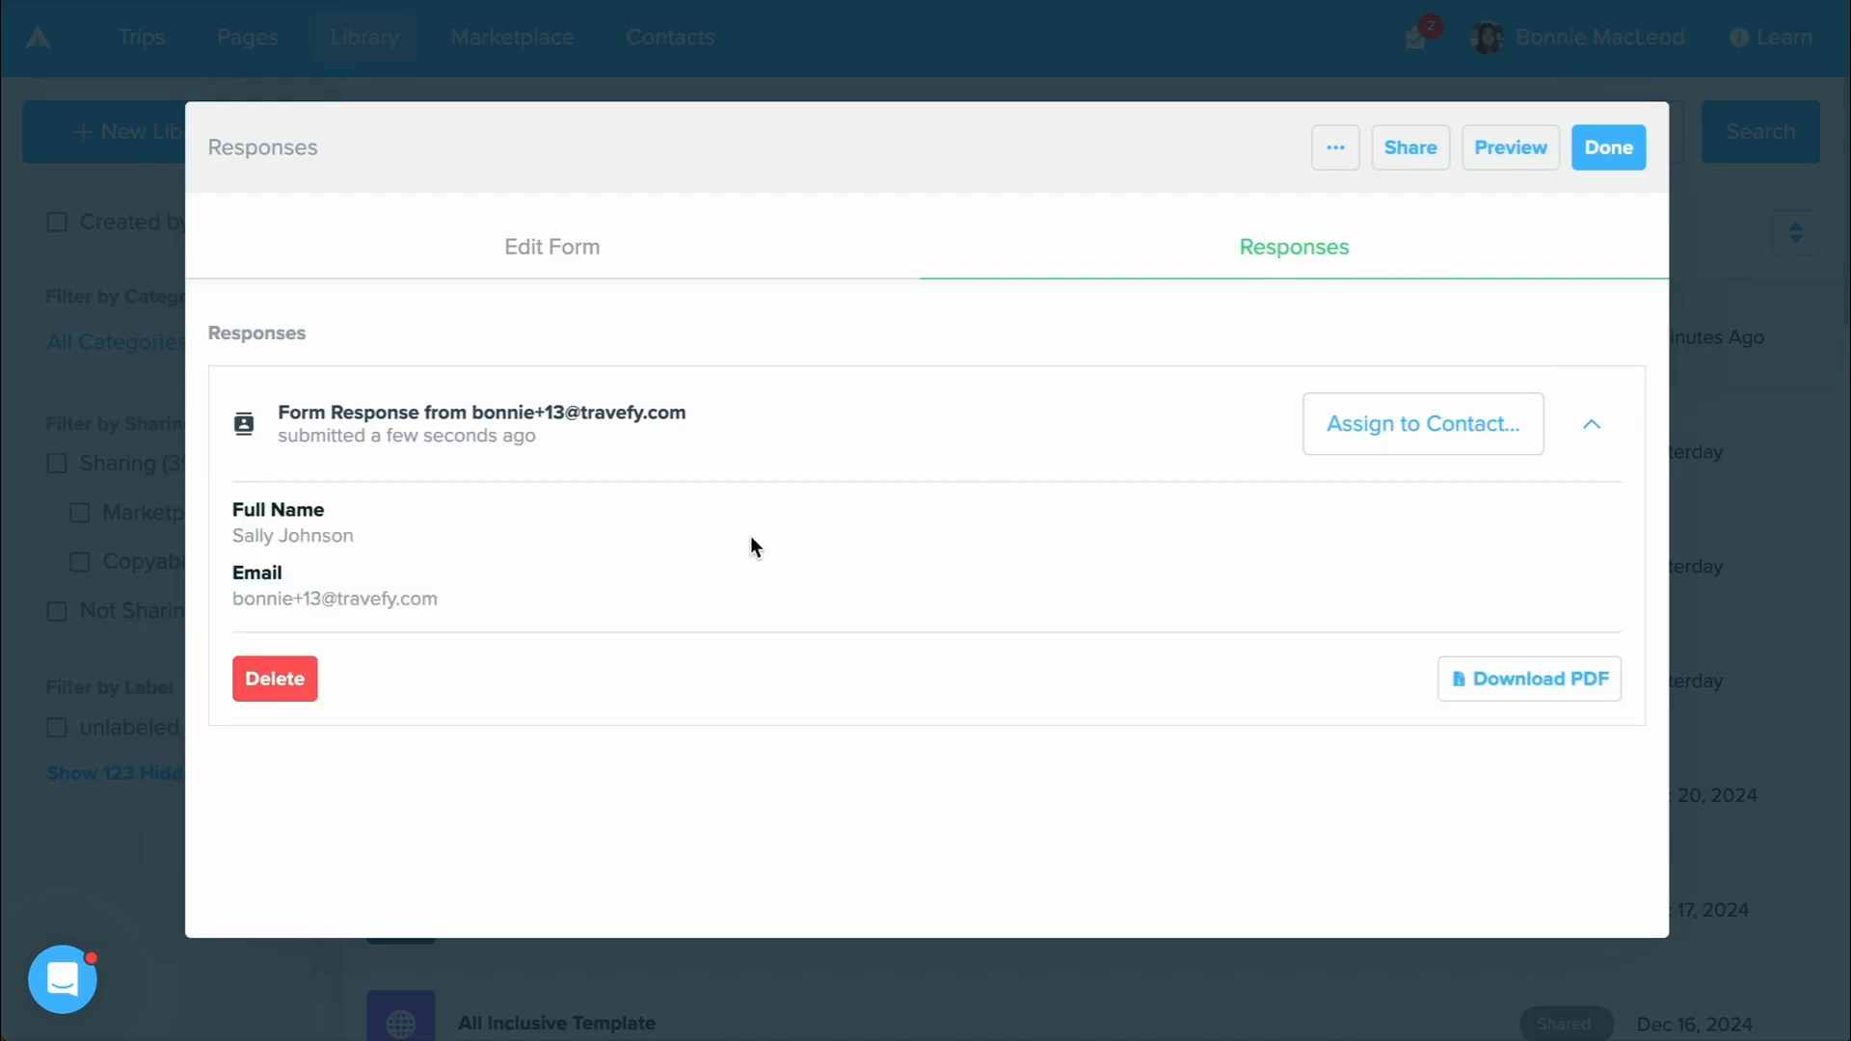
mouse_move(1290, 503)
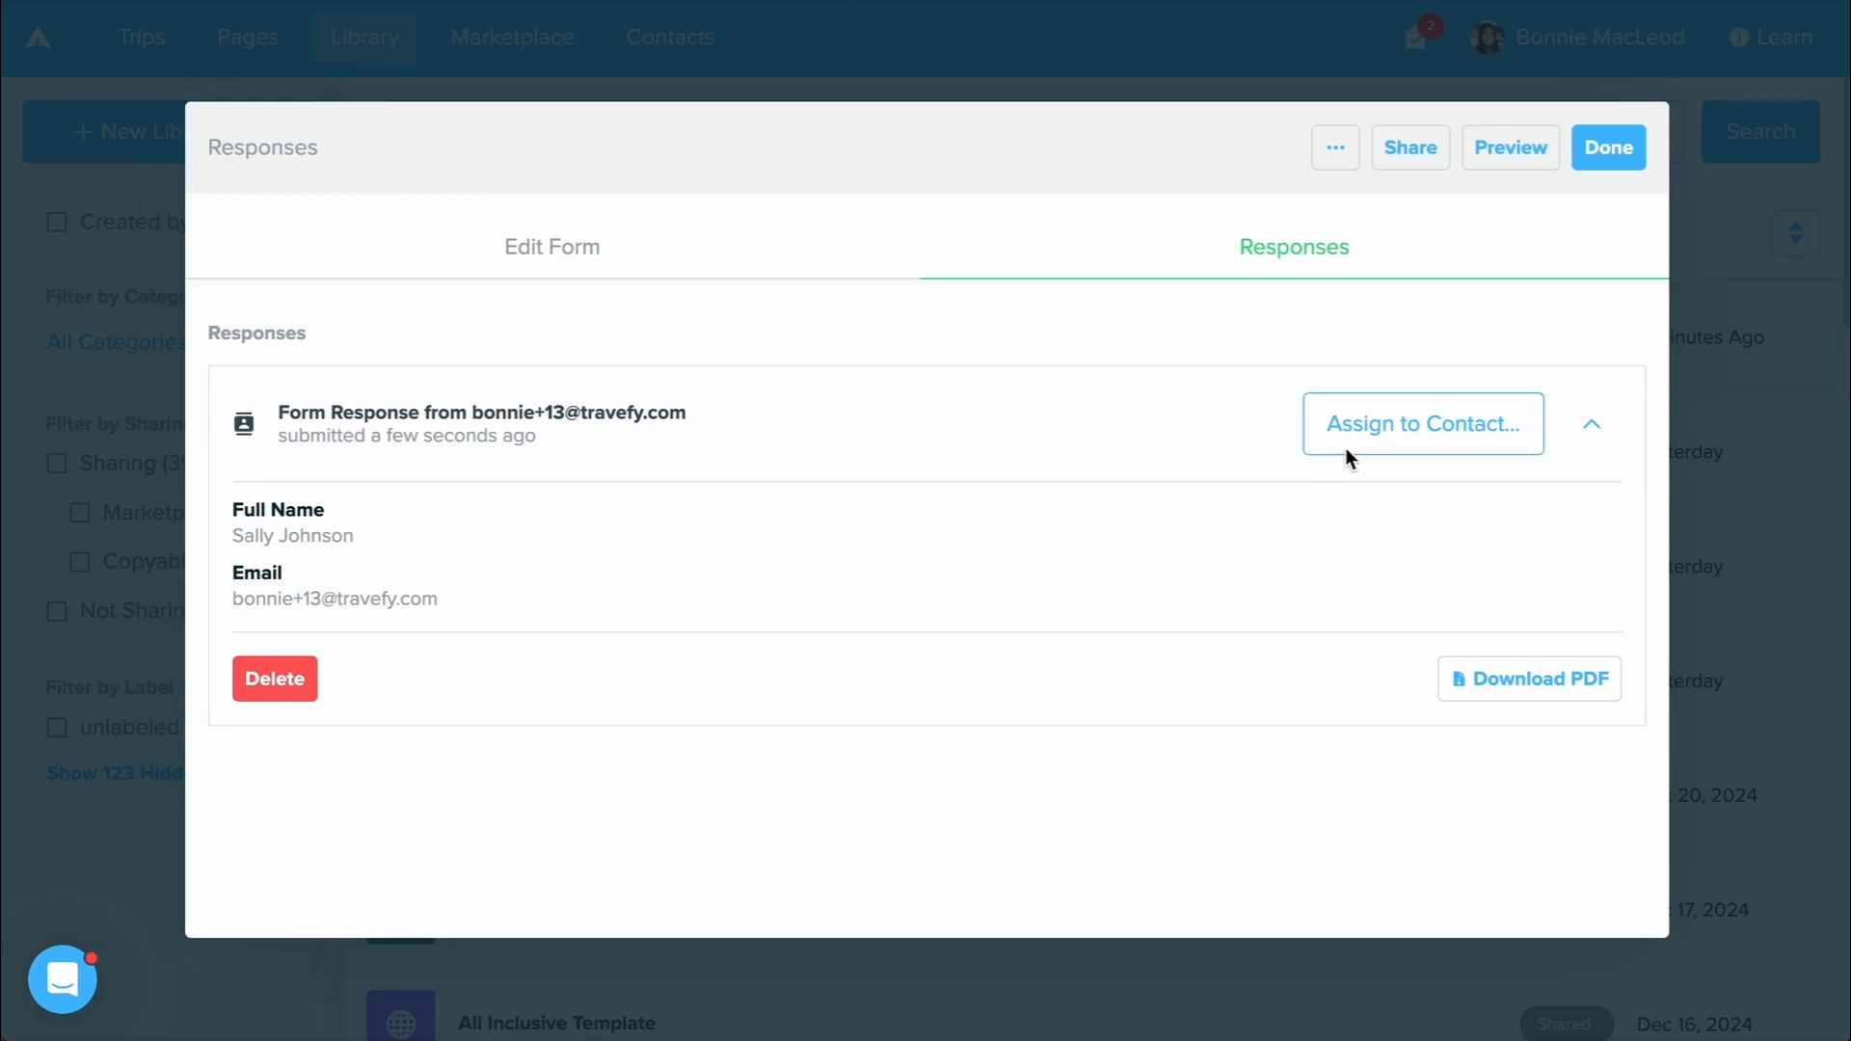
click(1421, 425)
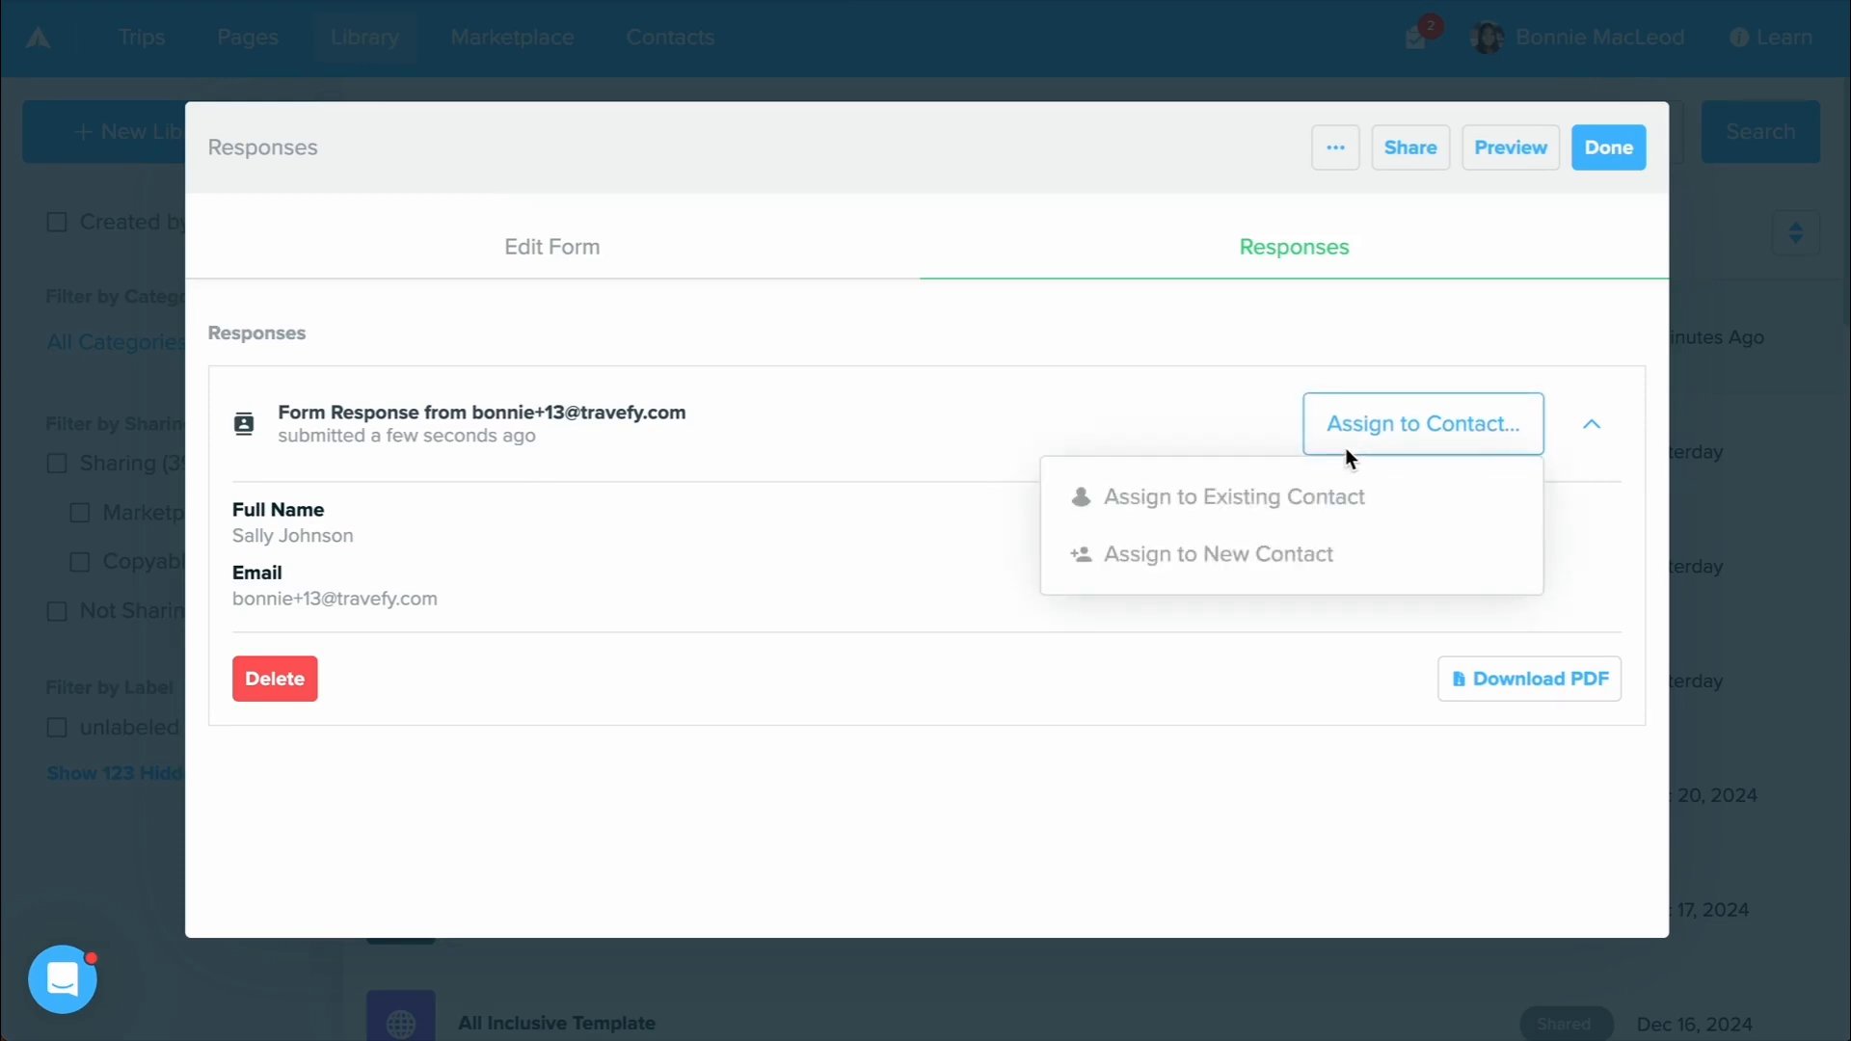
mouse_move(1232, 496)
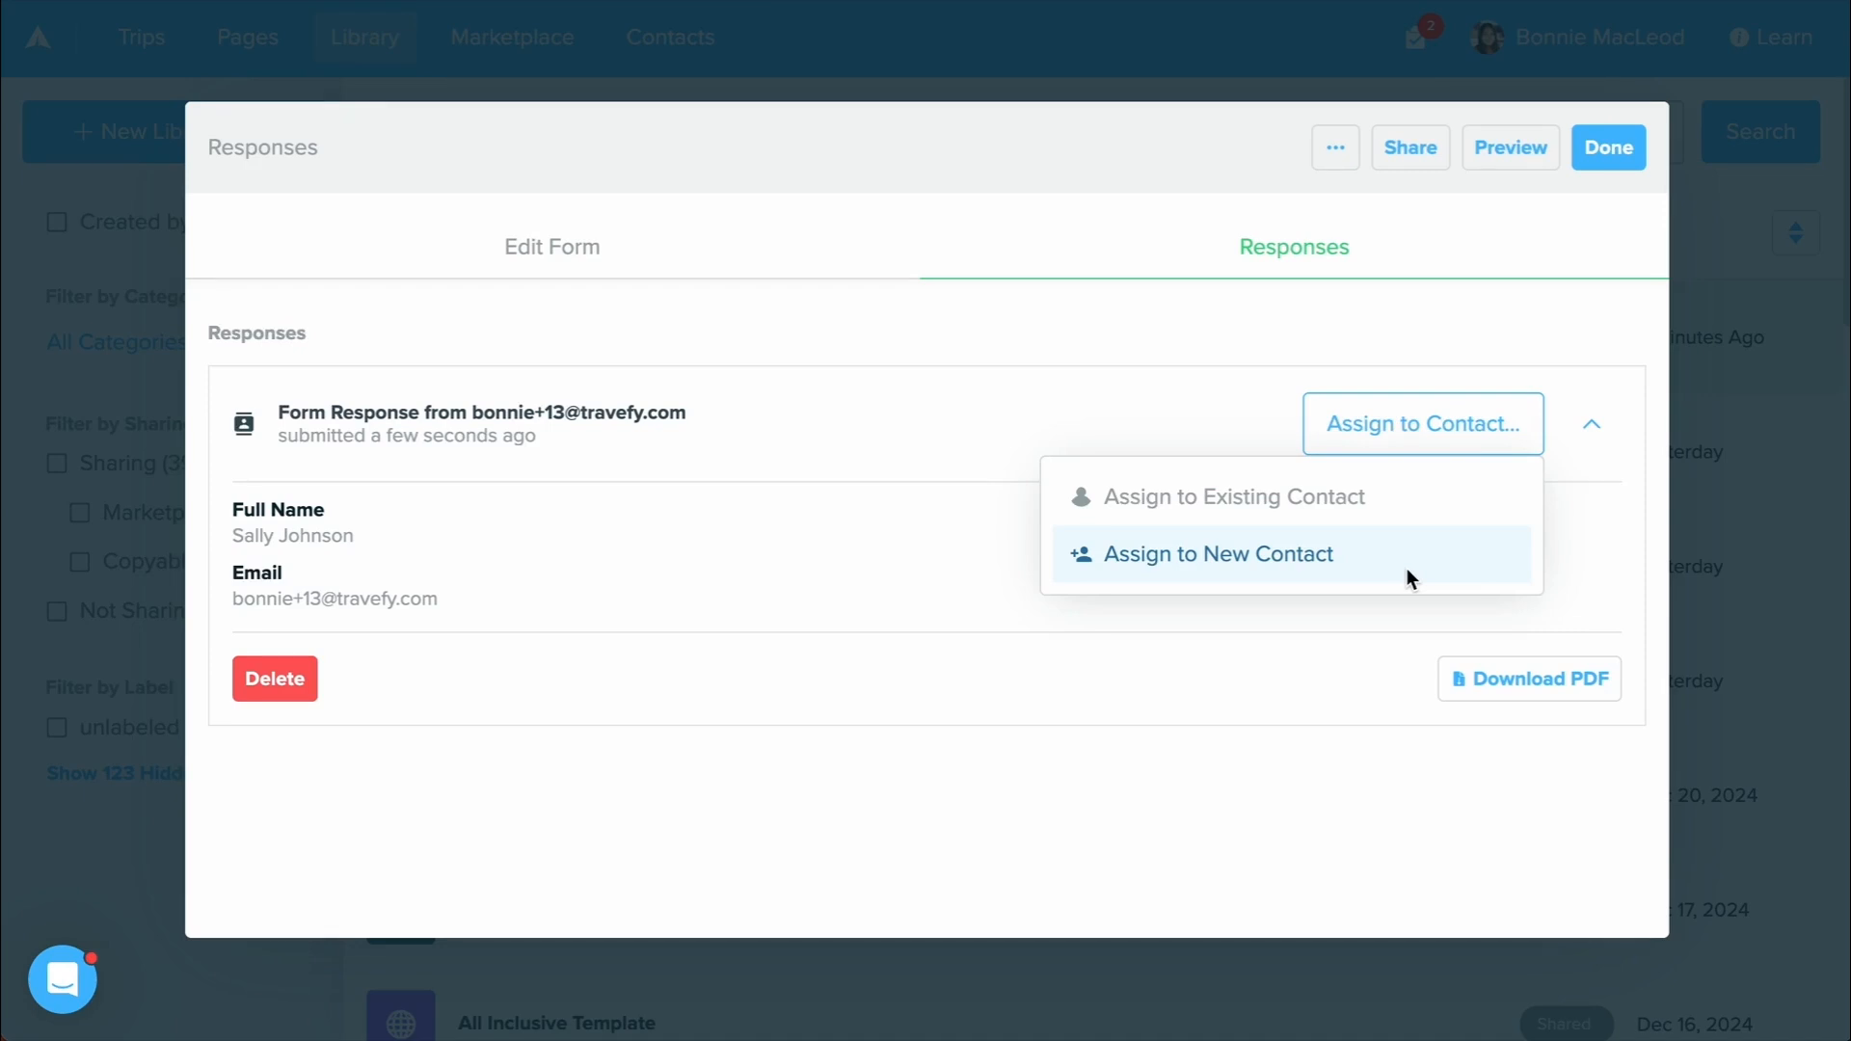
mouse_move(1334, 566)
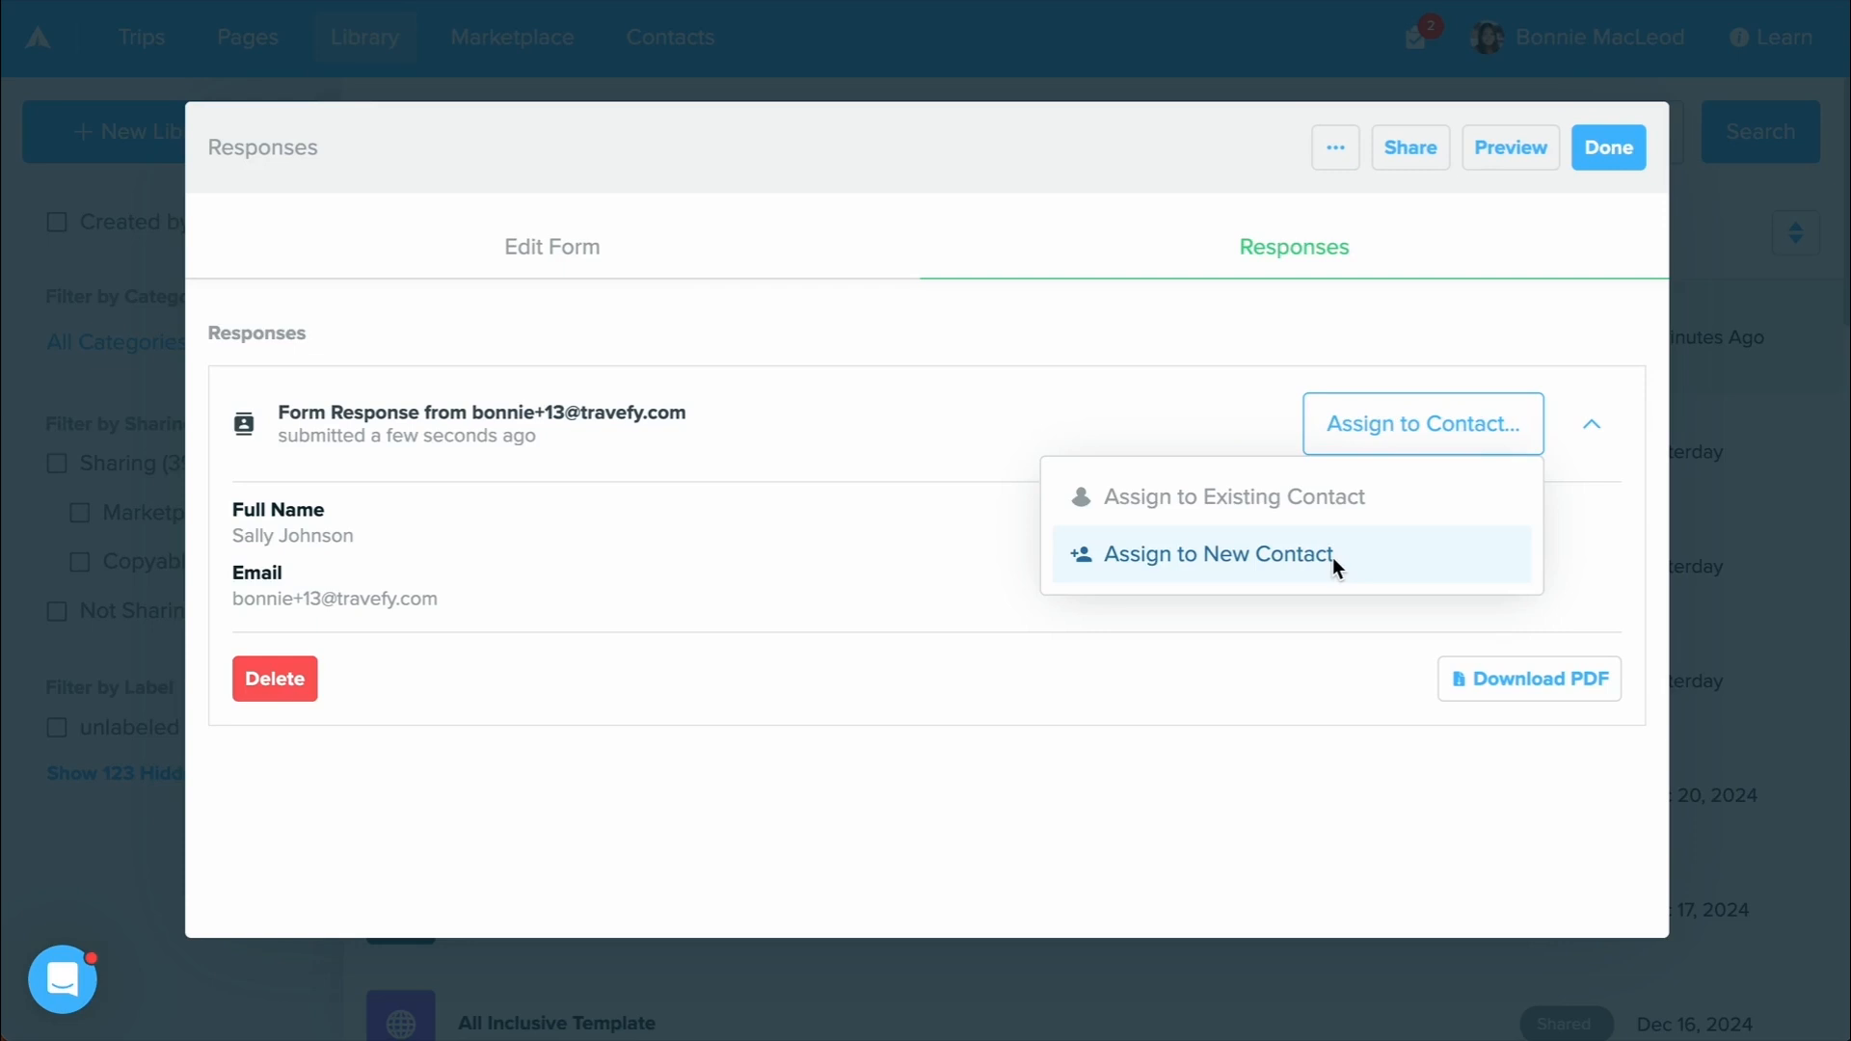
click(1218, 555)
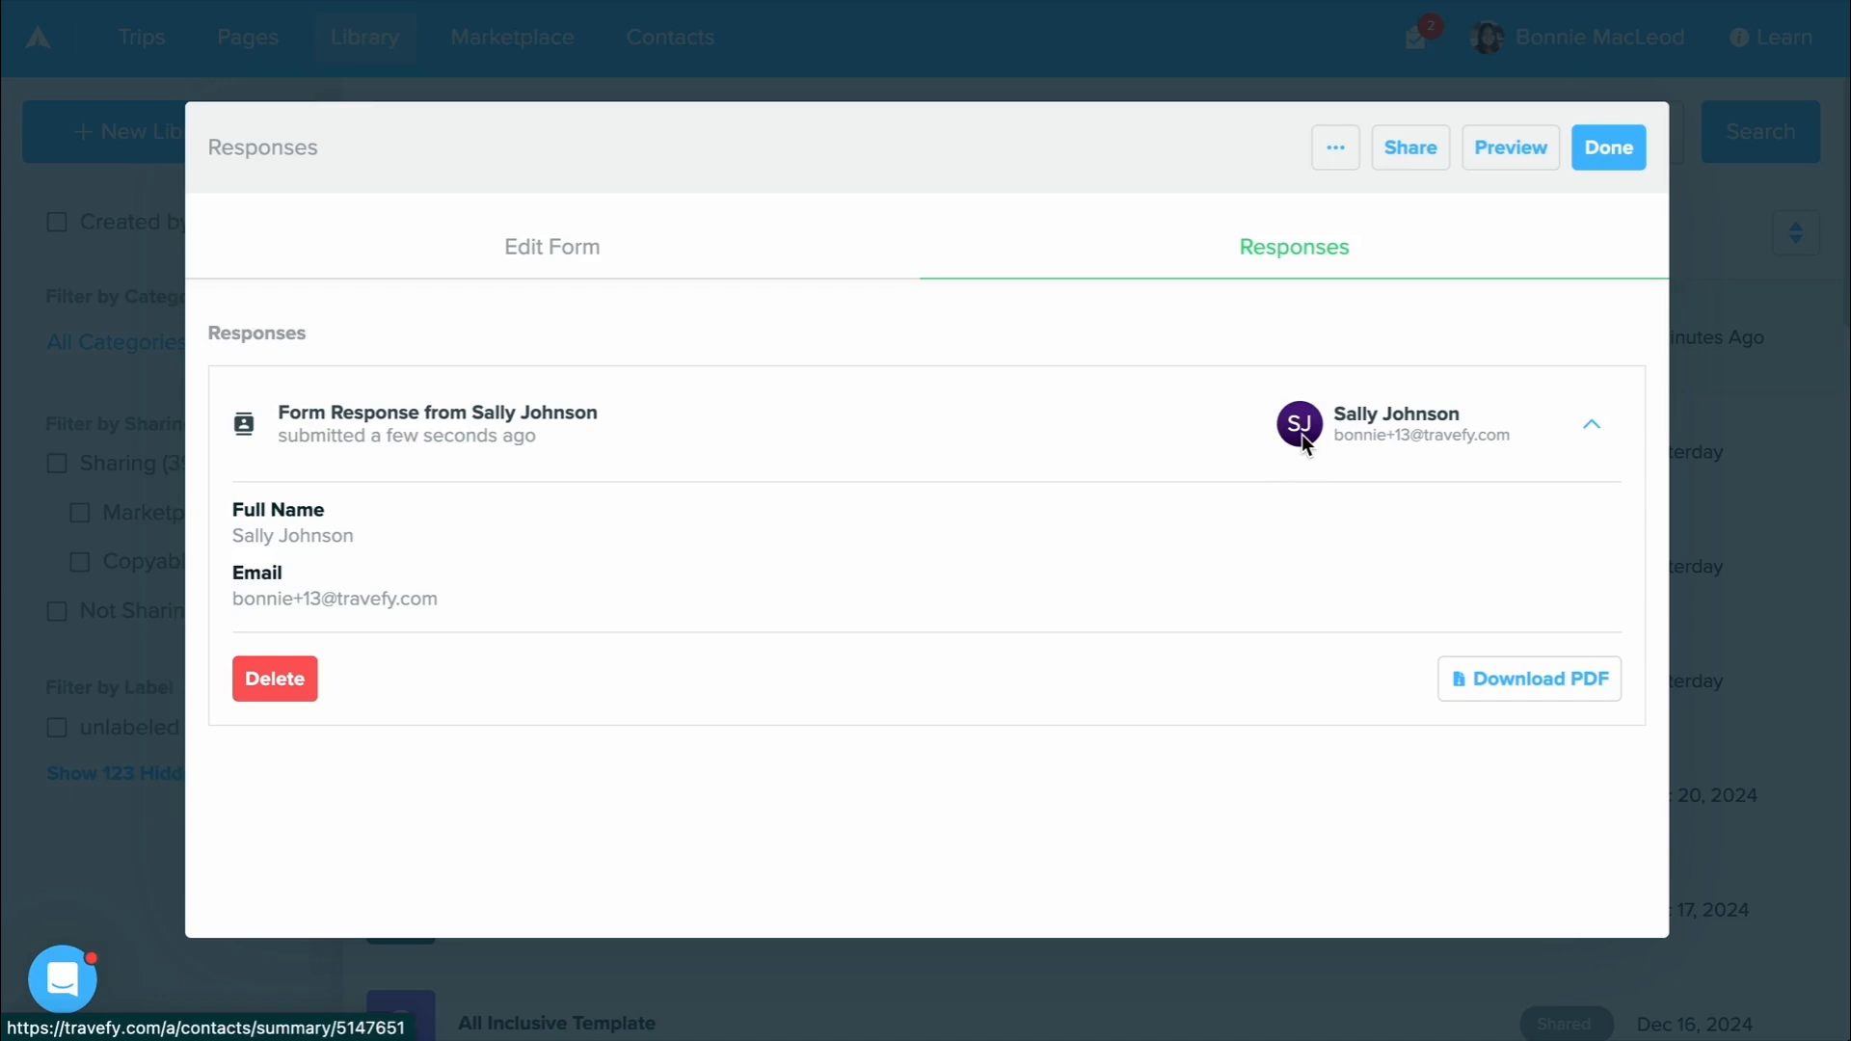
click(1606, 147)
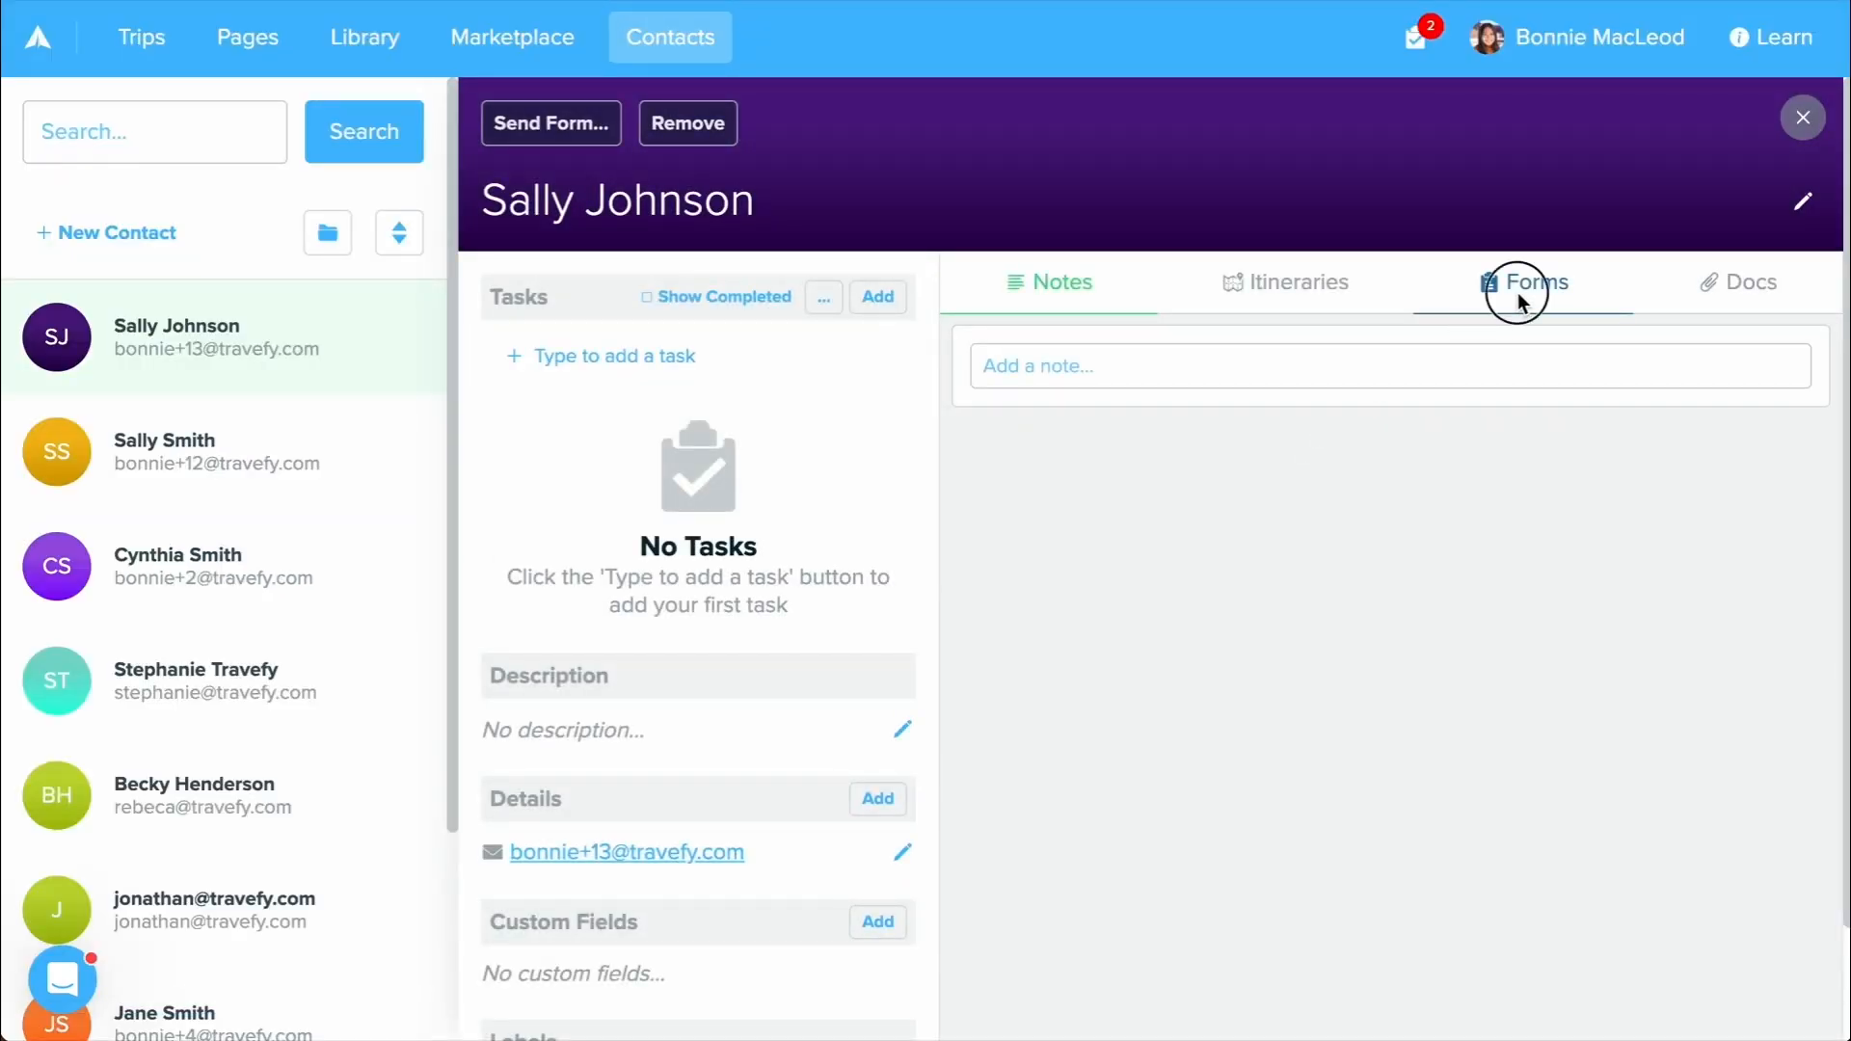
click(1527, 282)
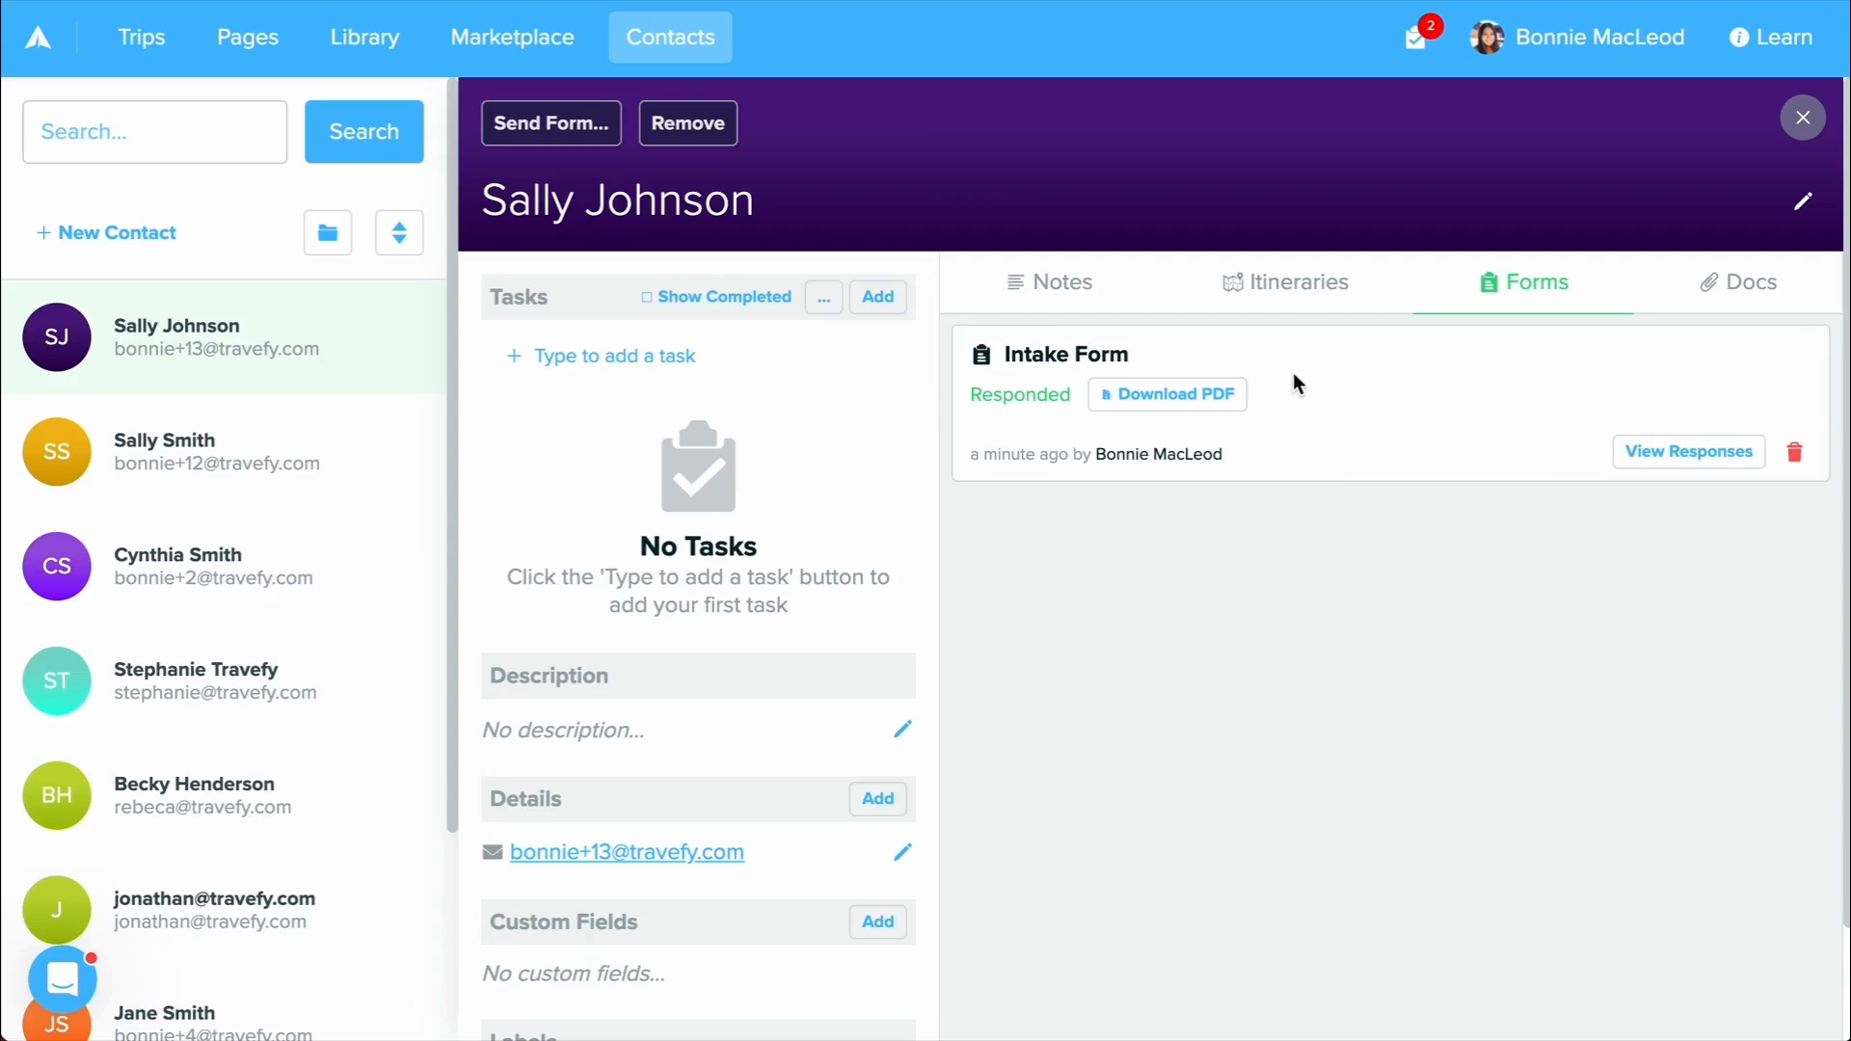
mouse_move(1161, 424)
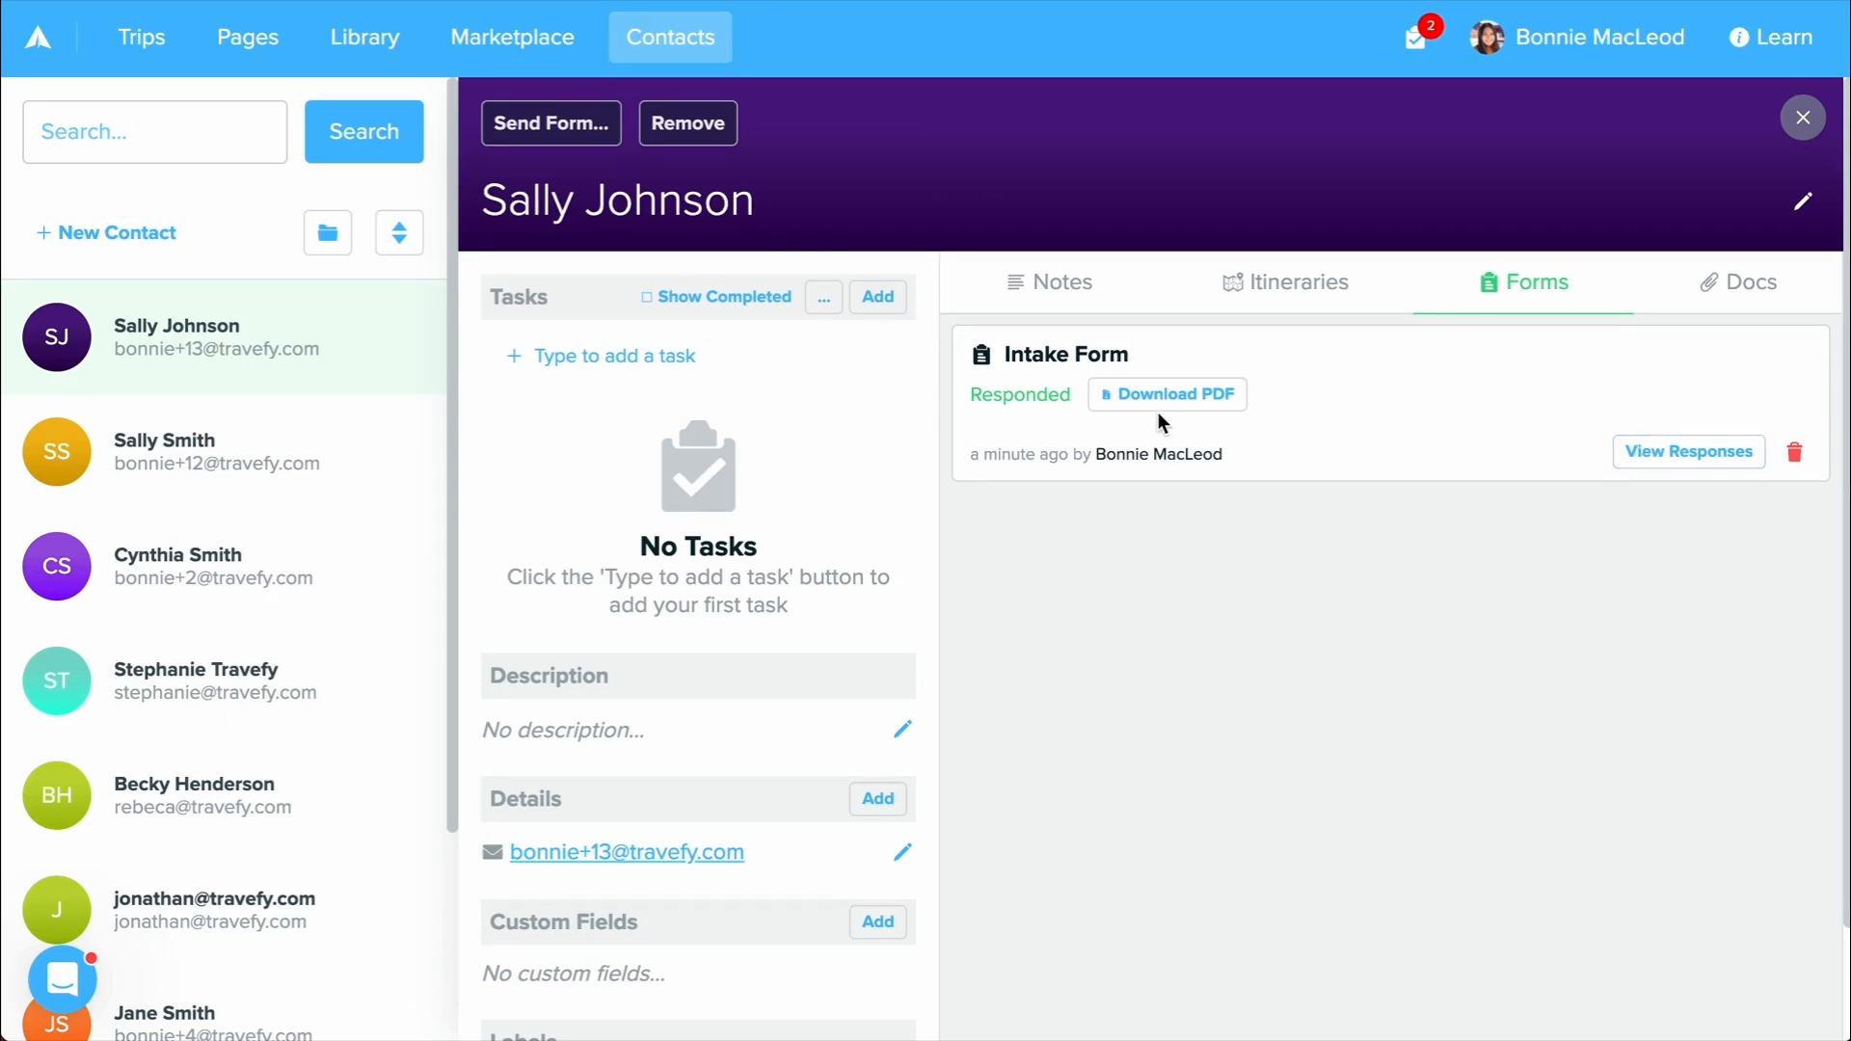
click(1166, 393)
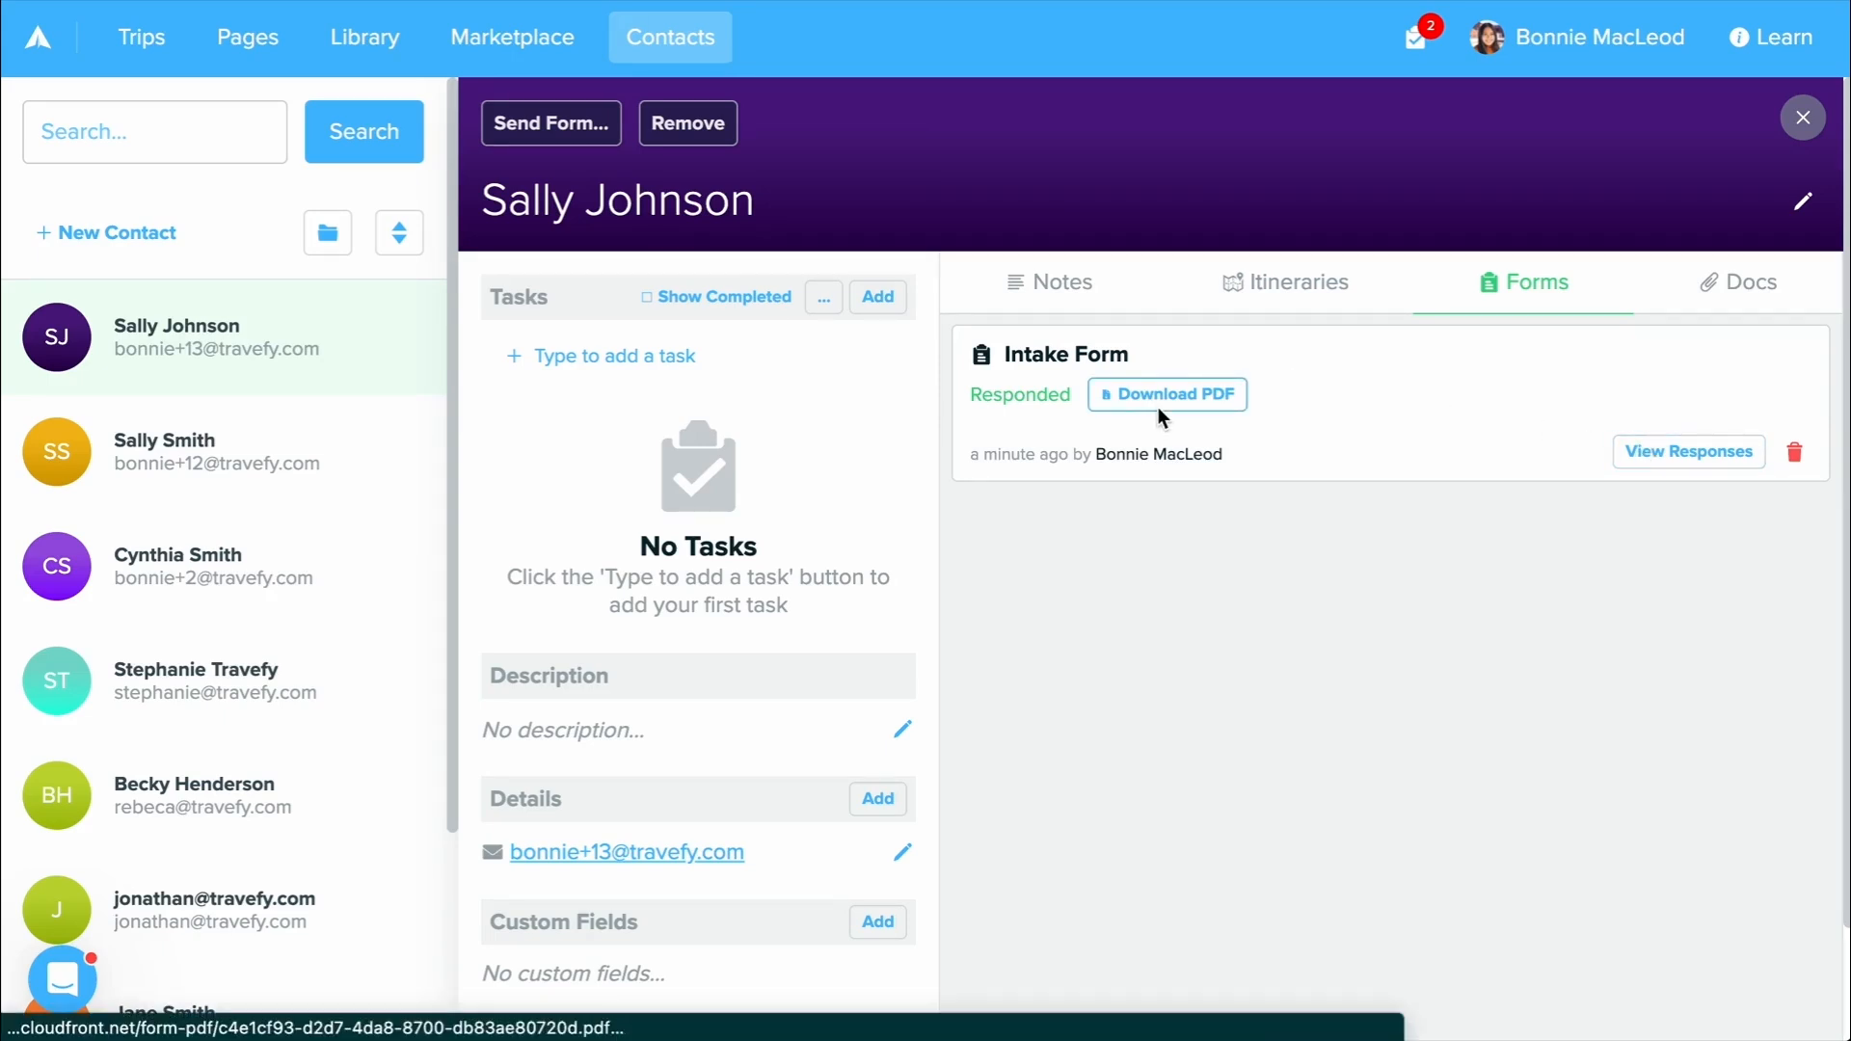
click(1687, 452)
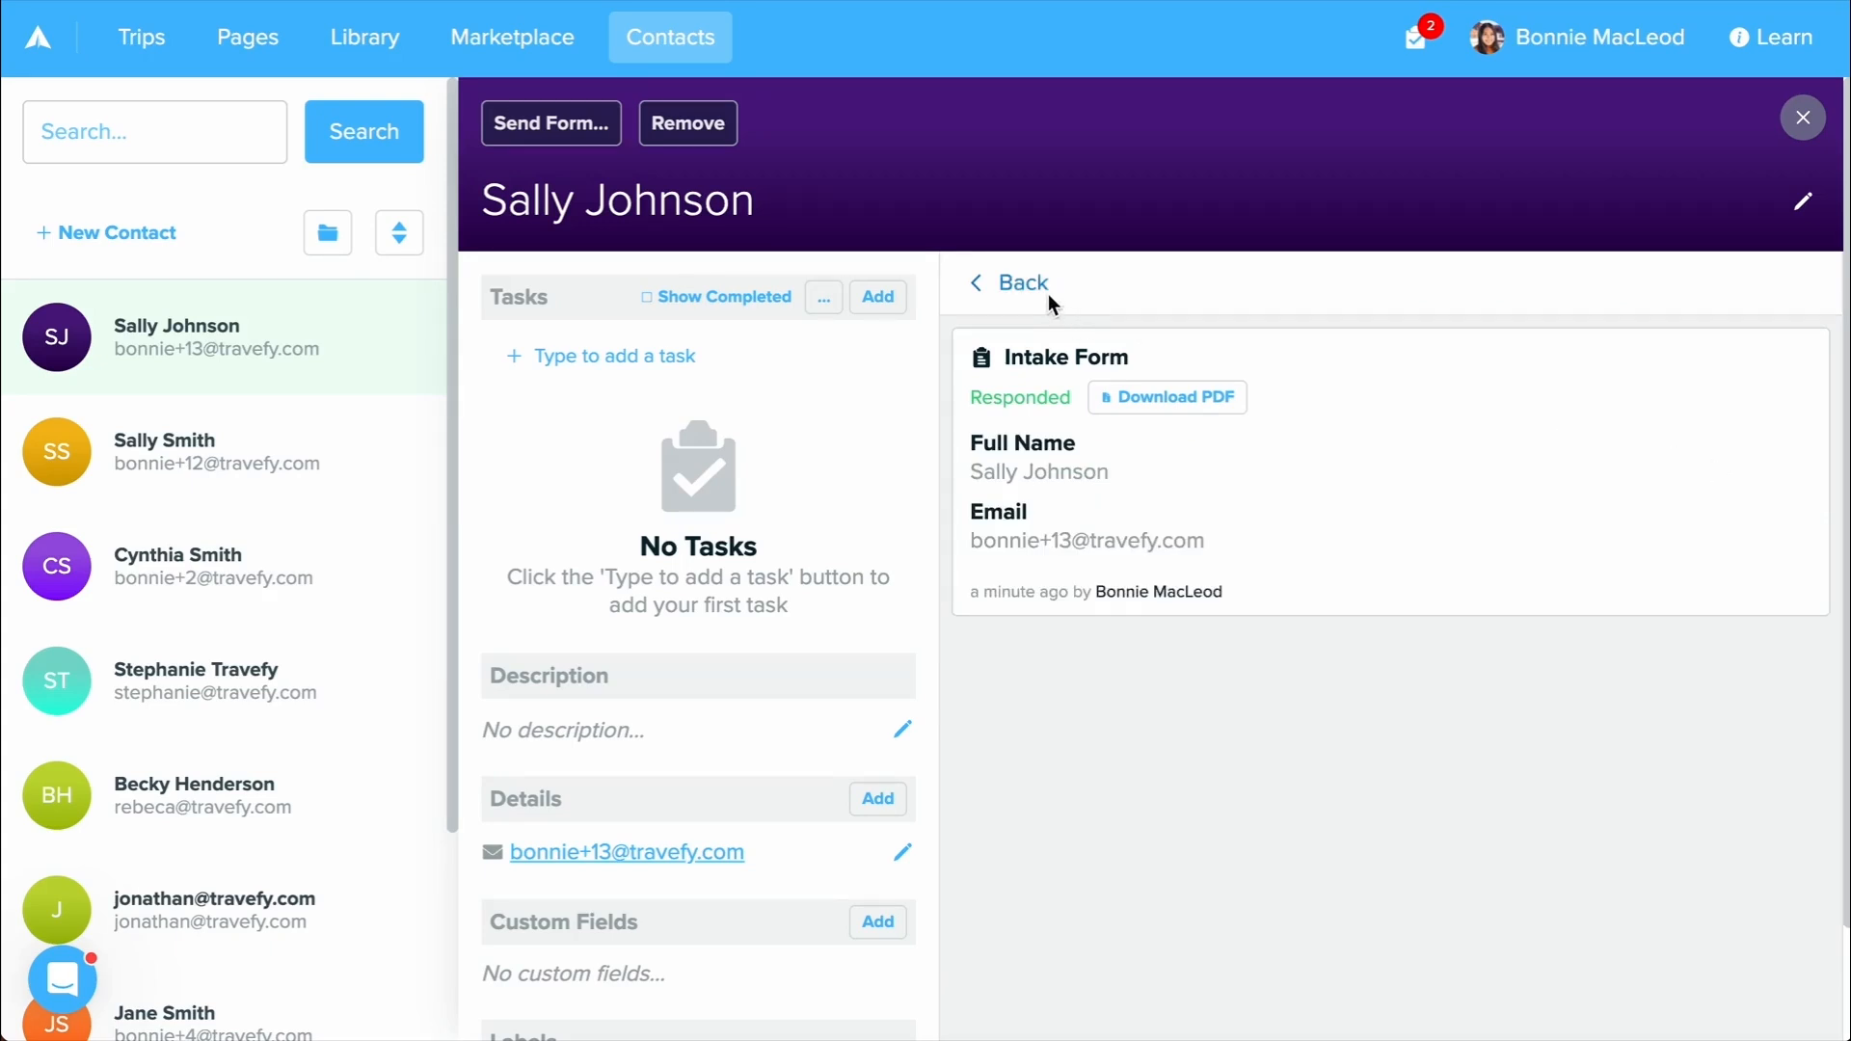
click(1009, 281)
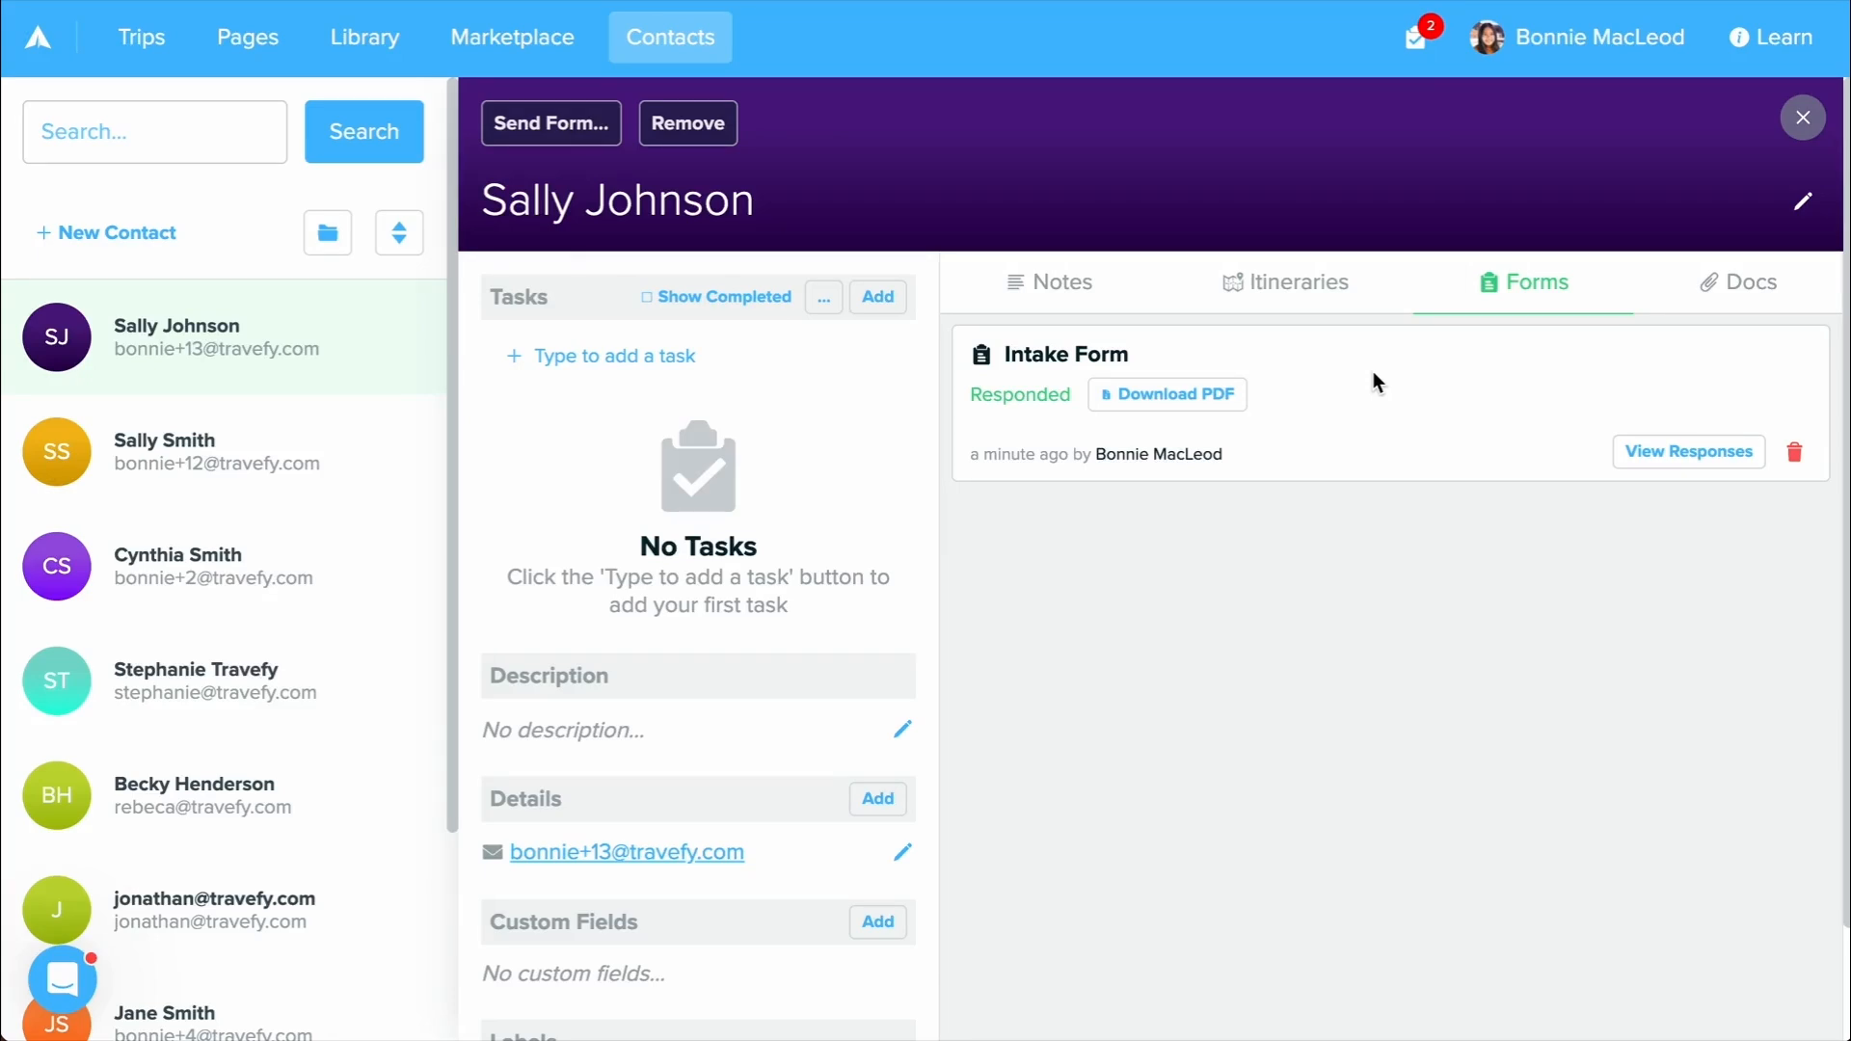
mouse_move(661, 224)
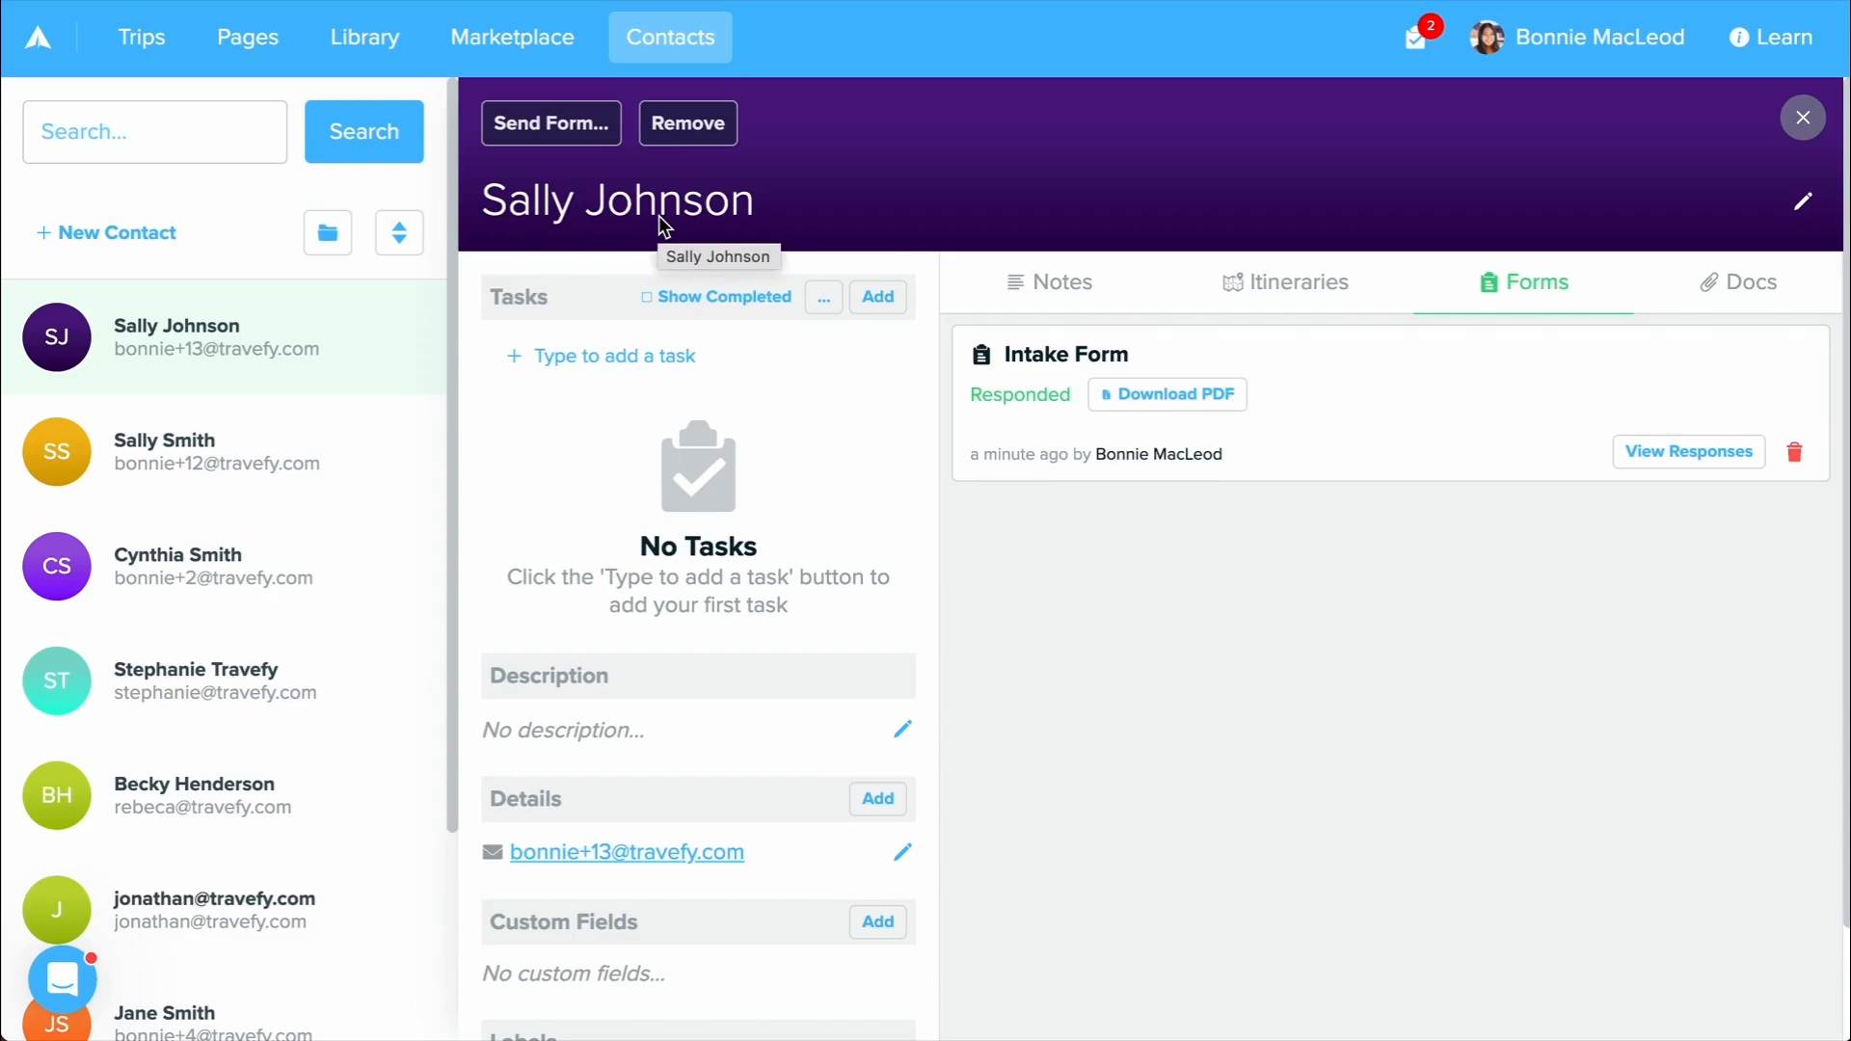
mouse_move(611, 197)
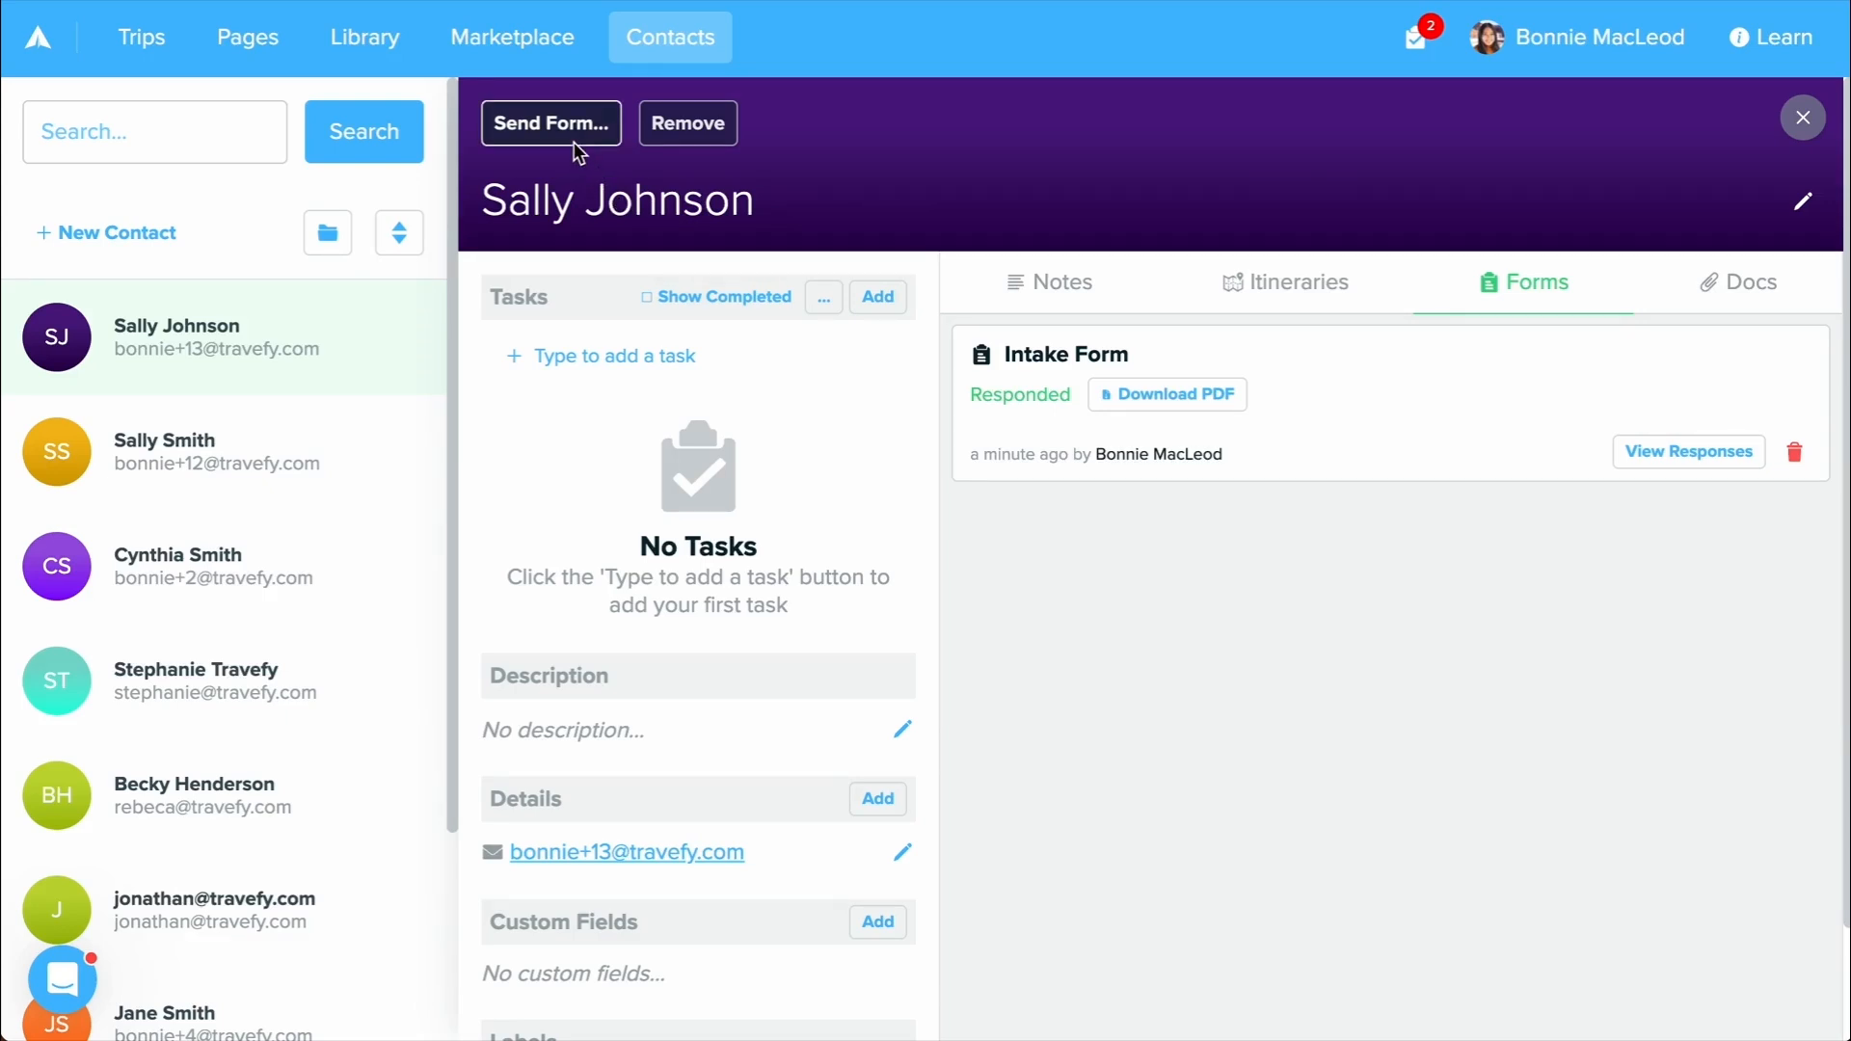
click(550, 123)
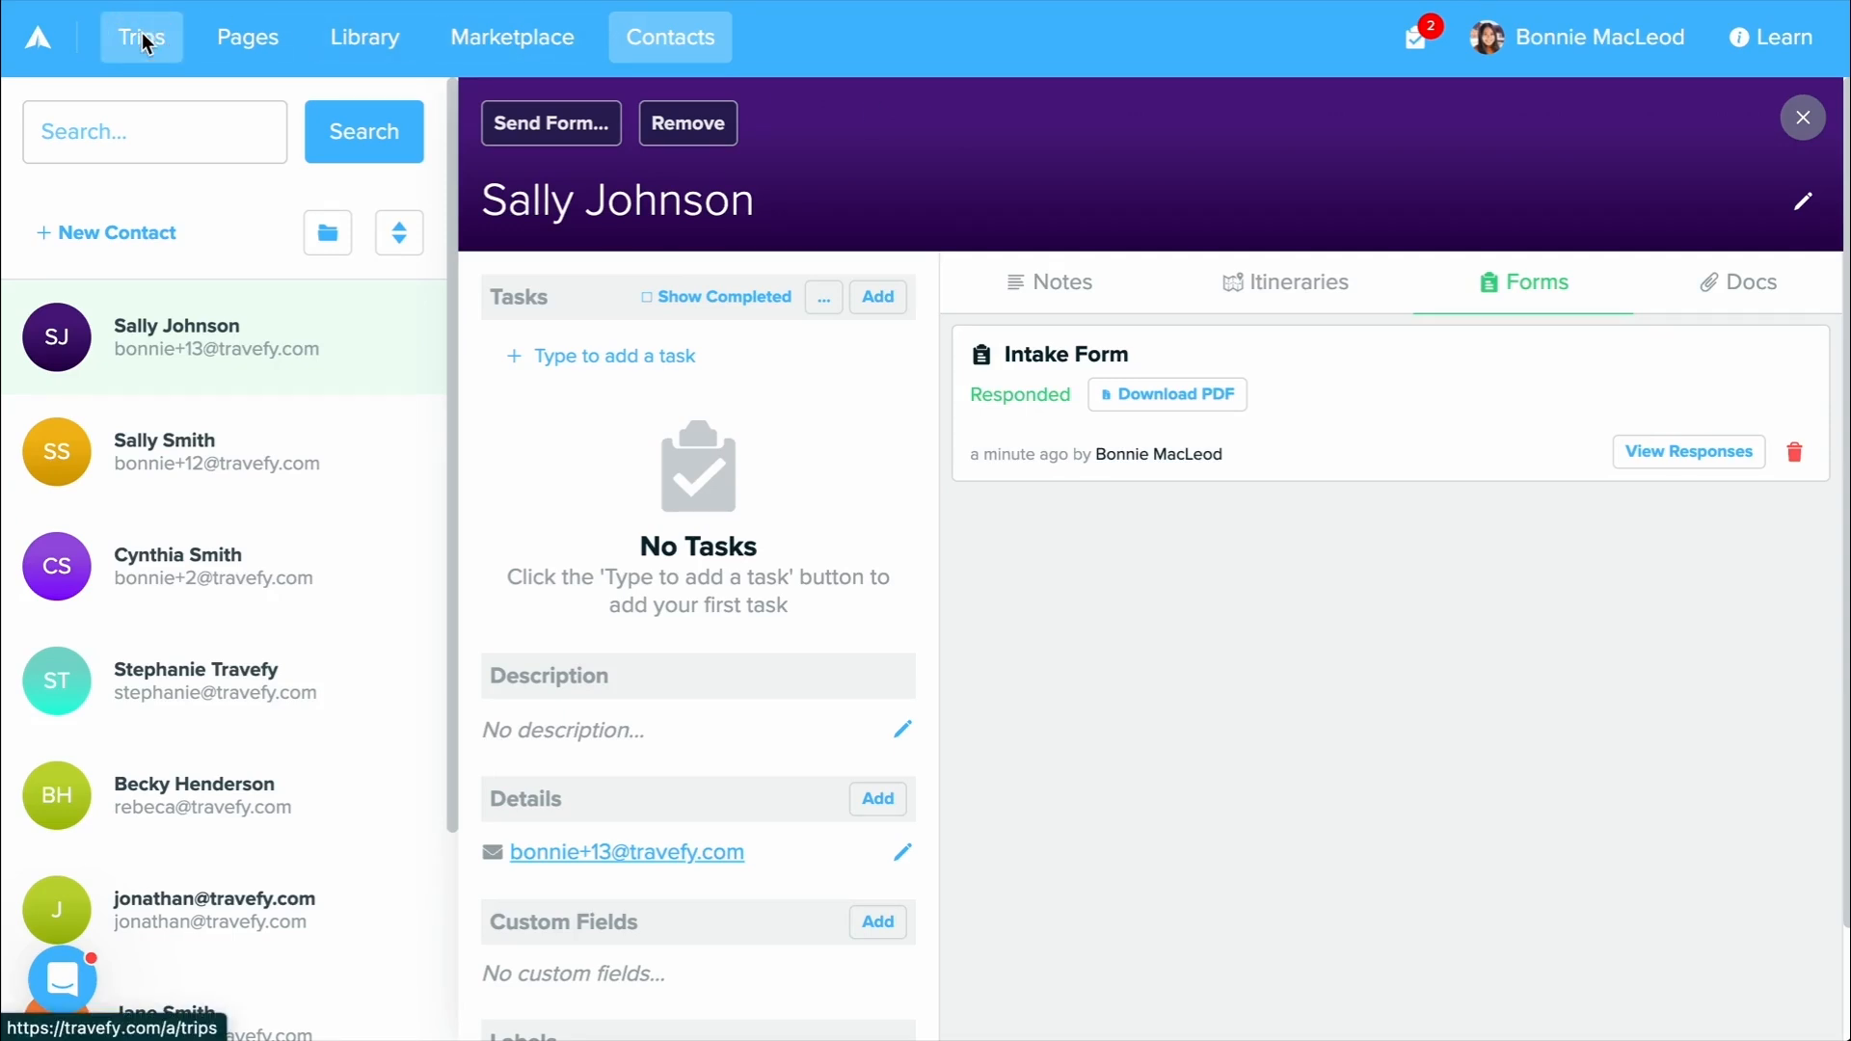
Open the Johnson Family Vacation 2025 trip and start adding a form from the library.
click(141, 37)
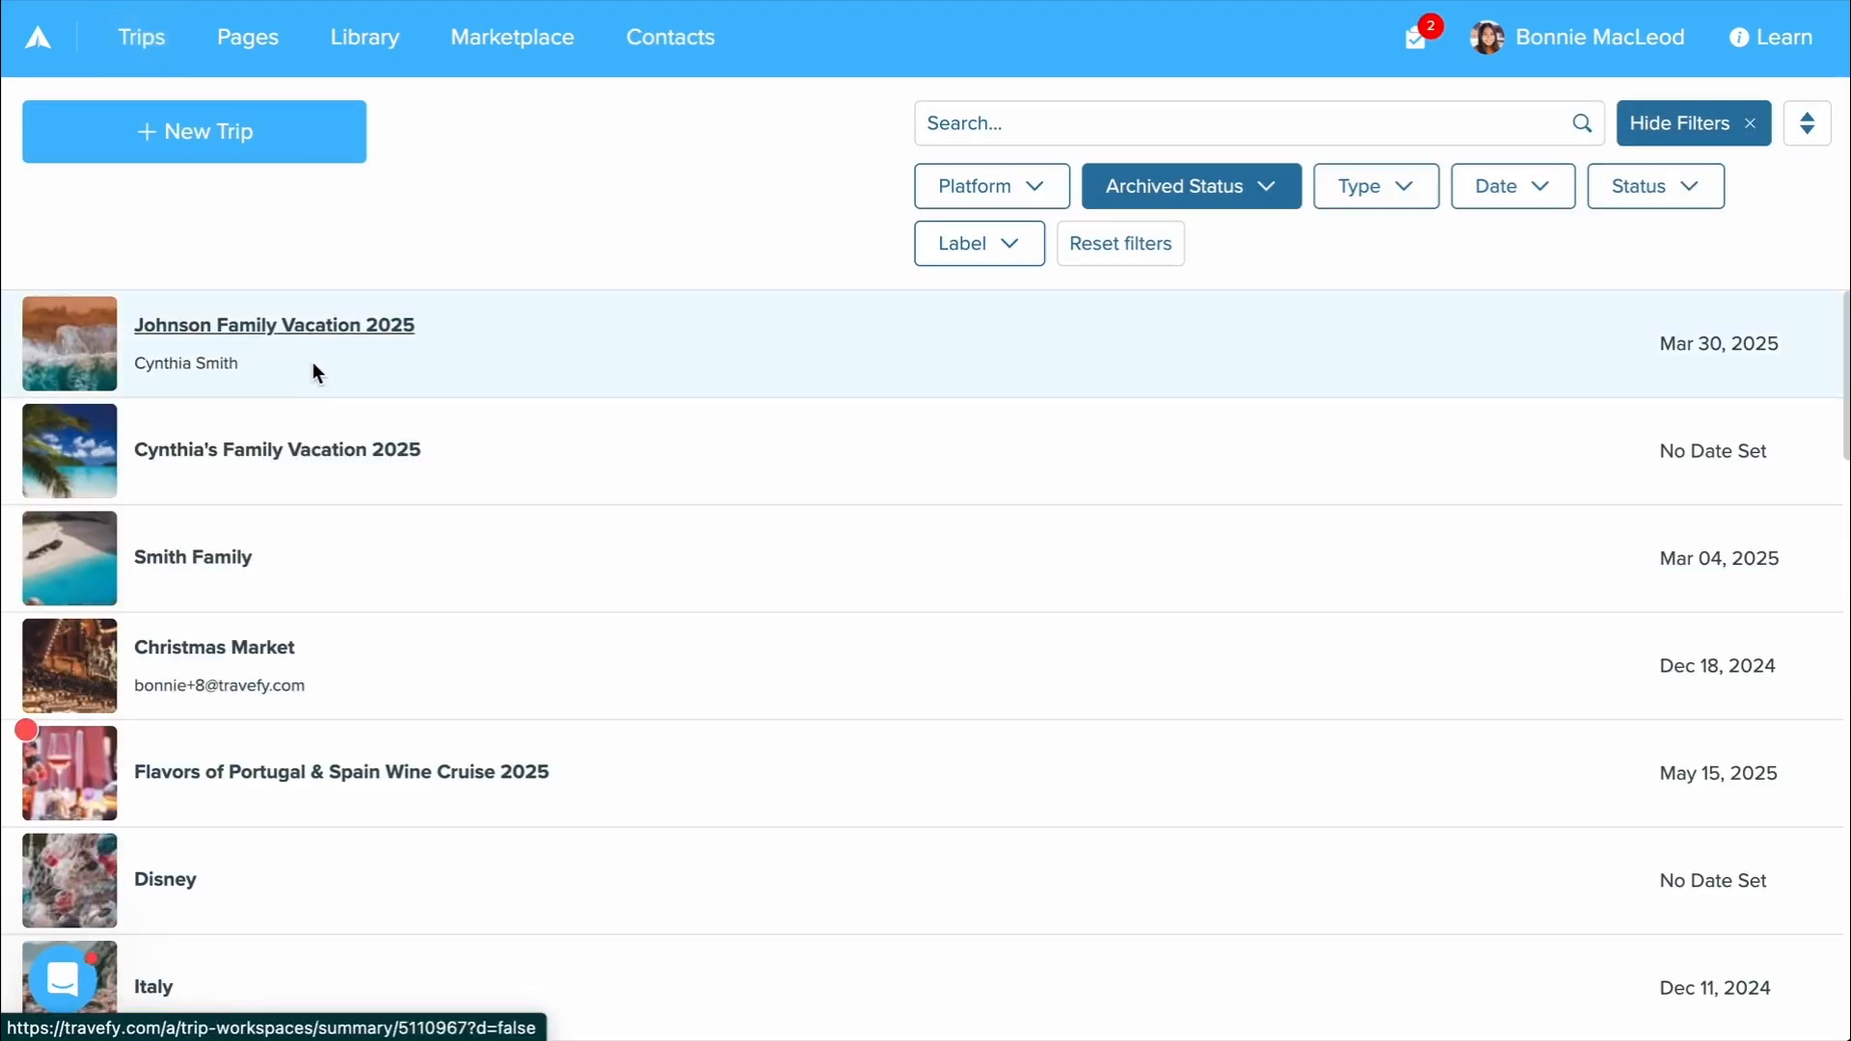
click(273, 326)
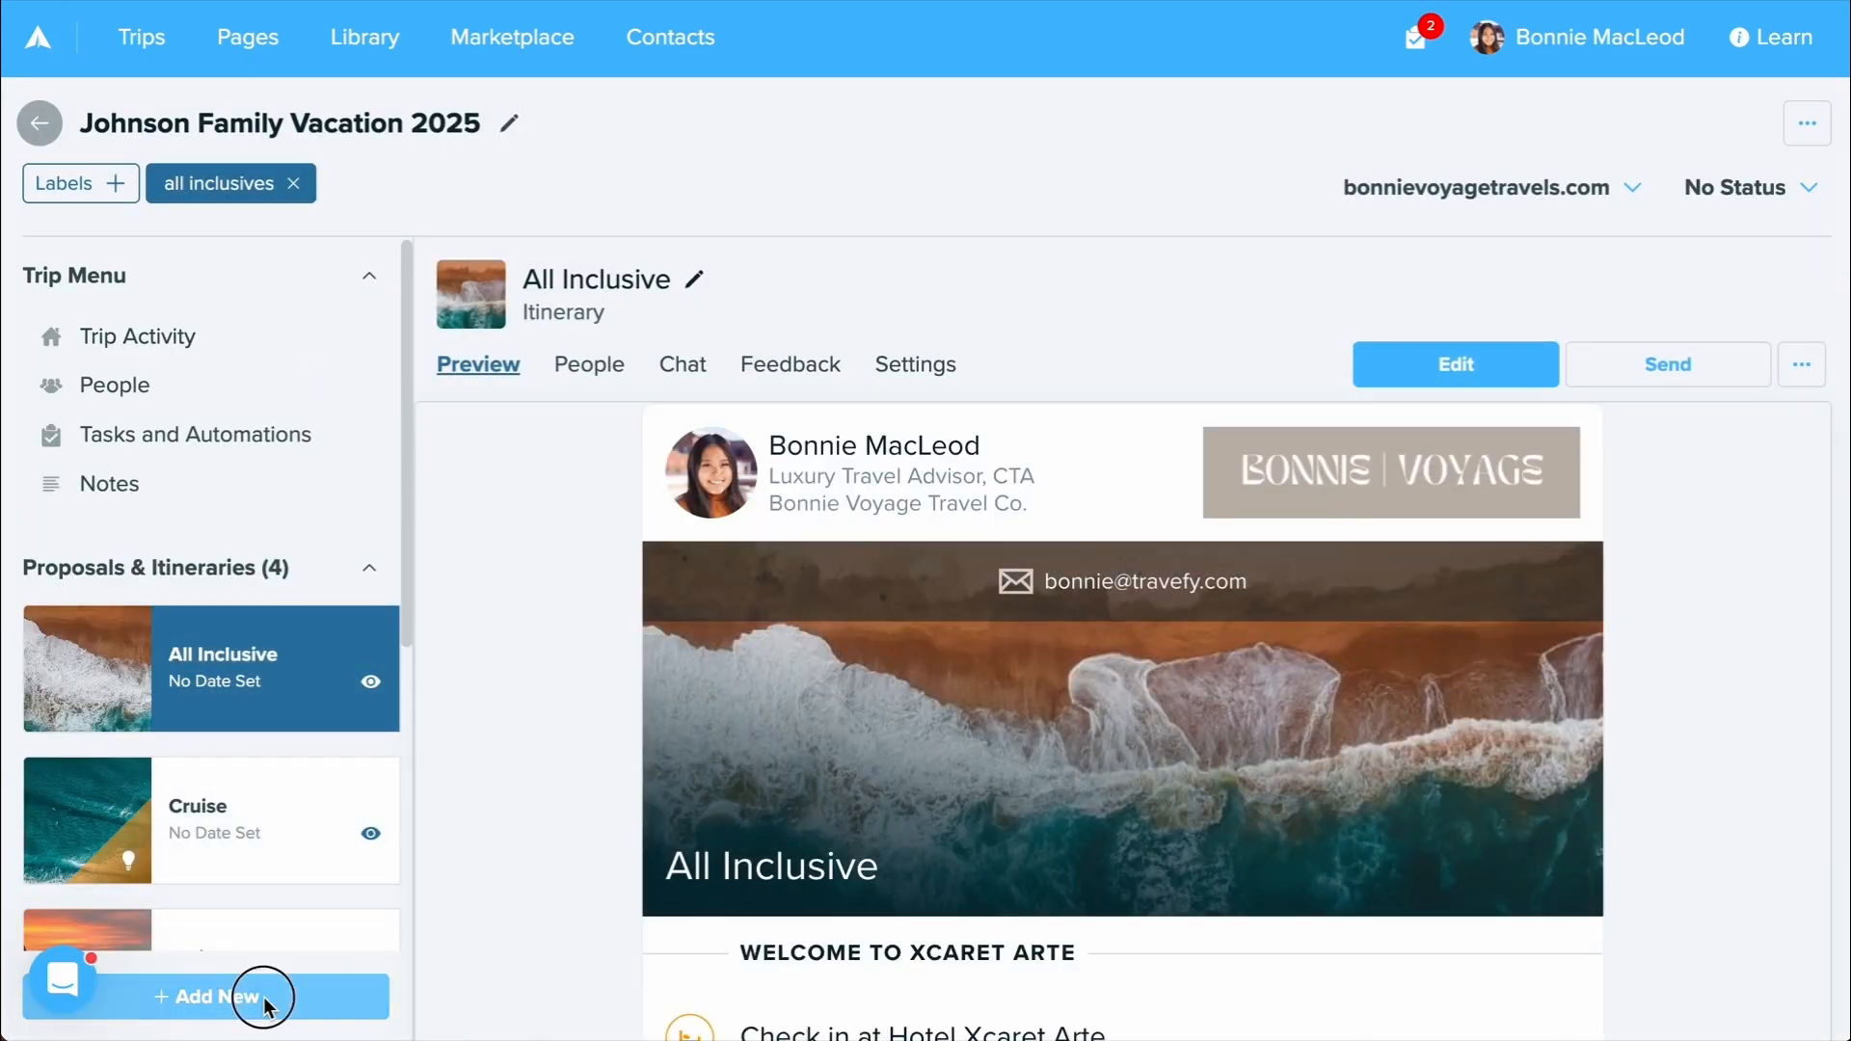
click(210, 997)
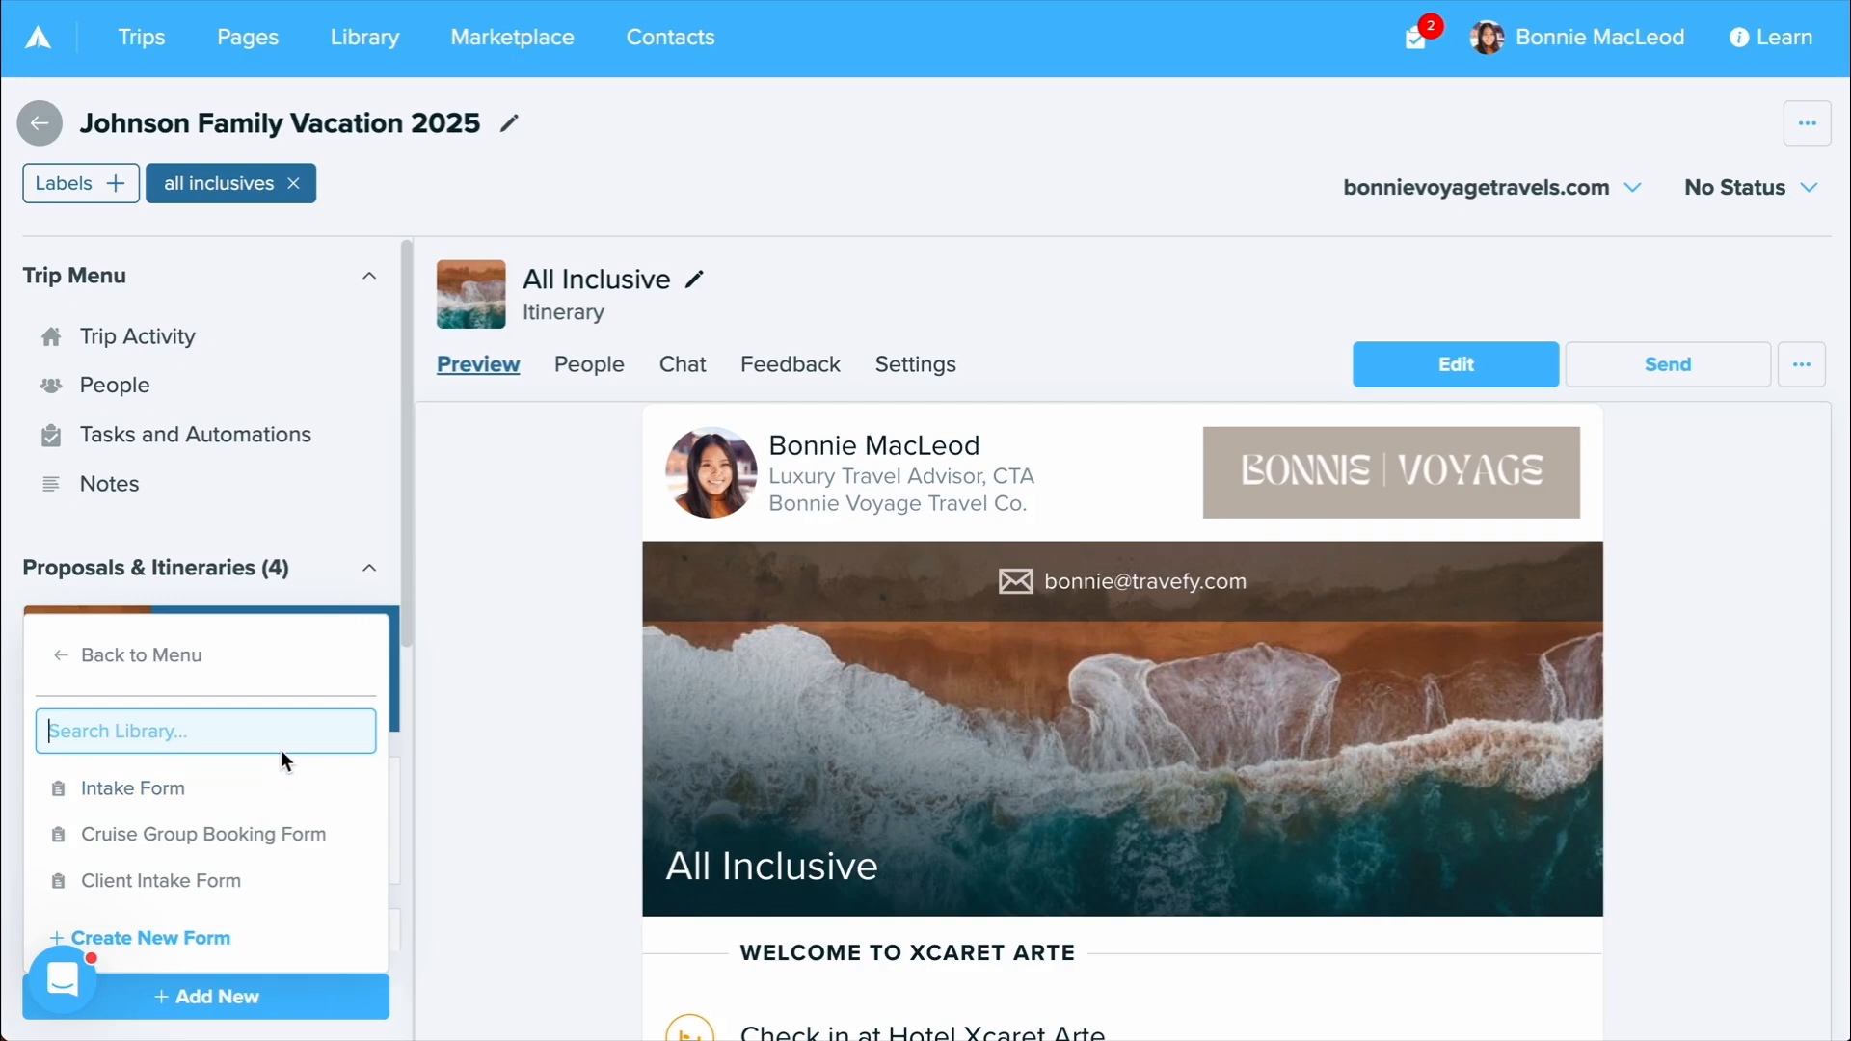
mouse_move(207, 739)
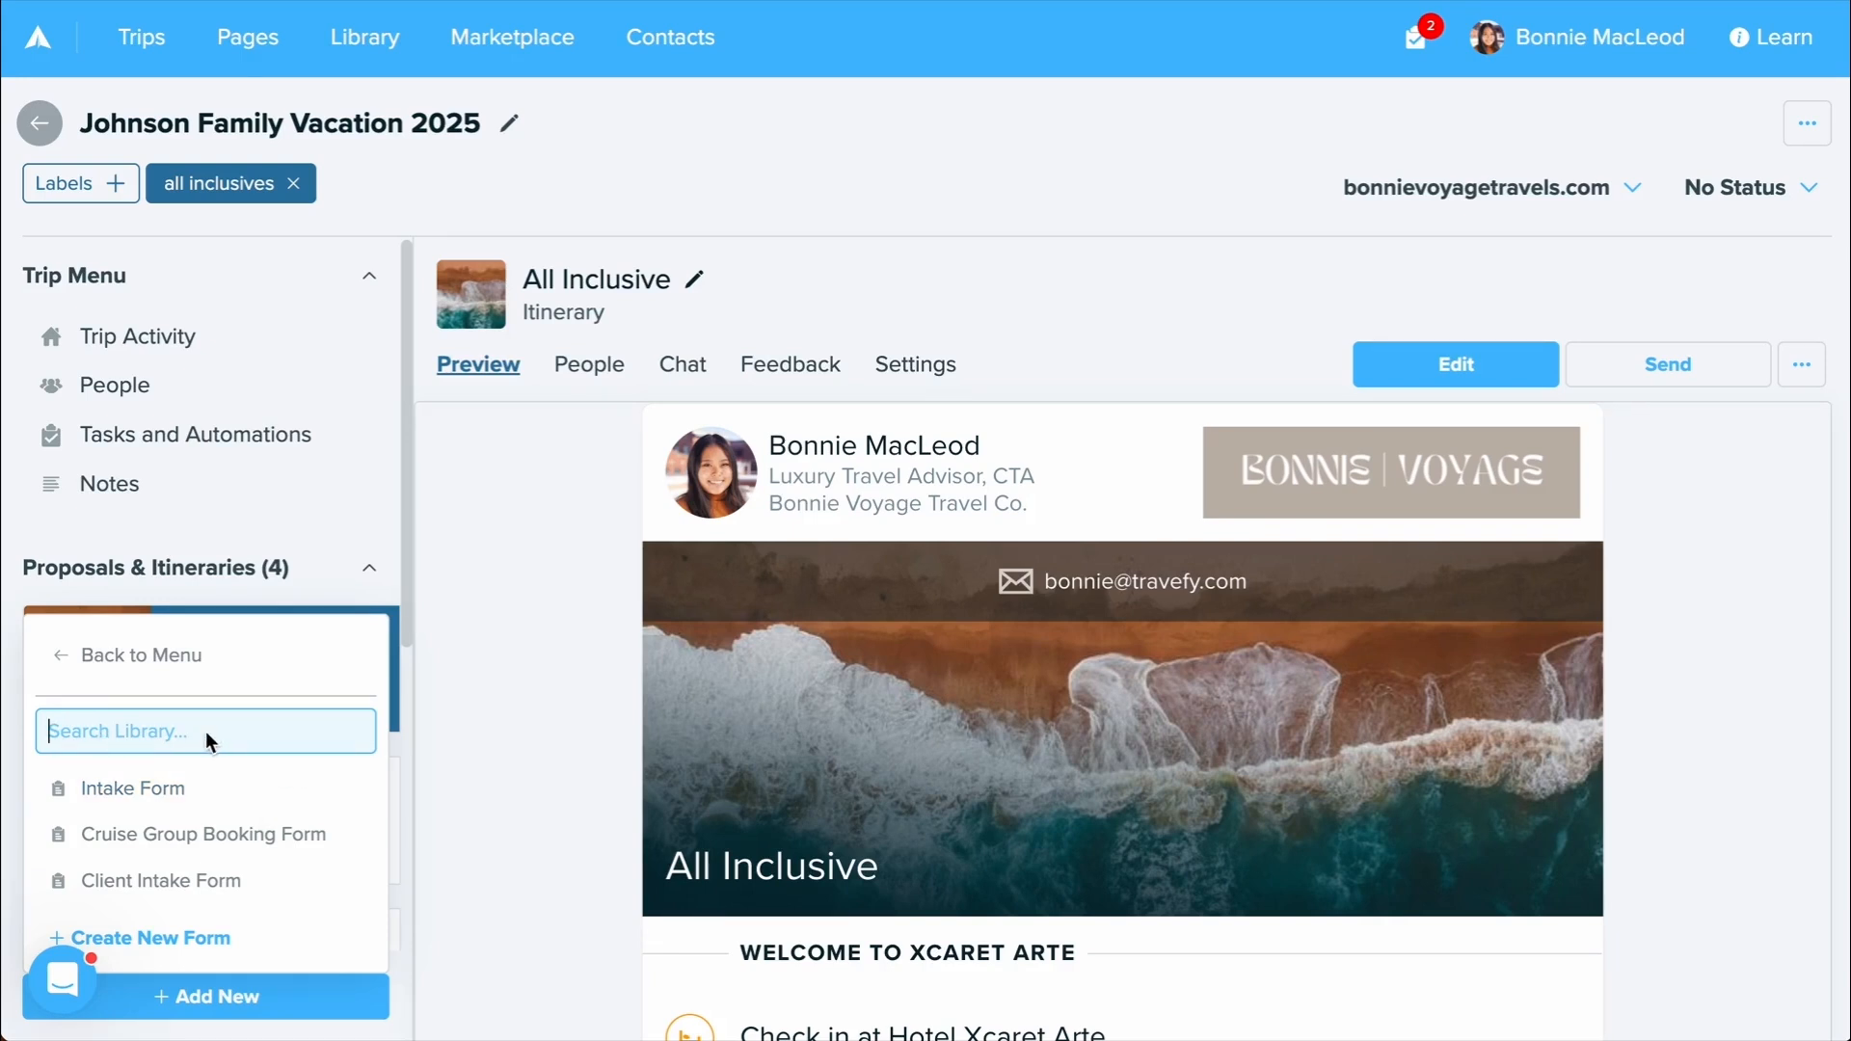